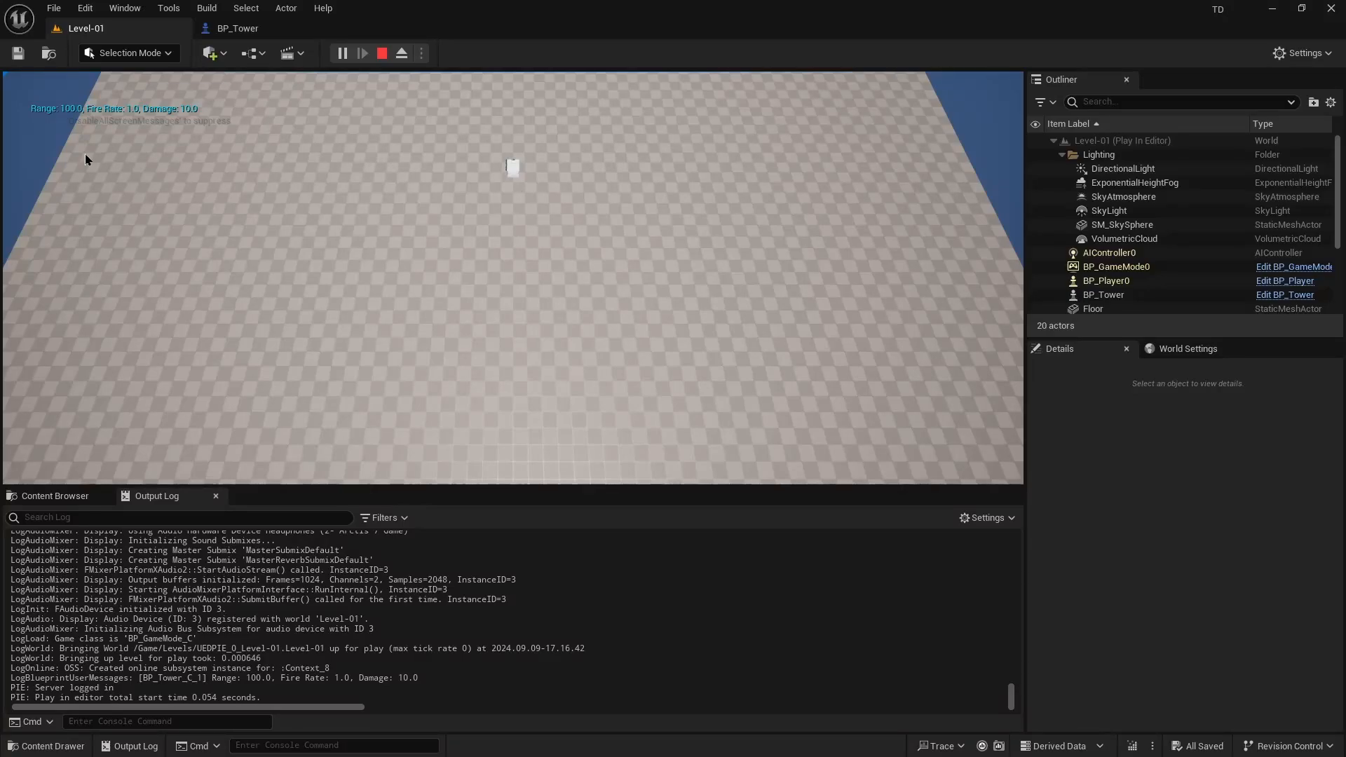
mouse_move(36, 129)
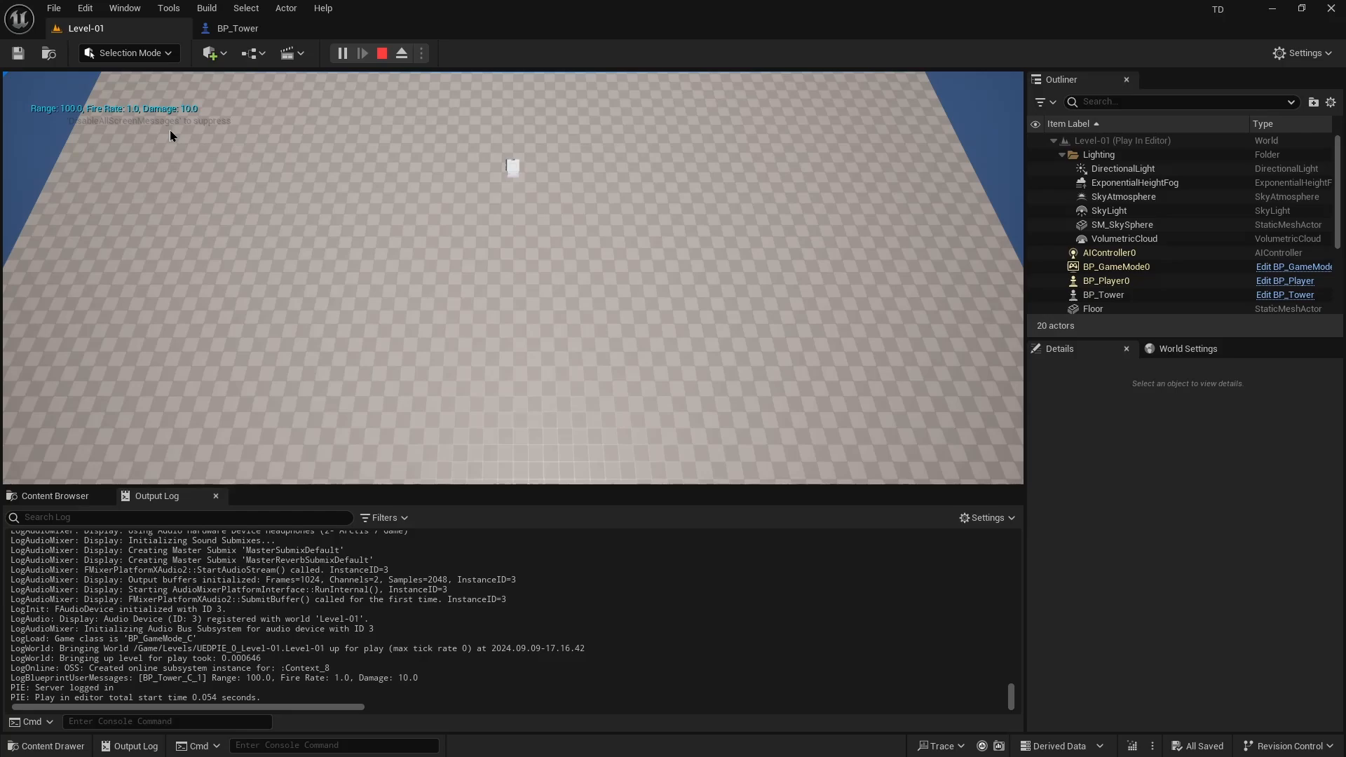
- Stop the Play In Editor session after the tower stats printed
click(380, 52)
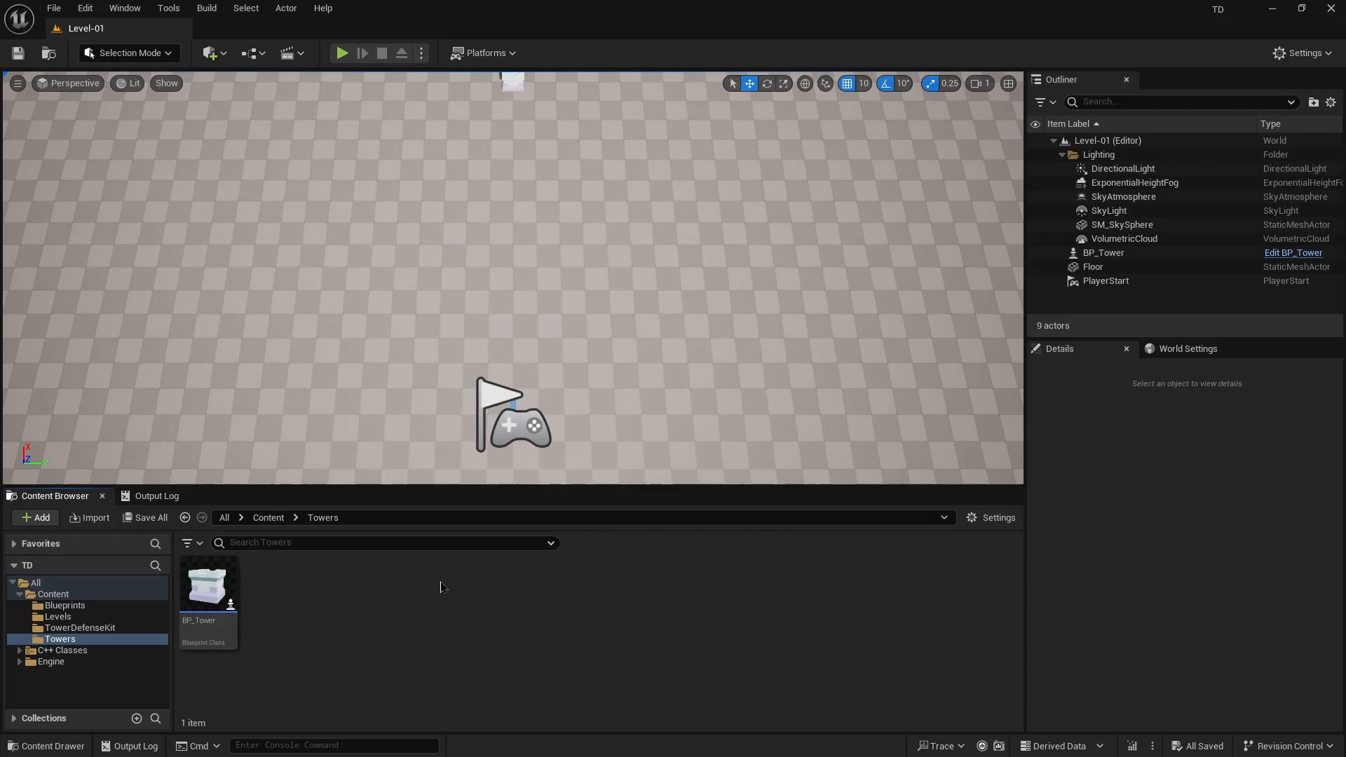
mouse_move(320, 359)
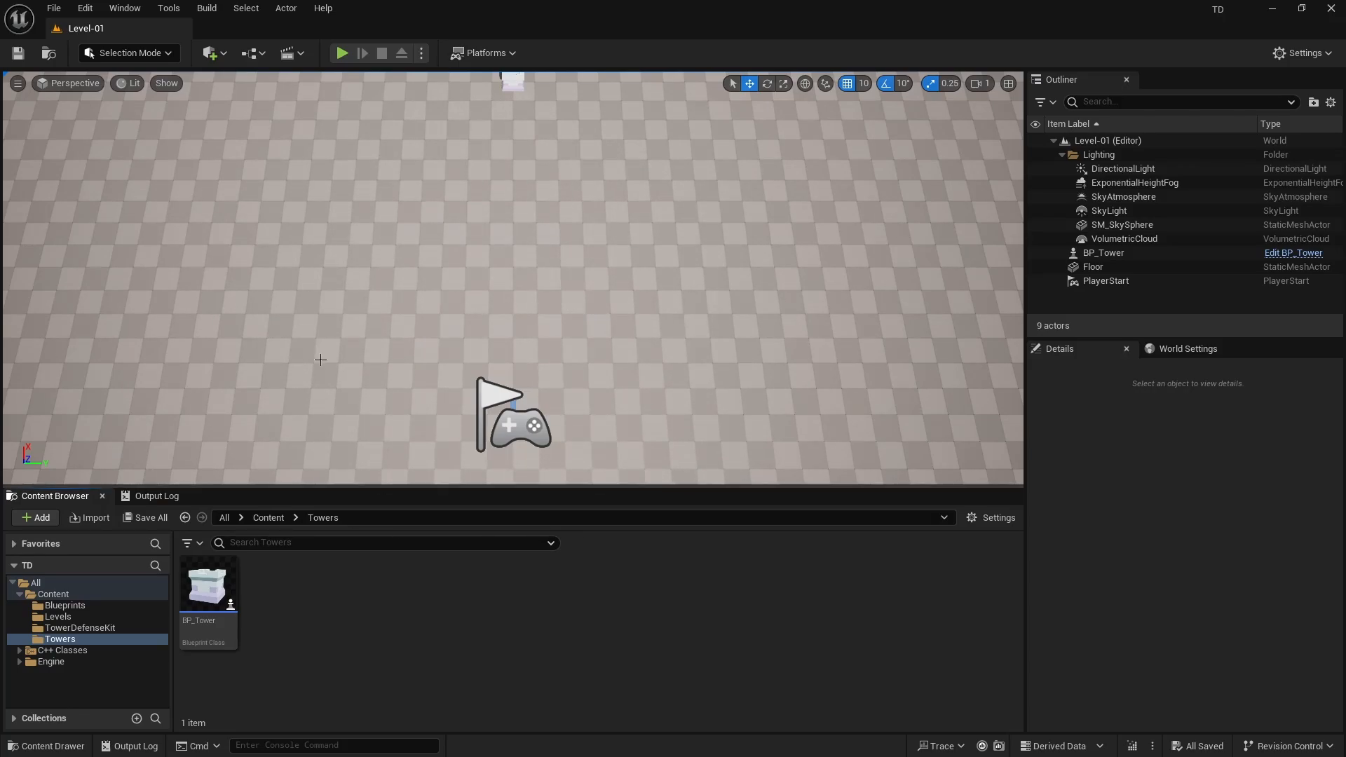
- Start a new C++ class from Tools and choose AttributeSet as its parent from All Classes
click(168, 8)
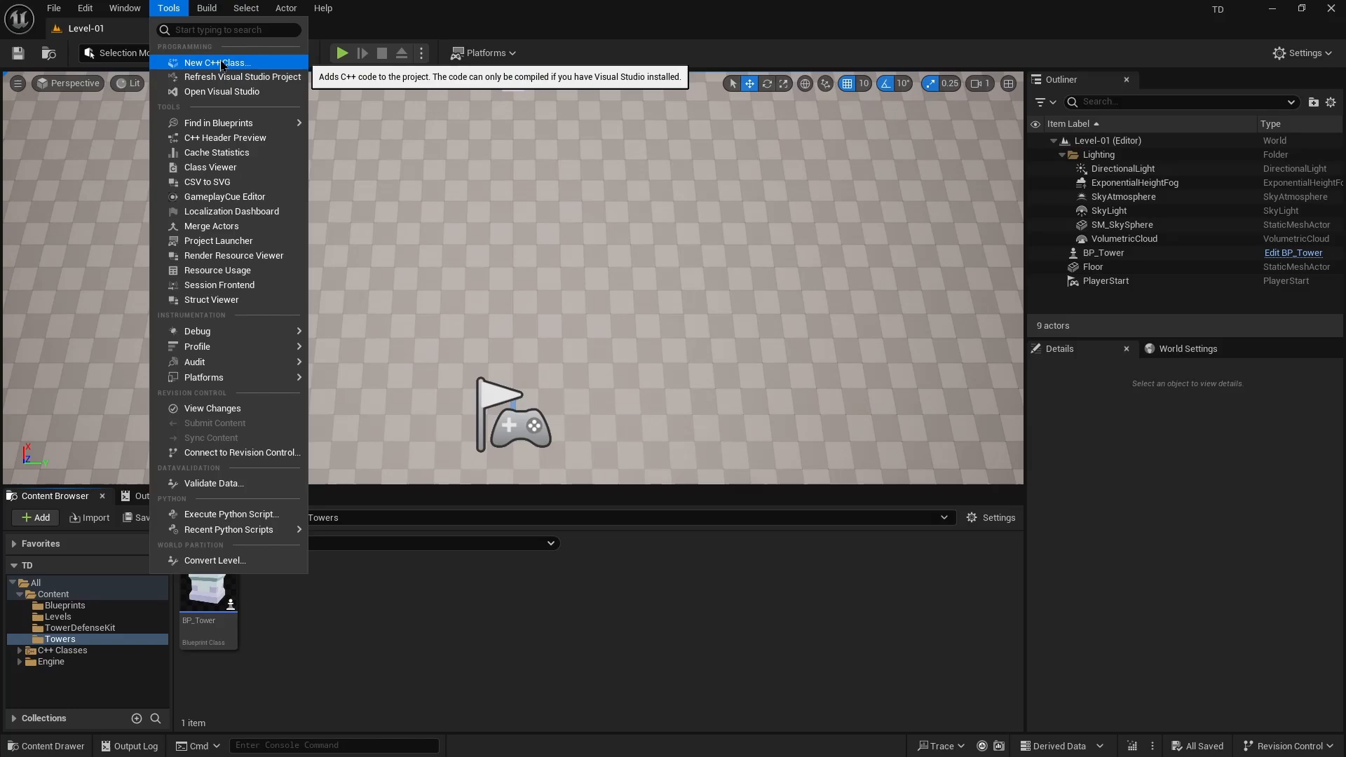
click(216, 62)
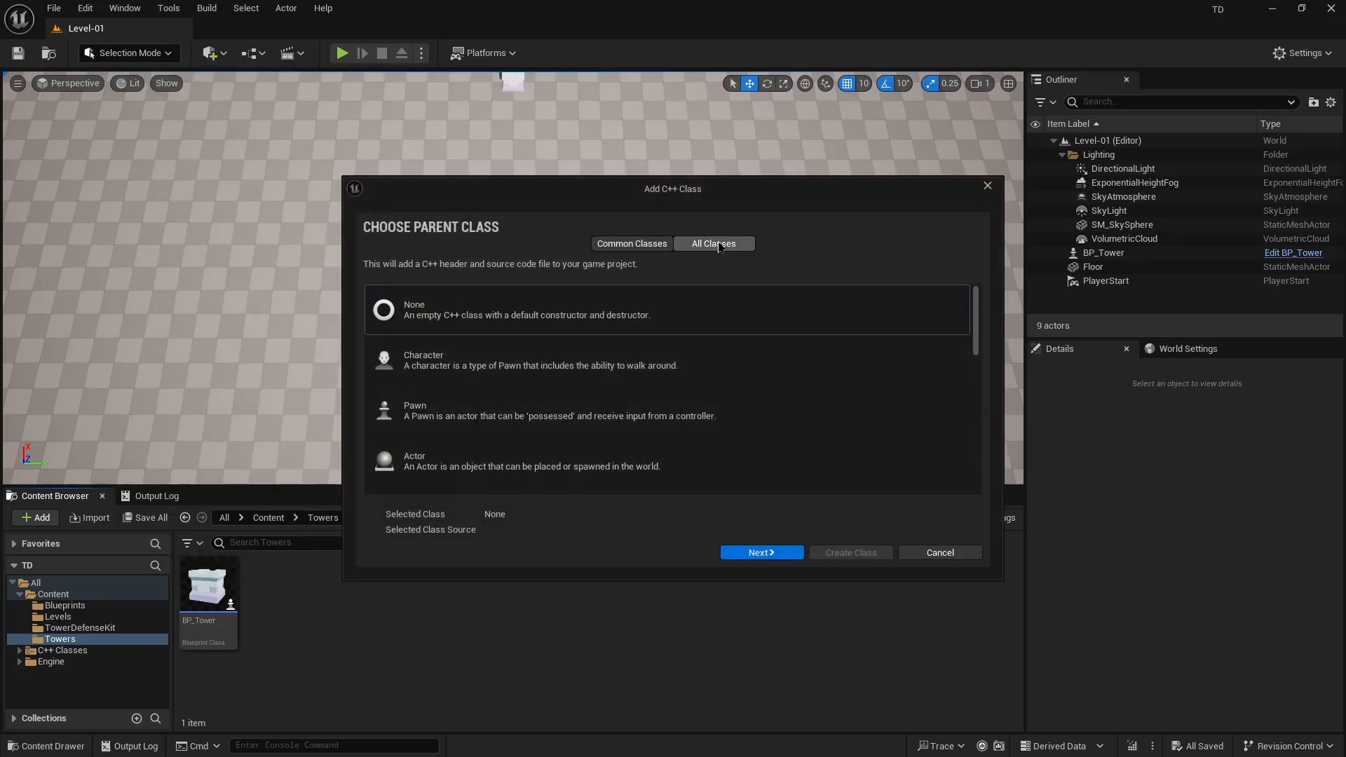
click(713, 243)
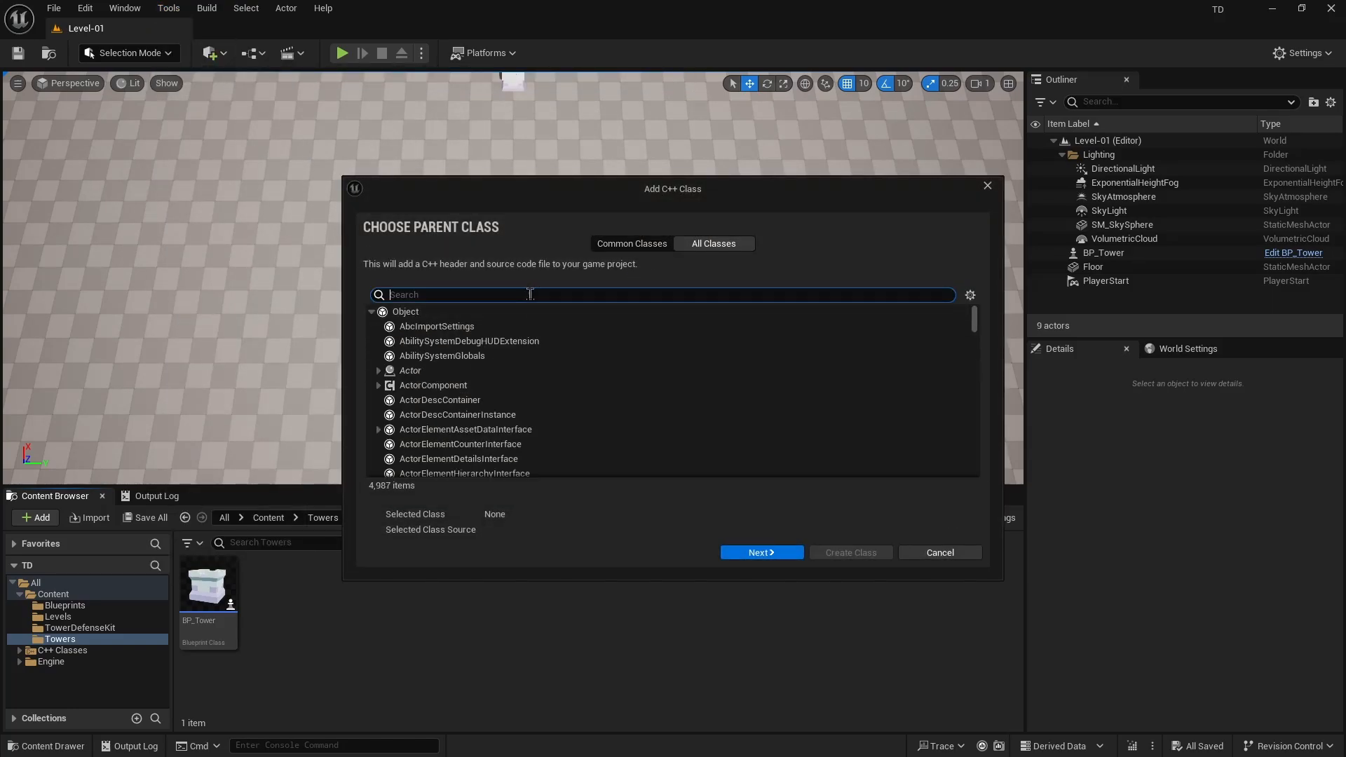
text(attributeset)
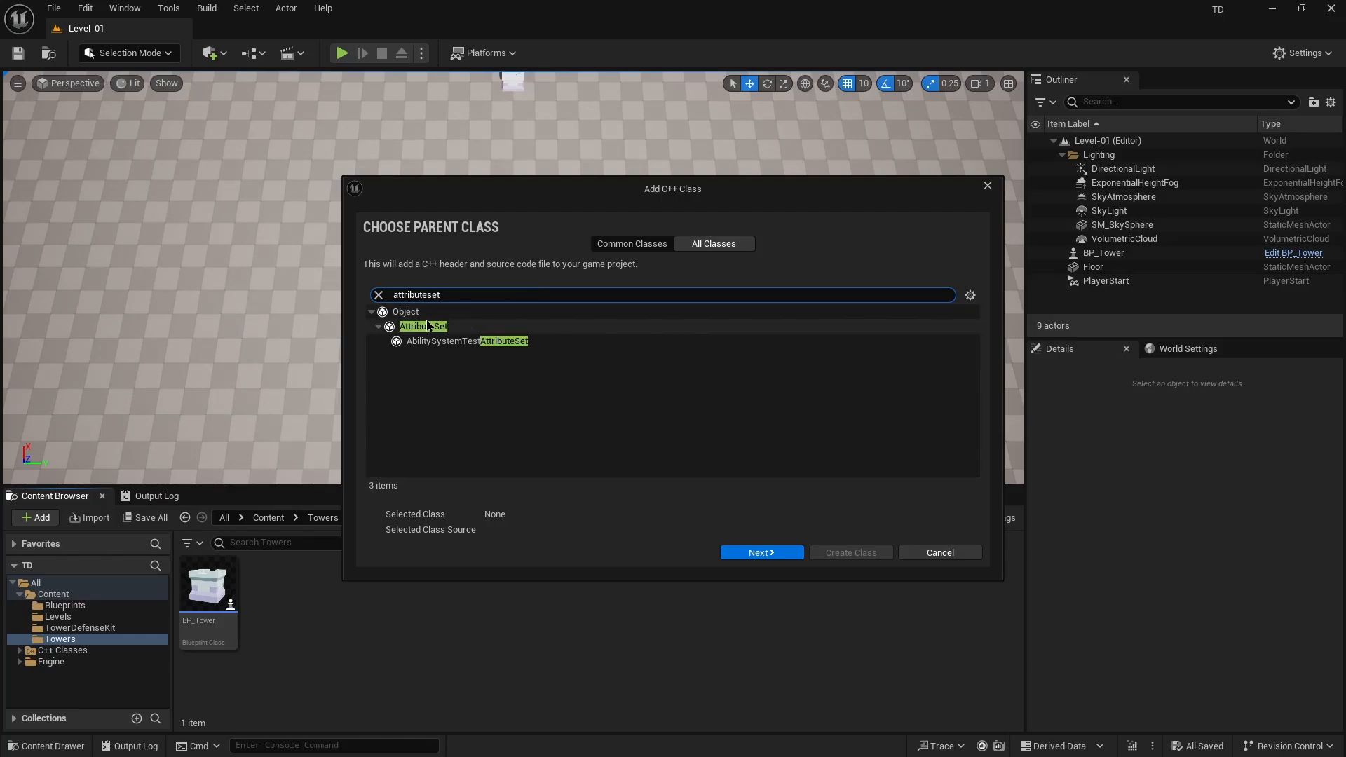
mouse_move(421, 326)
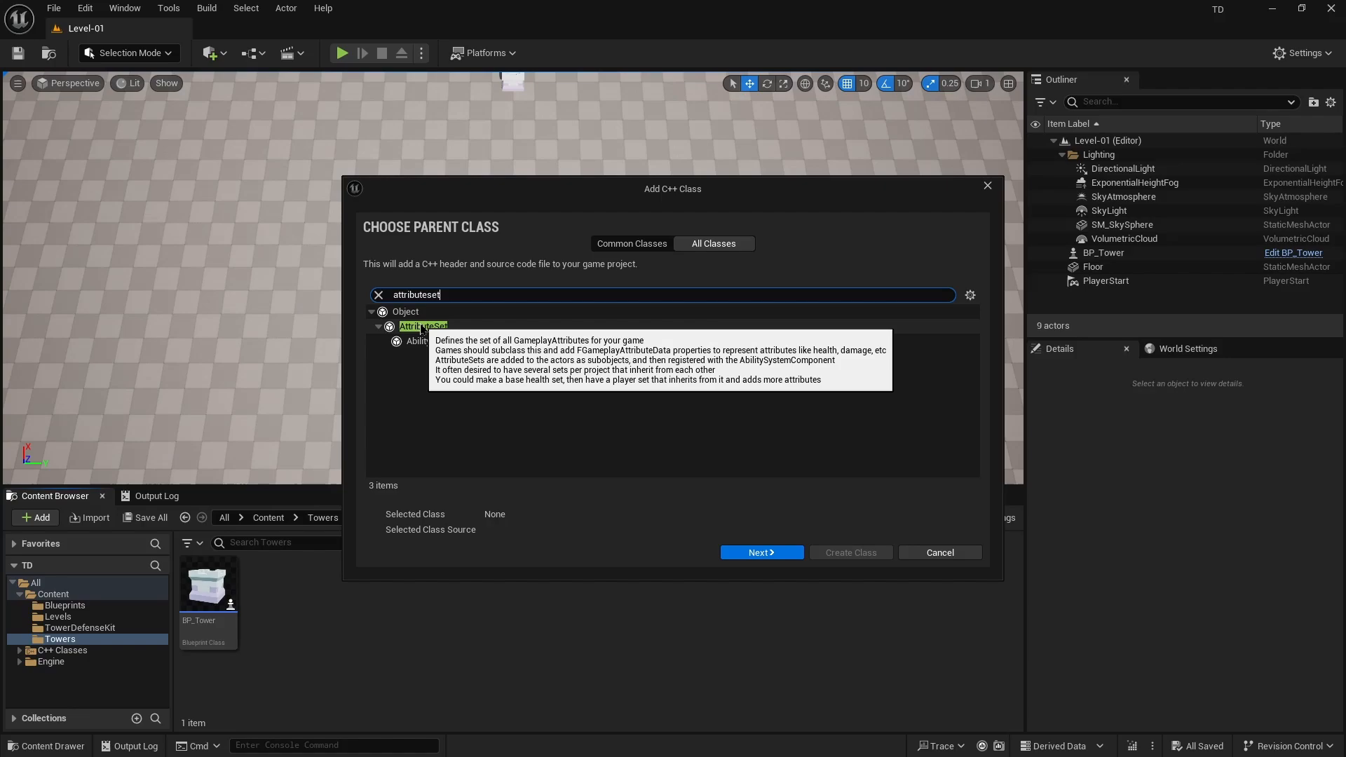
click(422, 325)
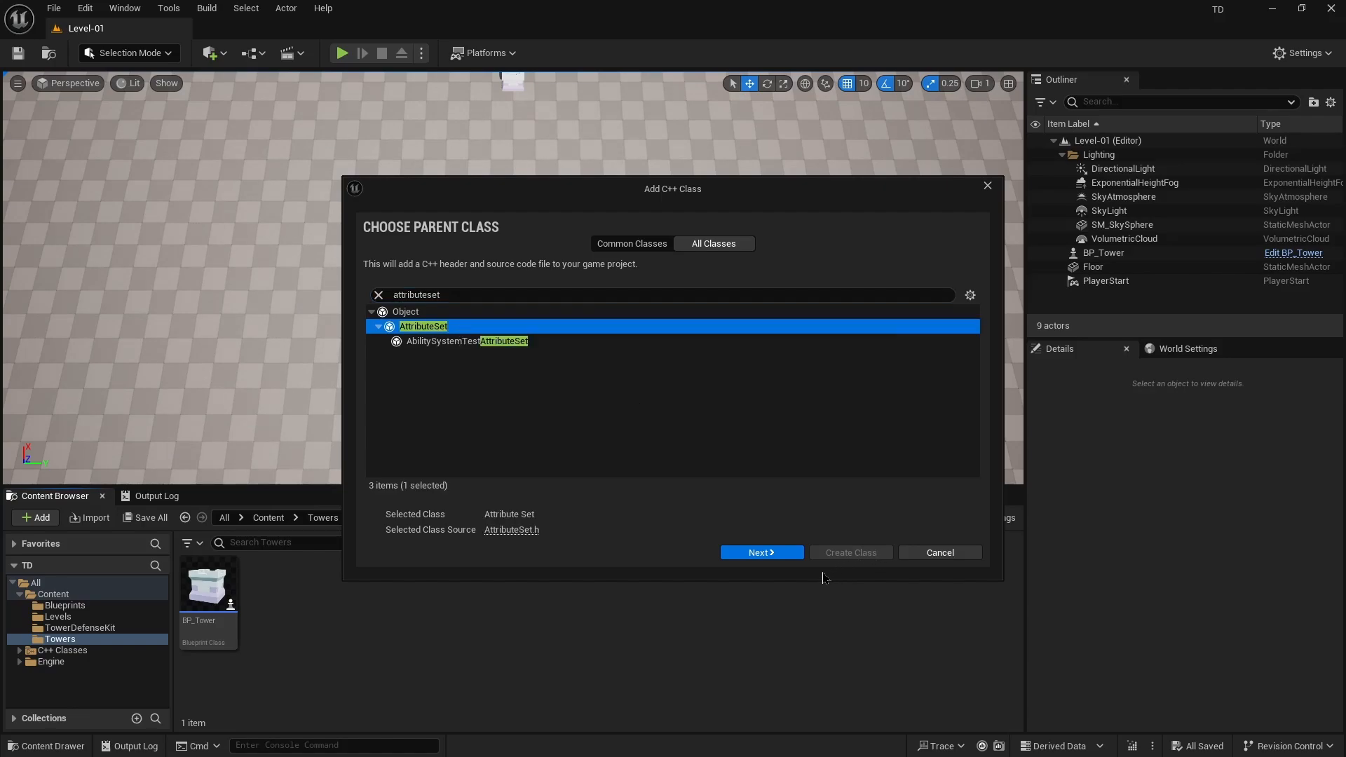
- Name the new attribute set TDBaseSet and create its class files
click(760, 552)
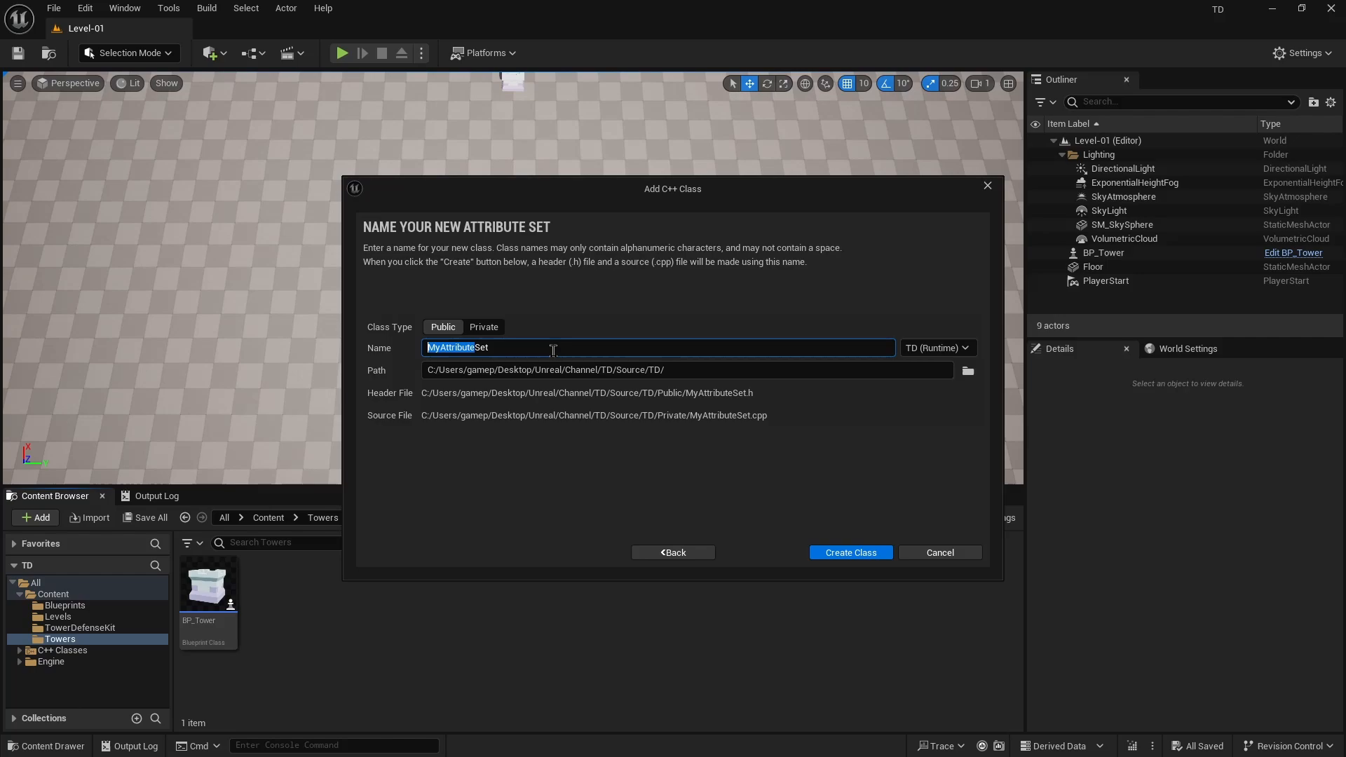
text(TDBaseSet)
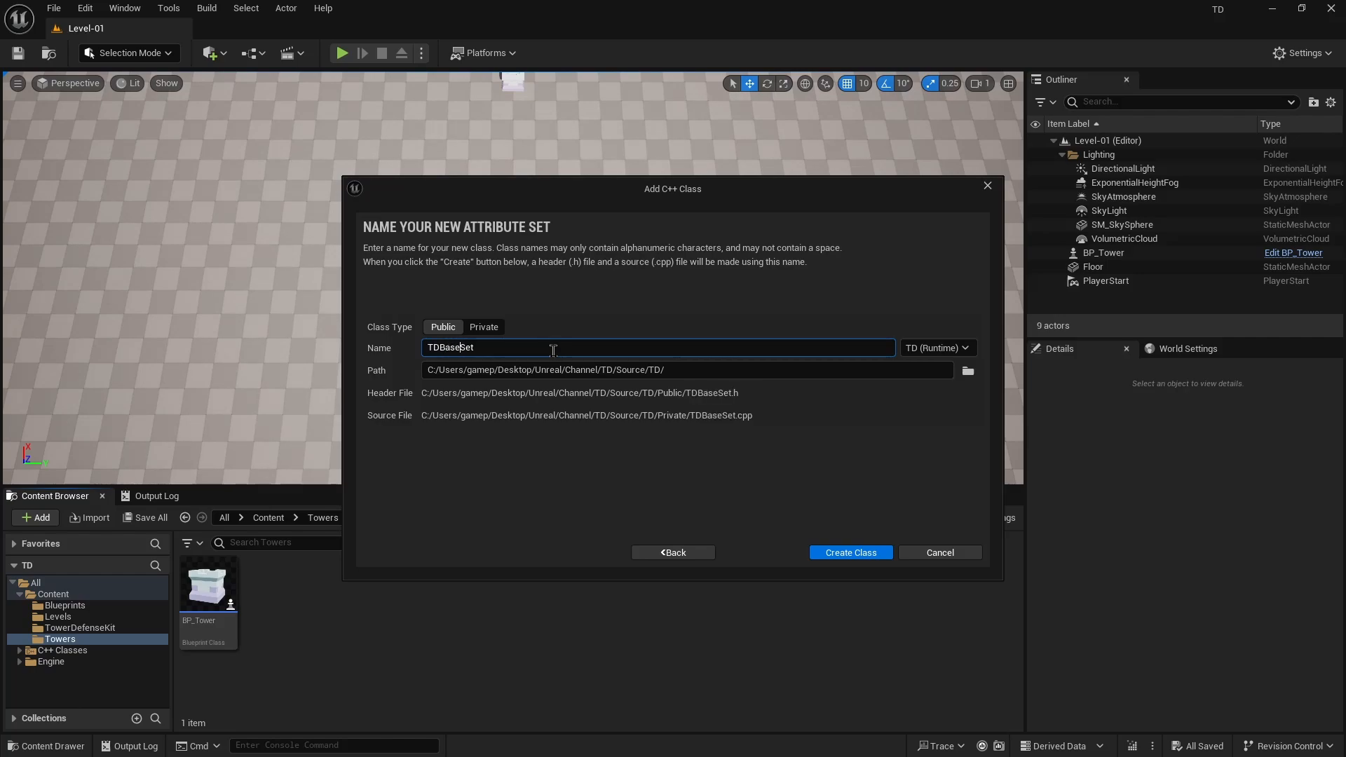
mouse_move(844, 555)
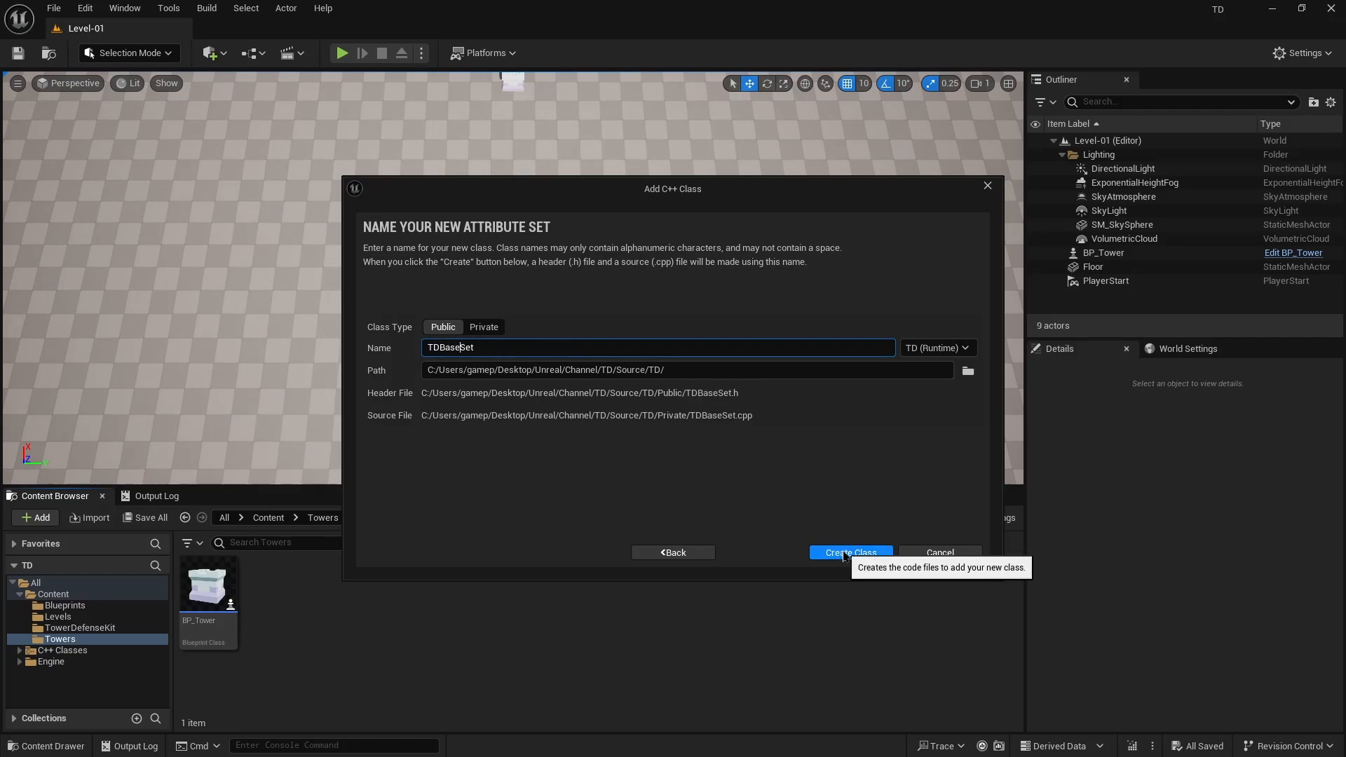
click(849, 551)
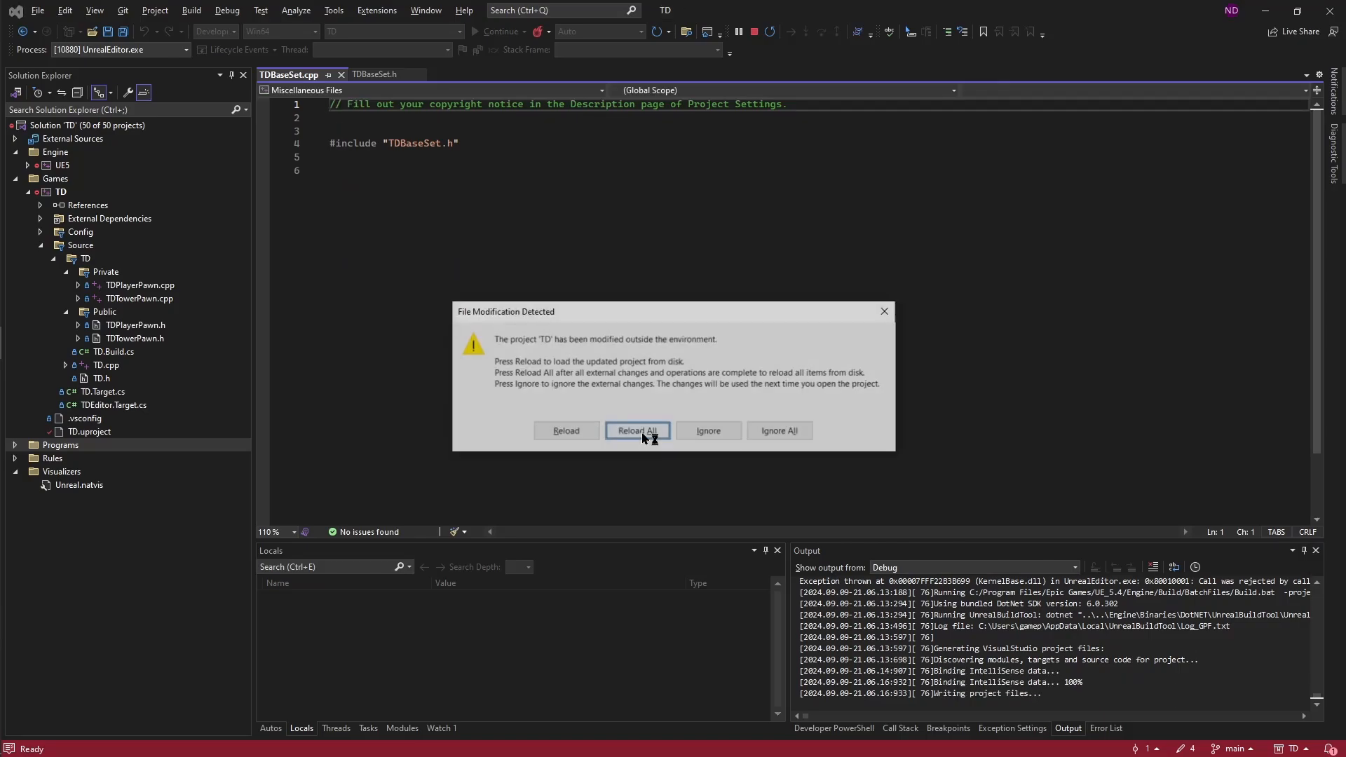
- Reload all externally modified TD project files in Visual Studio
click(637, 430)
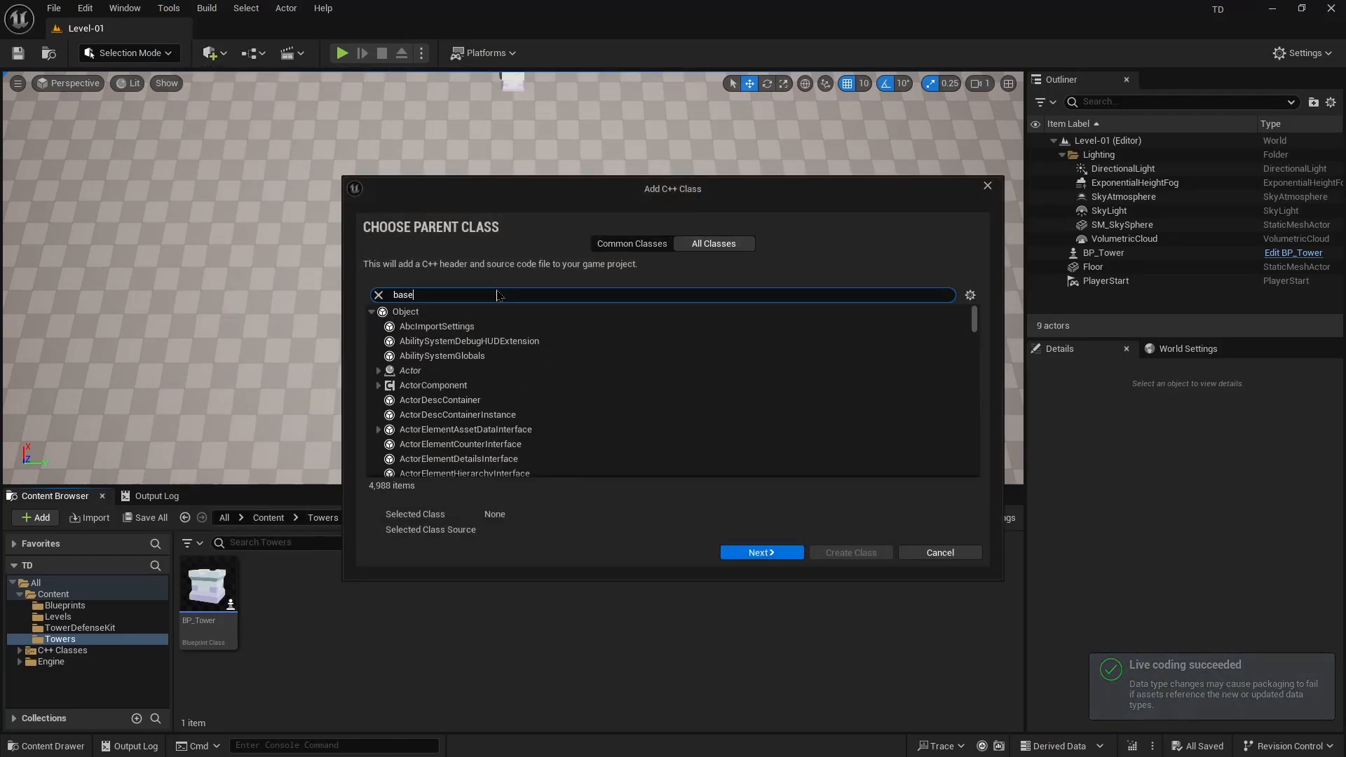
- Create a TDTowerSet class with TDBaseSet as its parent
text(est)
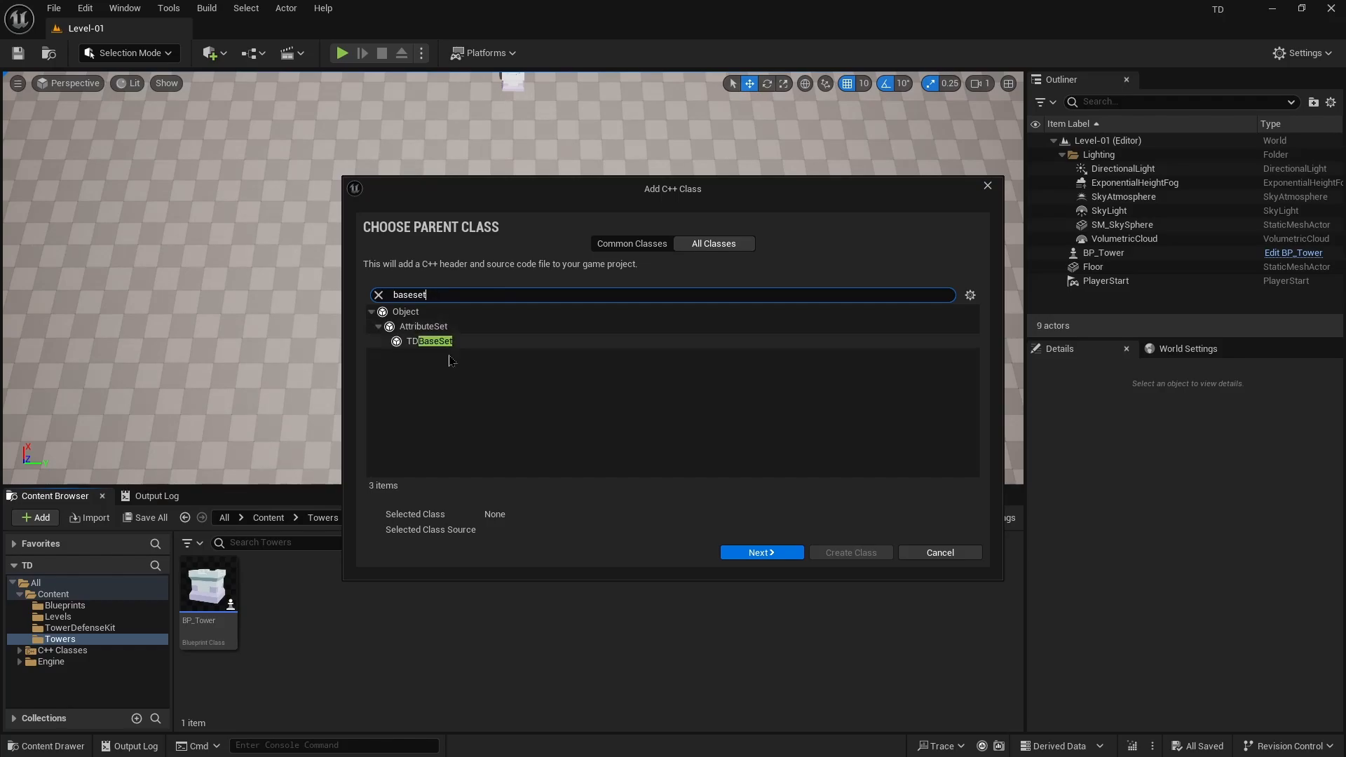
click(760, 552)
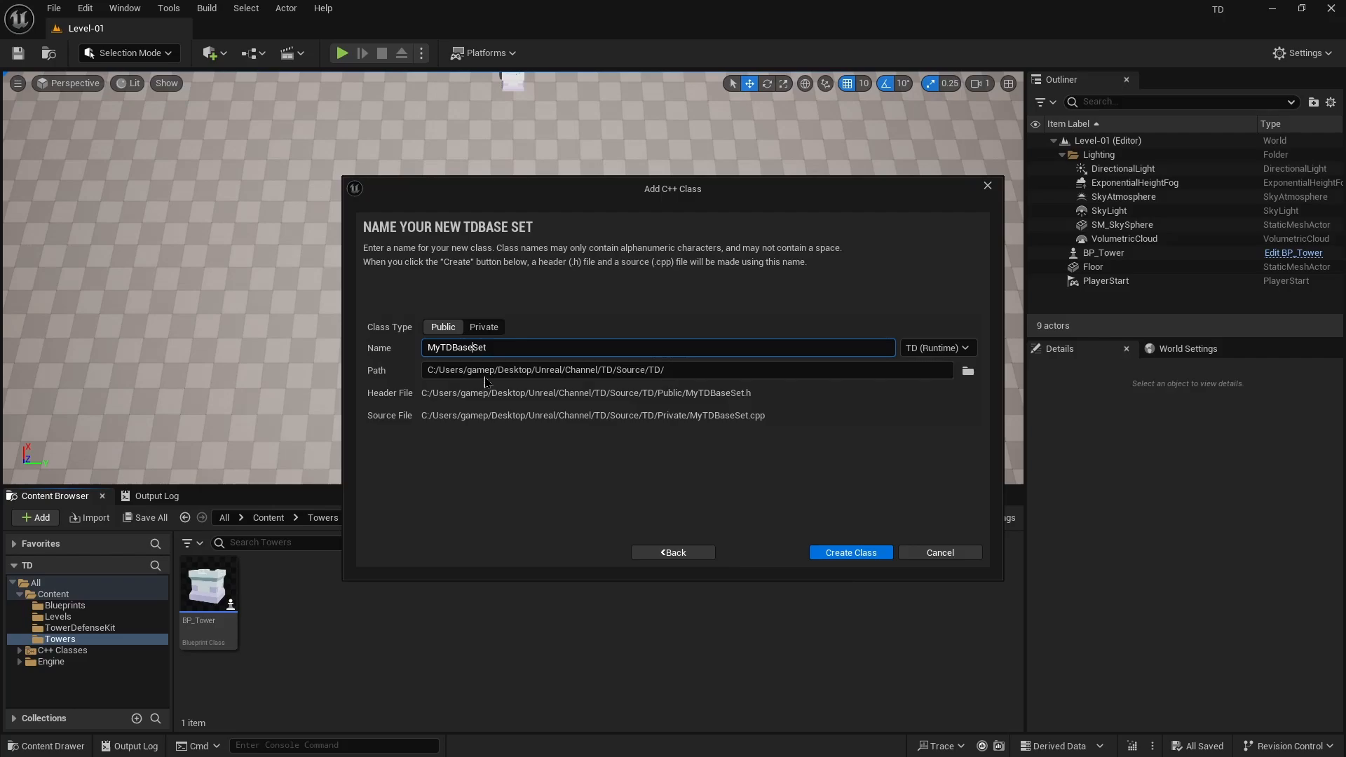
text(TDTowerSet)
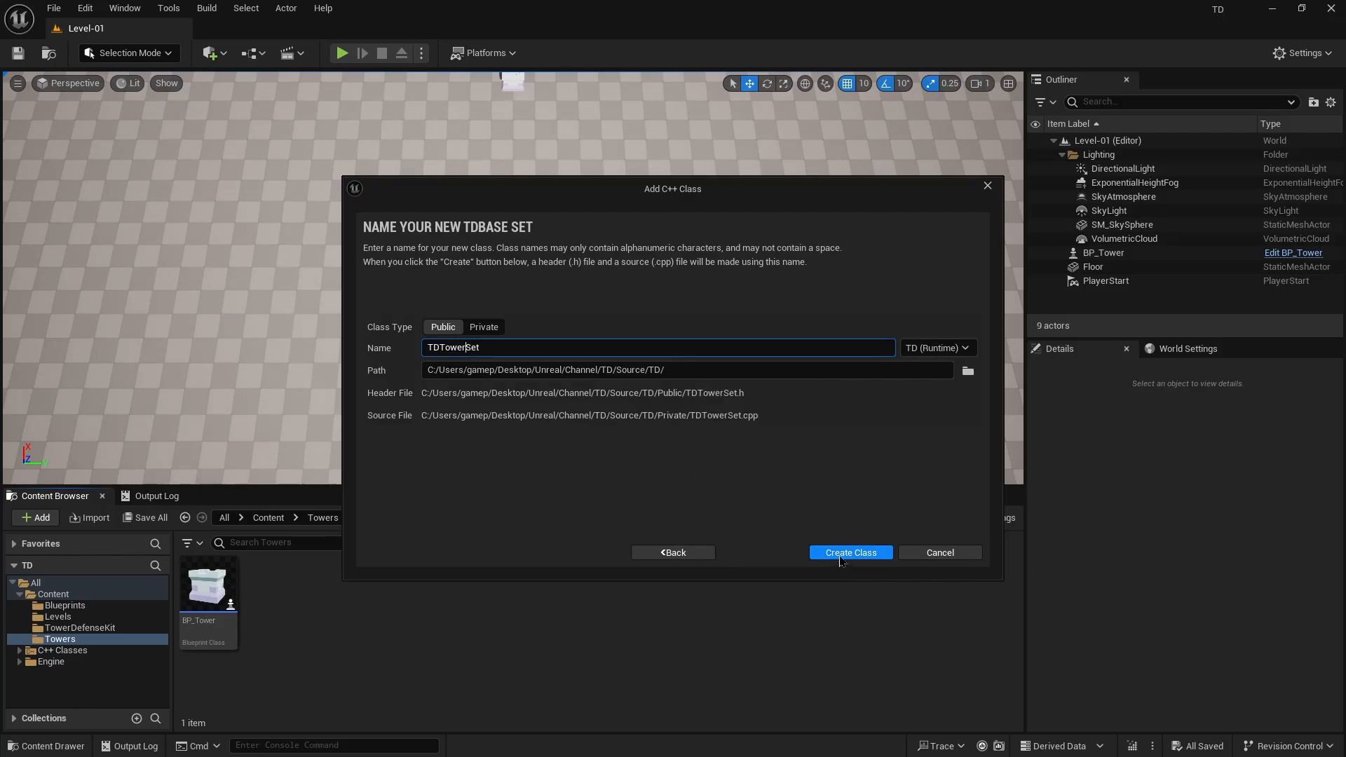
click(849, 552)
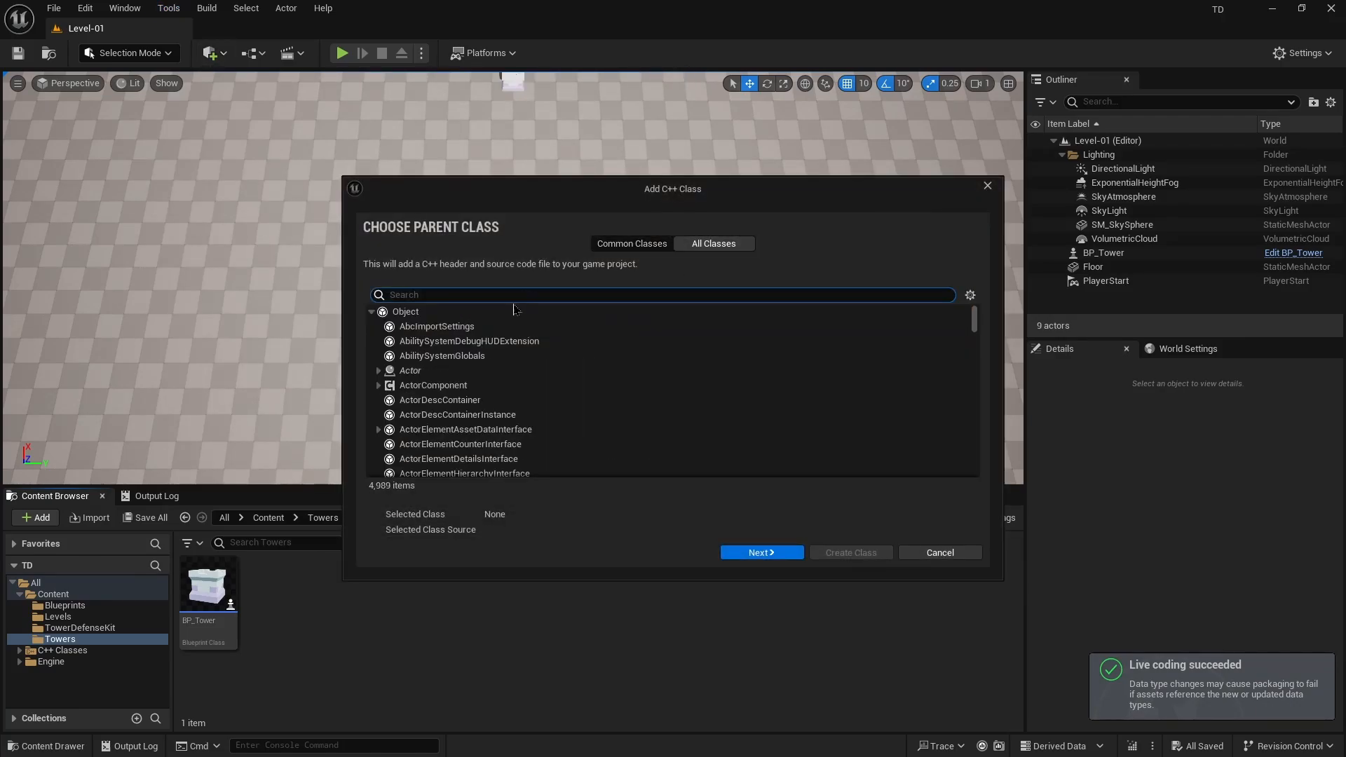
- Create a TDEnemySet class with TDBaseSet as its parent
text(baseset)
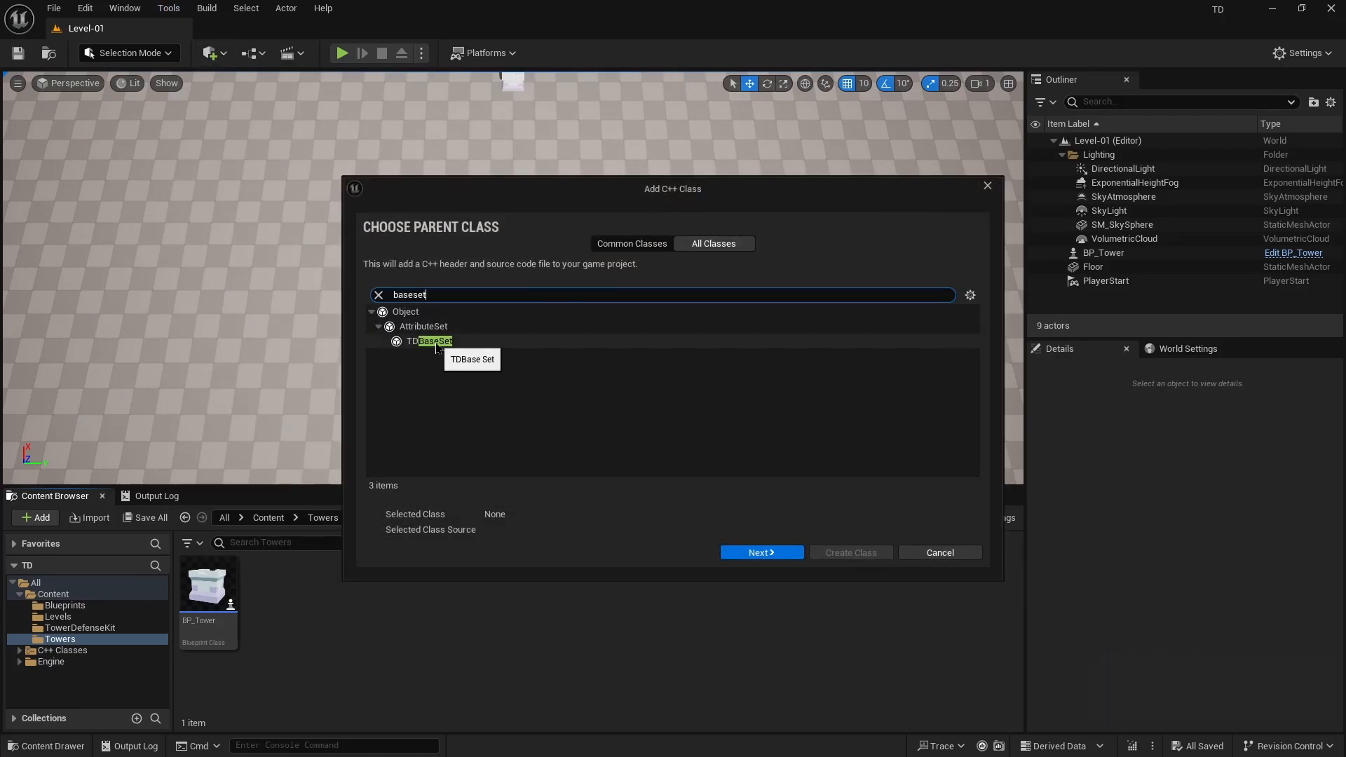
click(758, 551)
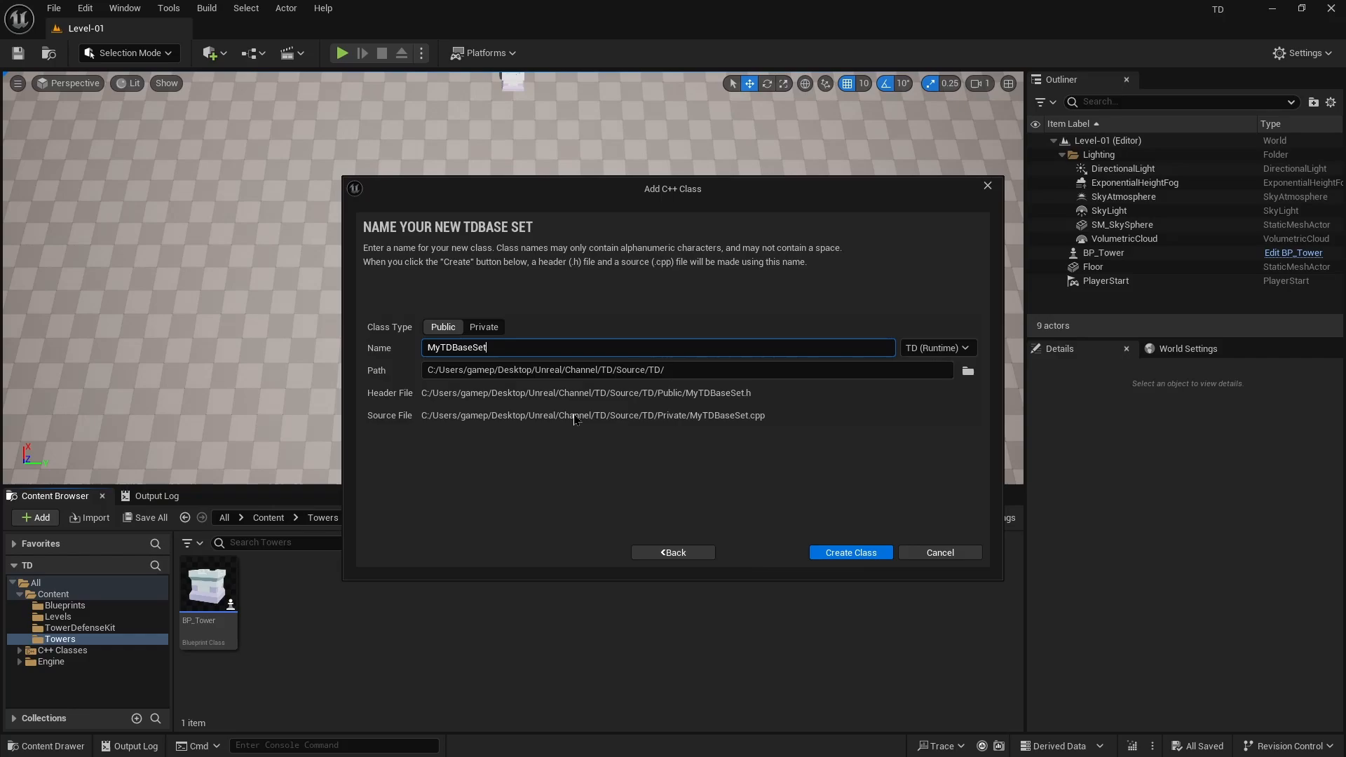
text(TDSet)
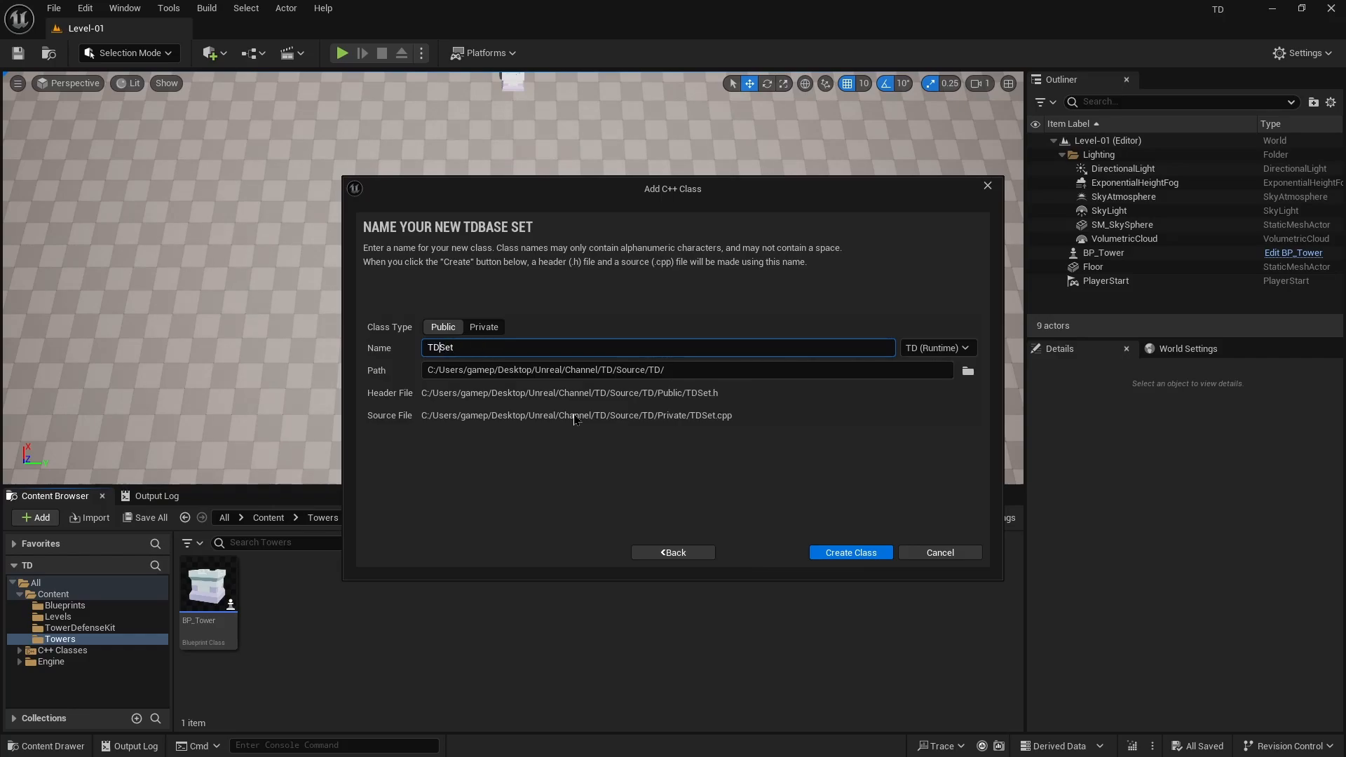
text(Enemy)
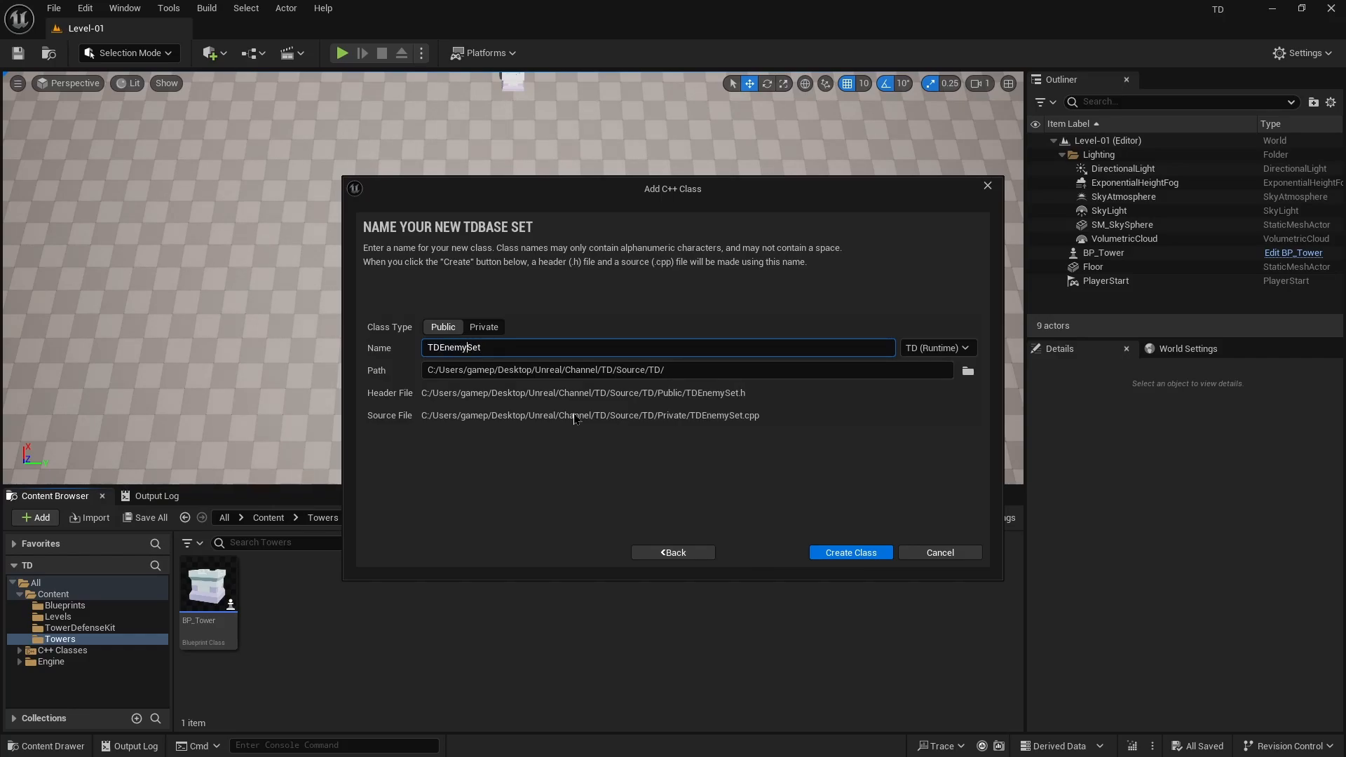
click(848, 552)
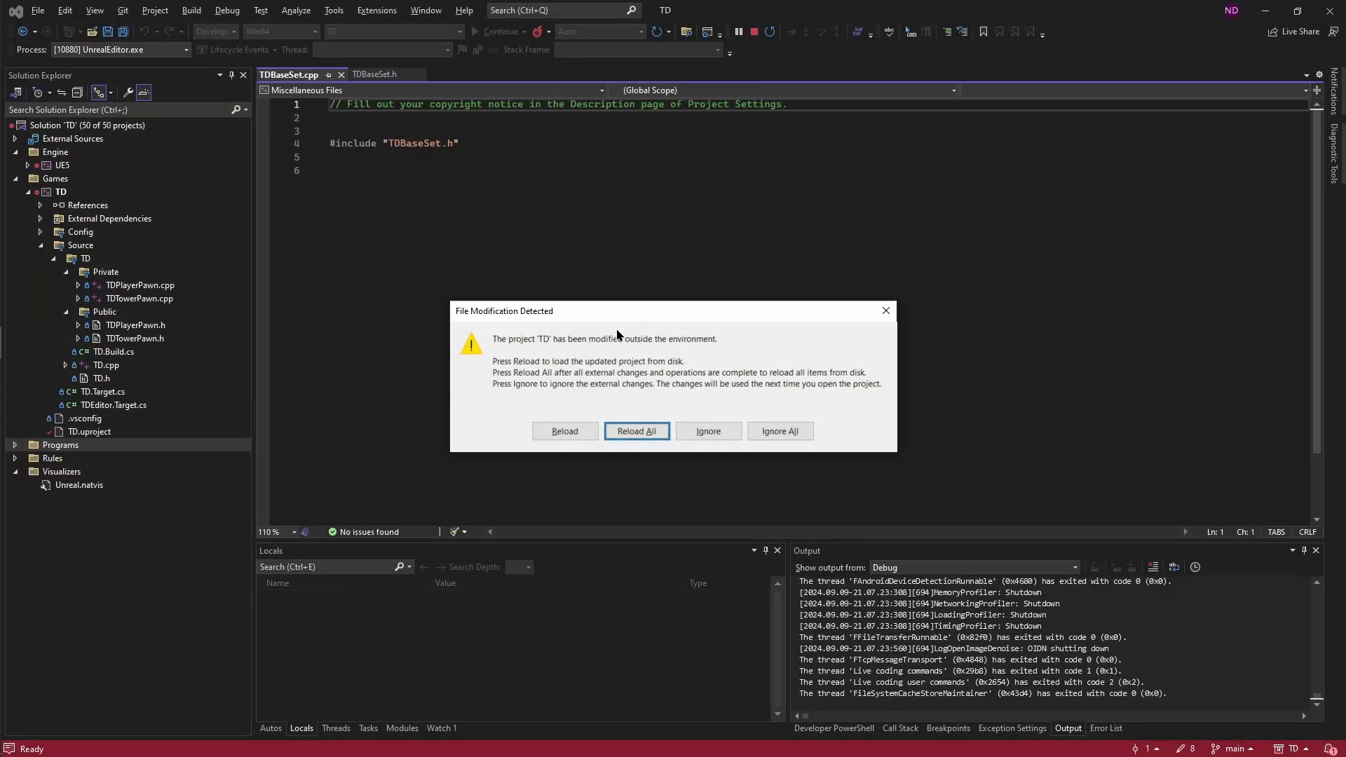
- Reload the project to pick up the new classes and bring up TDBaseSet.h
click(635, 431)
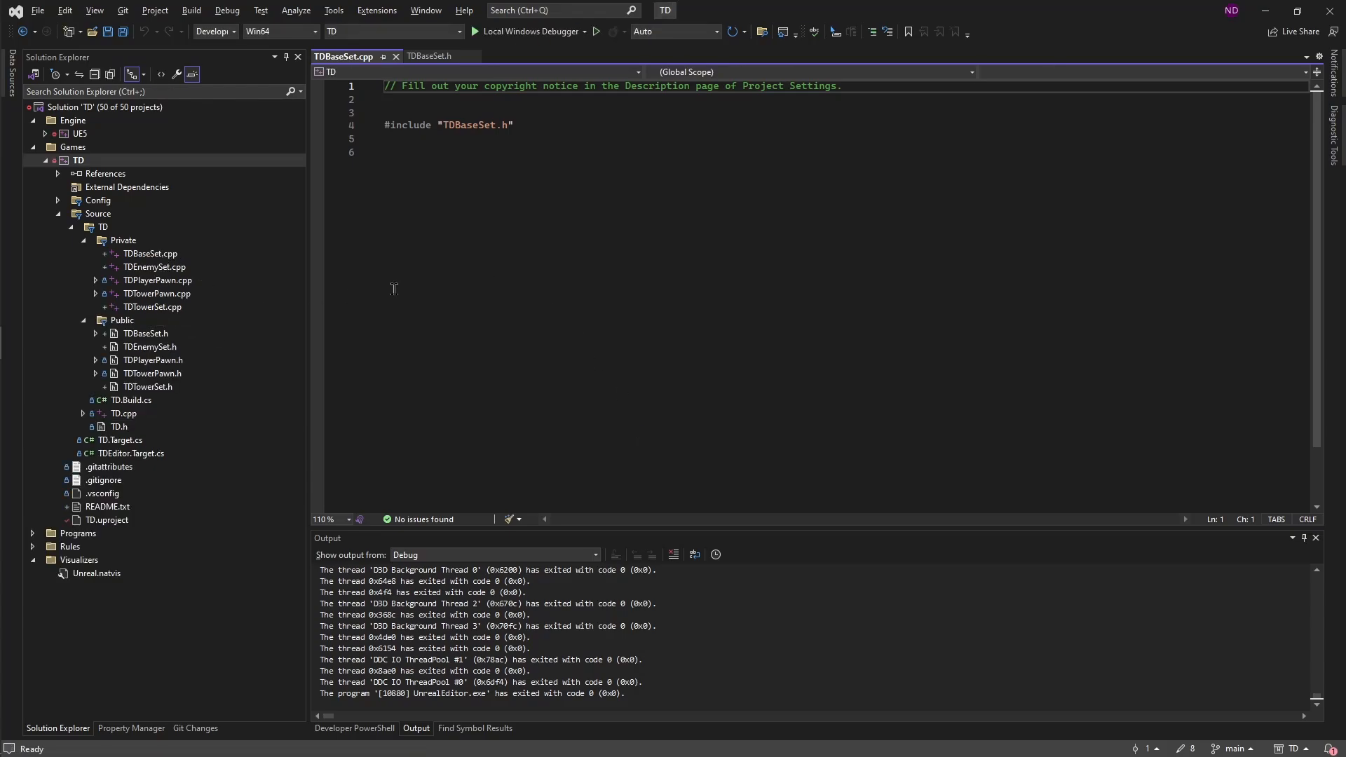
click(428, 56)
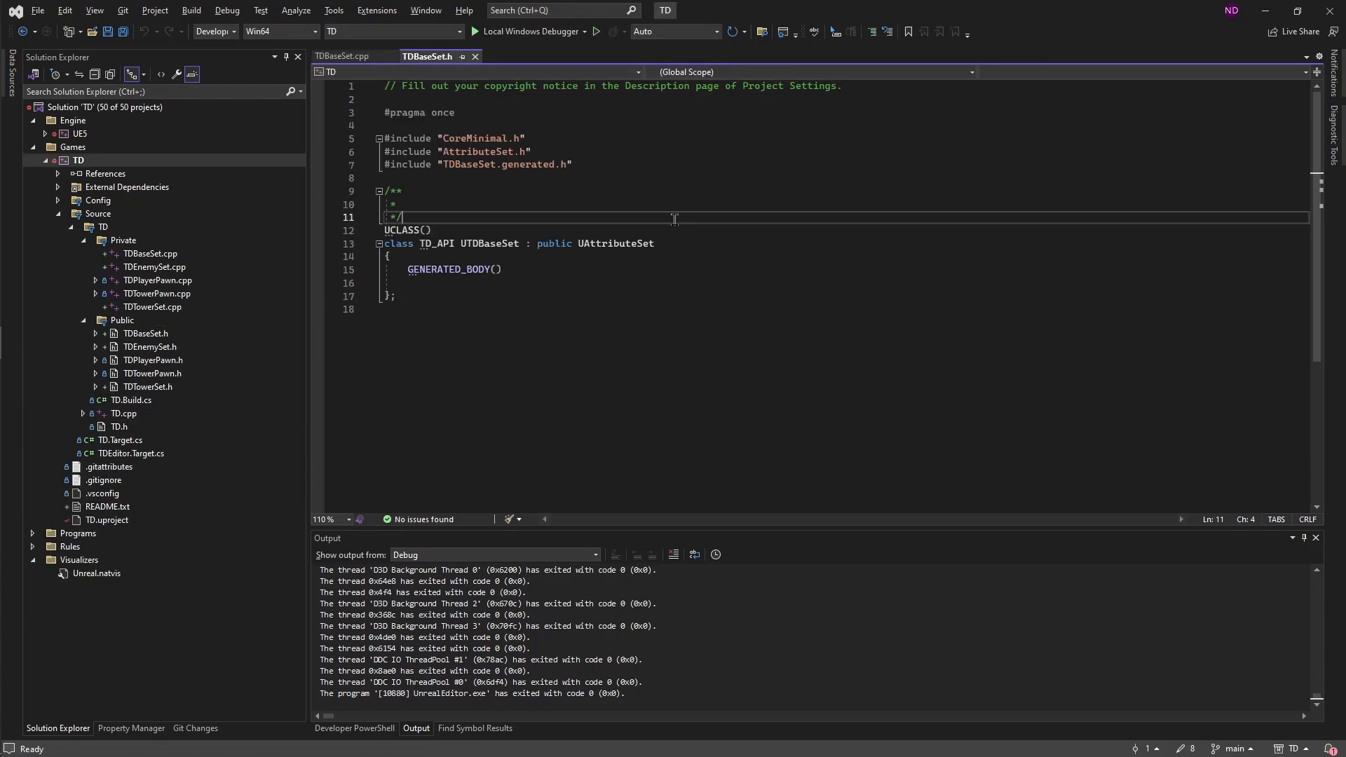
mouse_move(532, 302)
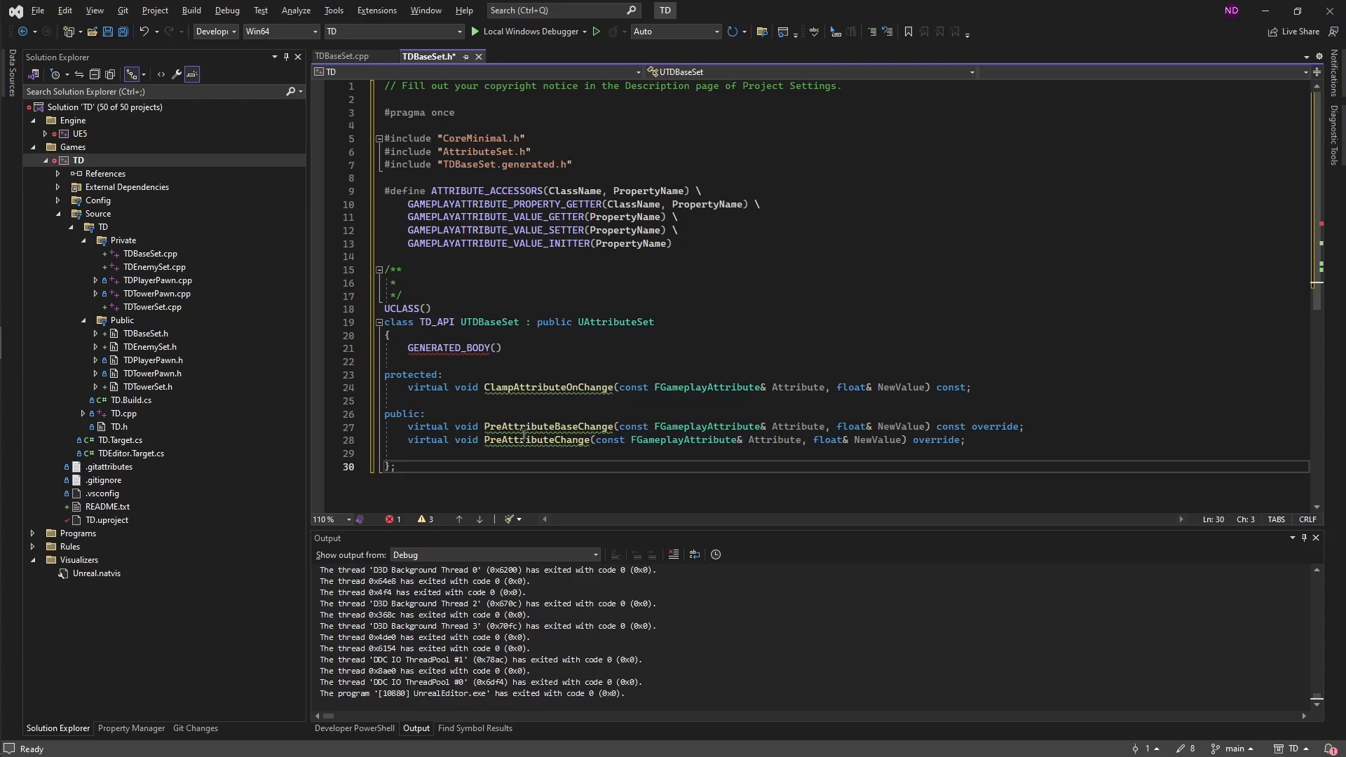
mouse_move(532, 440)
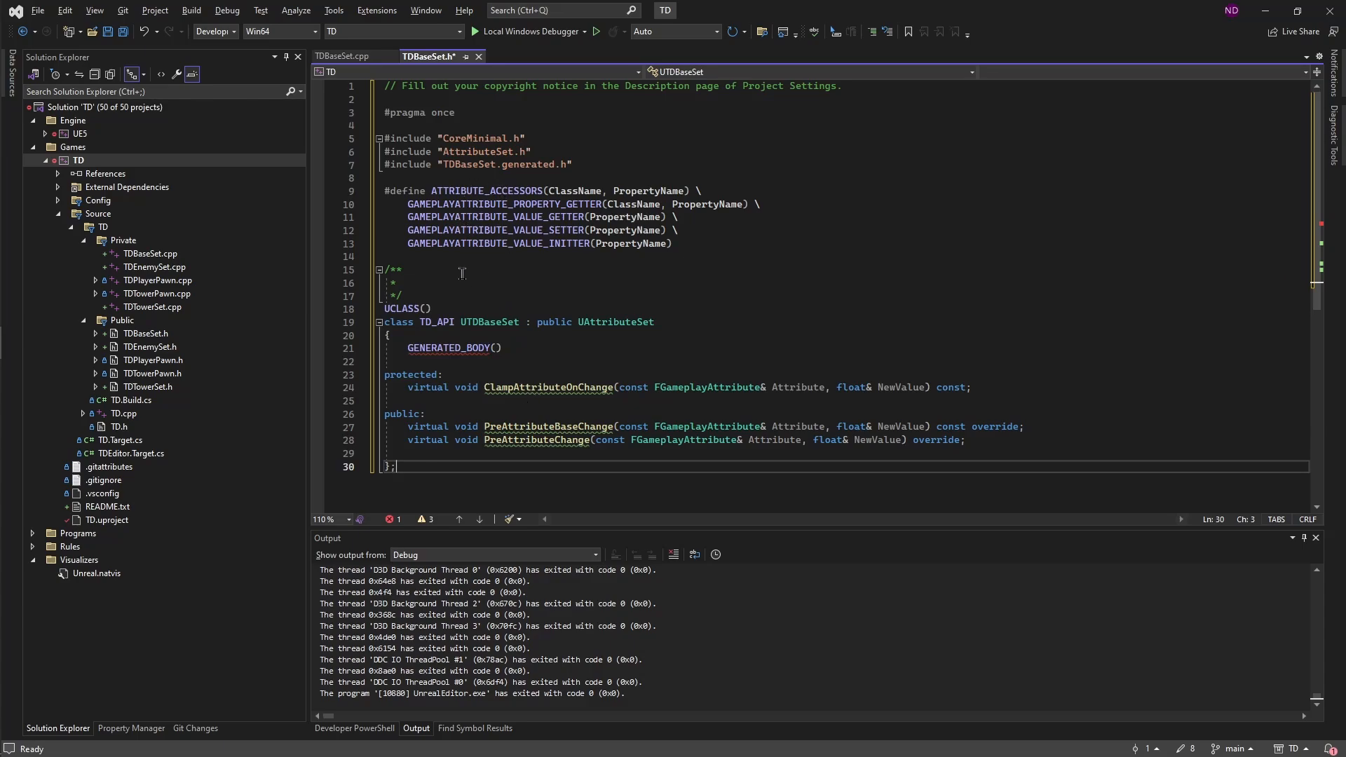
- Jump to UAttributeSet's definition to review the ATTRIBUTE_ACCESSORS example, then return to TDBaseSet.h
double_click(485, 191)
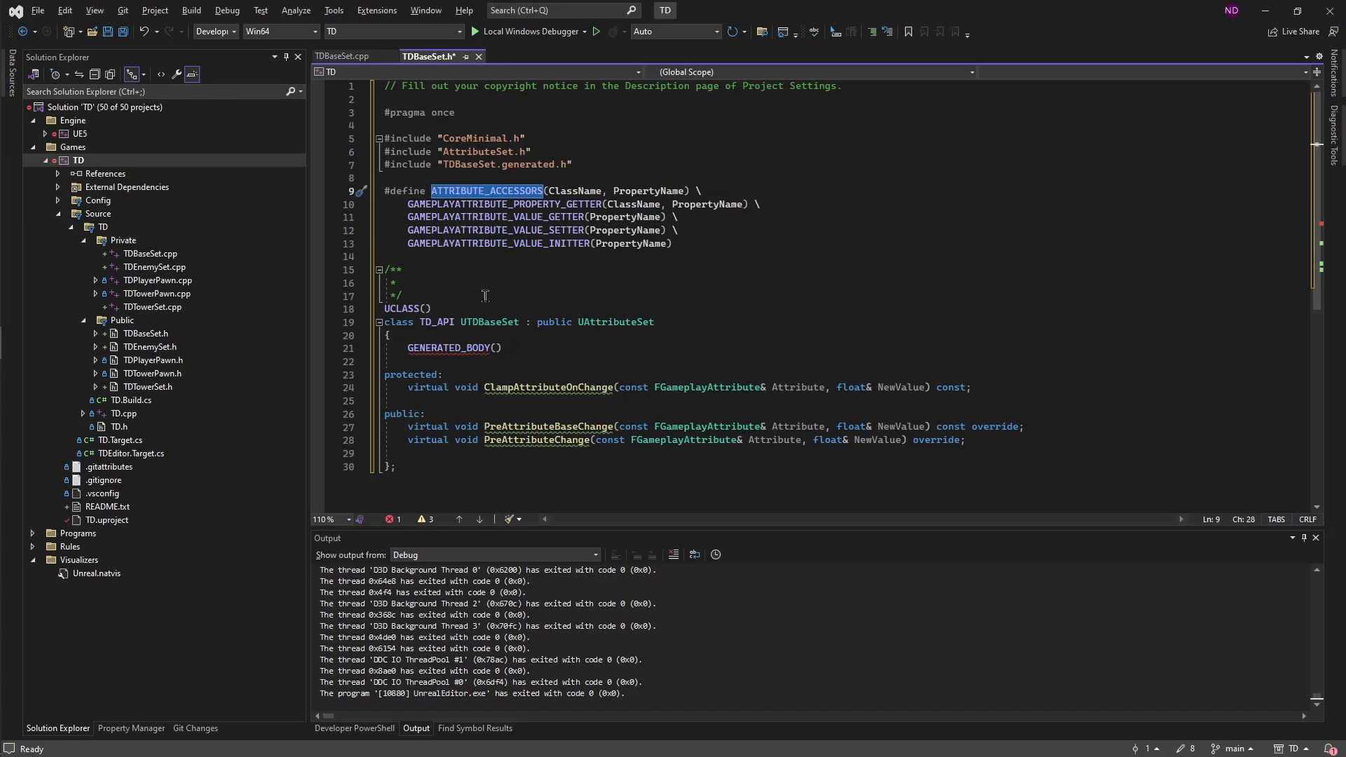
key(Ctrl+f)
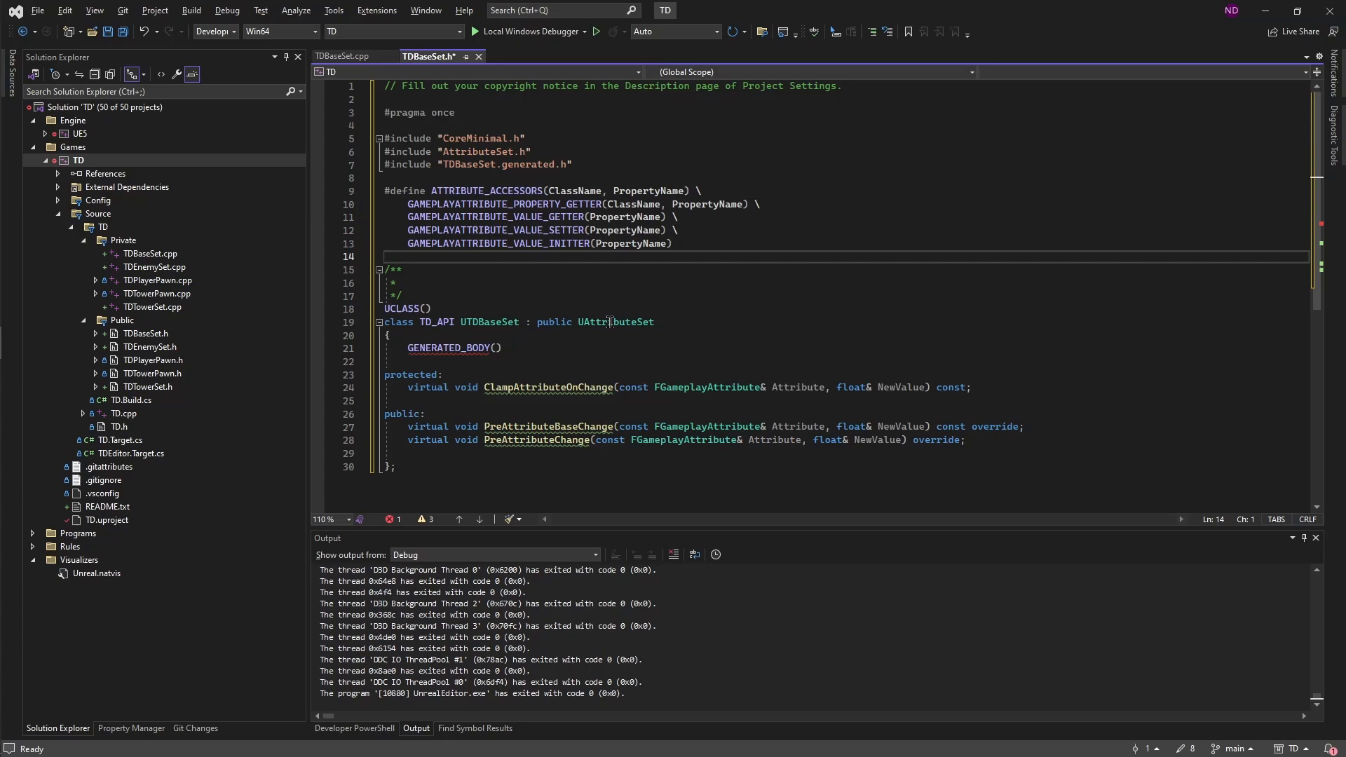
right_click(609, 321)
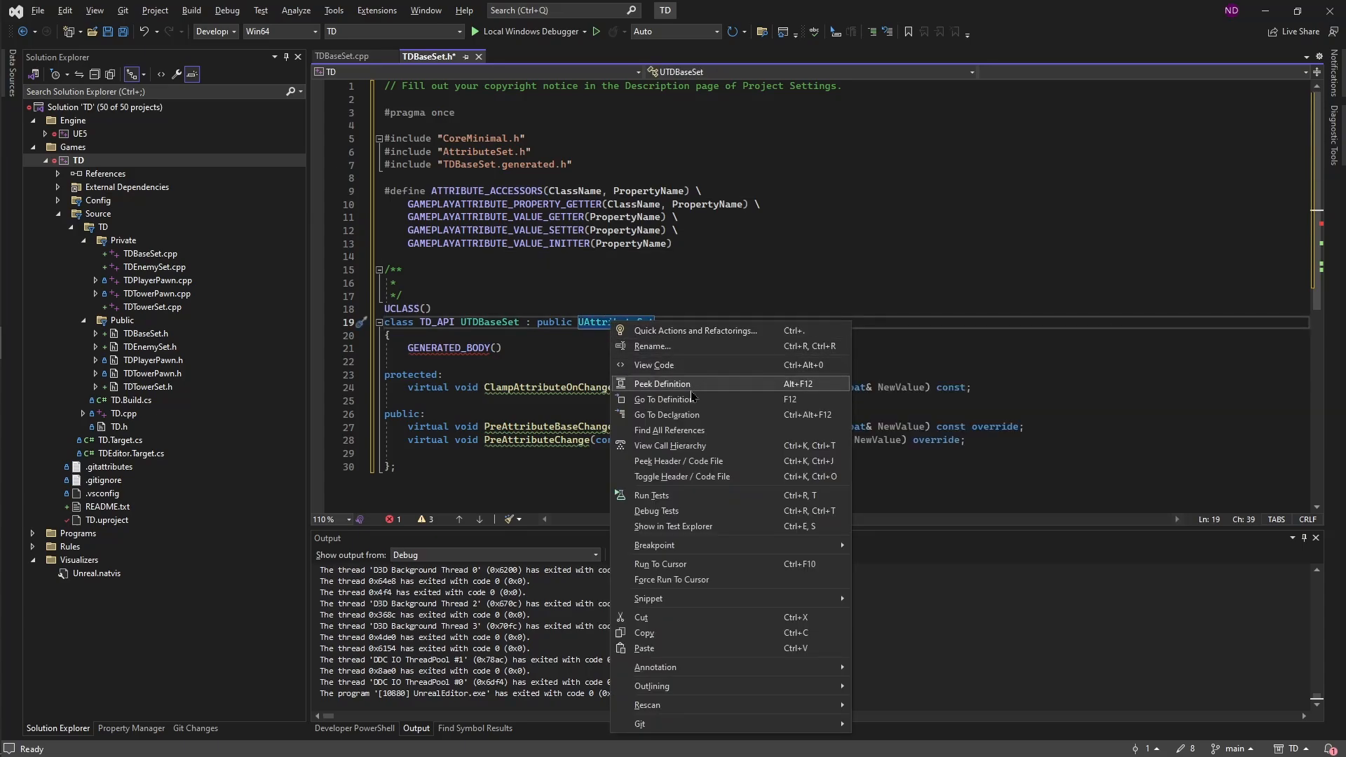
click(665, 399)
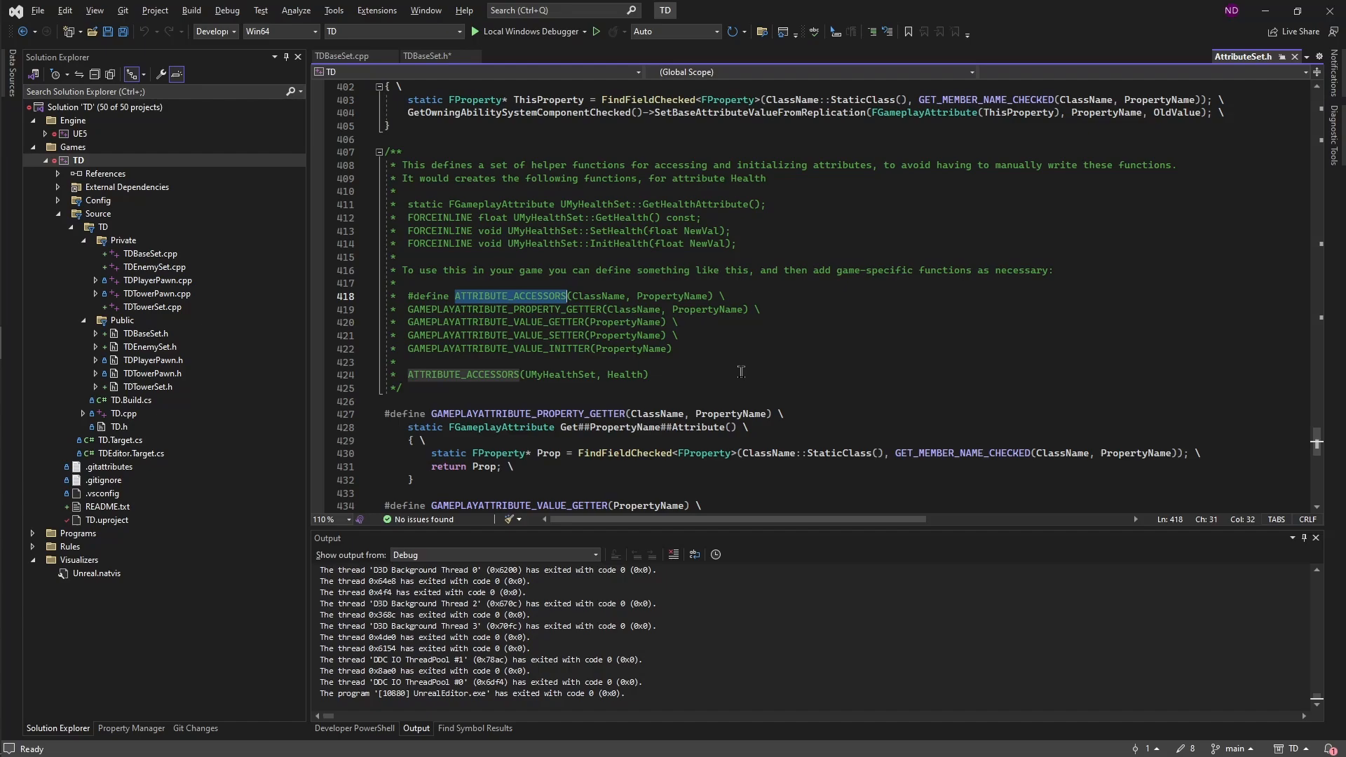
mouse_move(710, 360)
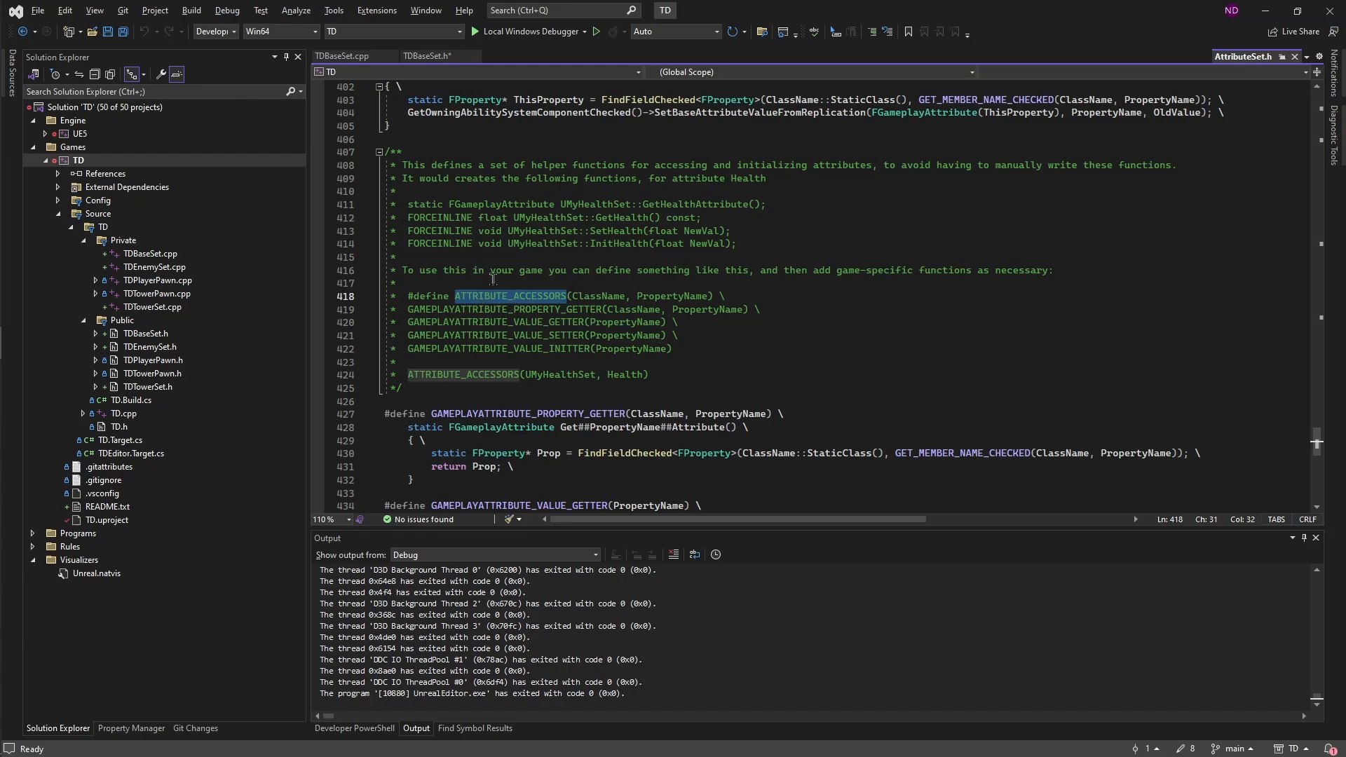
mouse_move(521, 395)
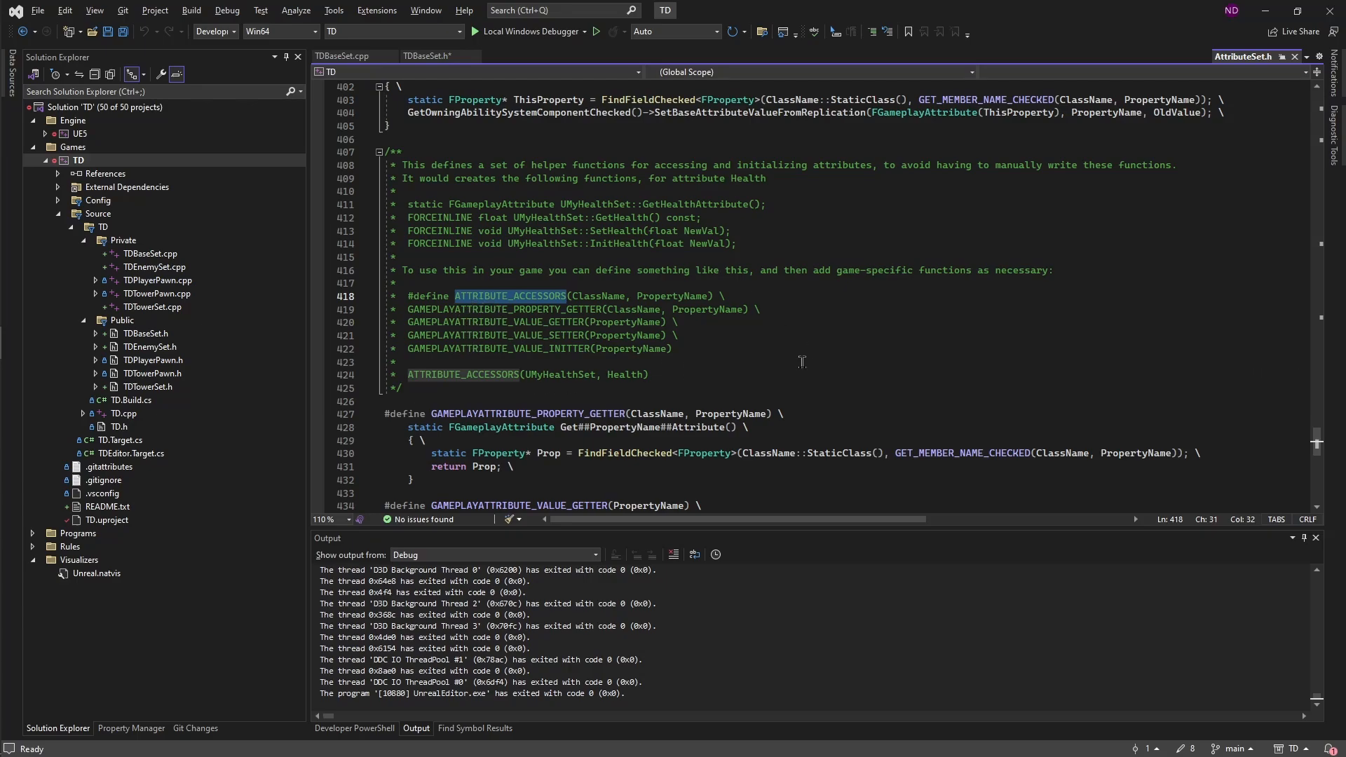
mouse_move(734, 210)
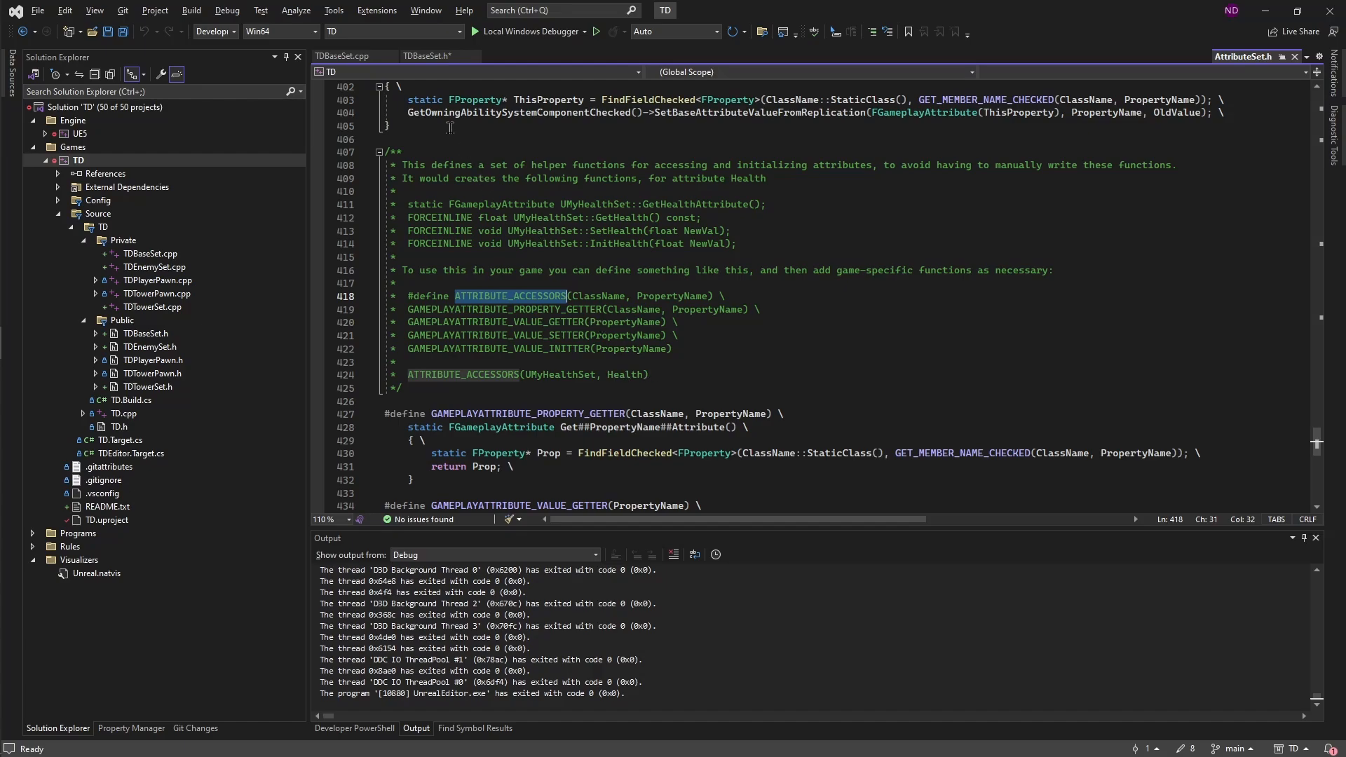
click(427, 56)
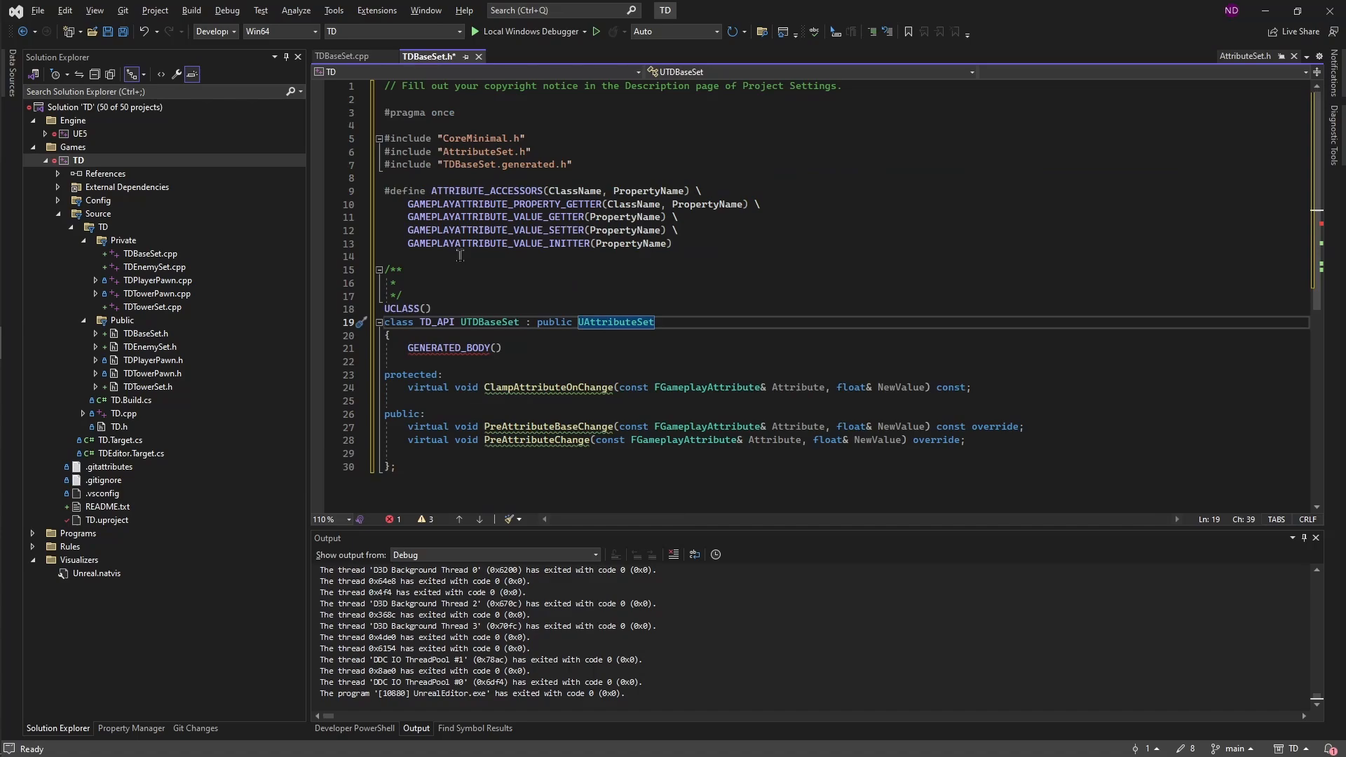
- Switch to TDBaseSet.cpp to implement the pre-change overrides
click(343, 56)
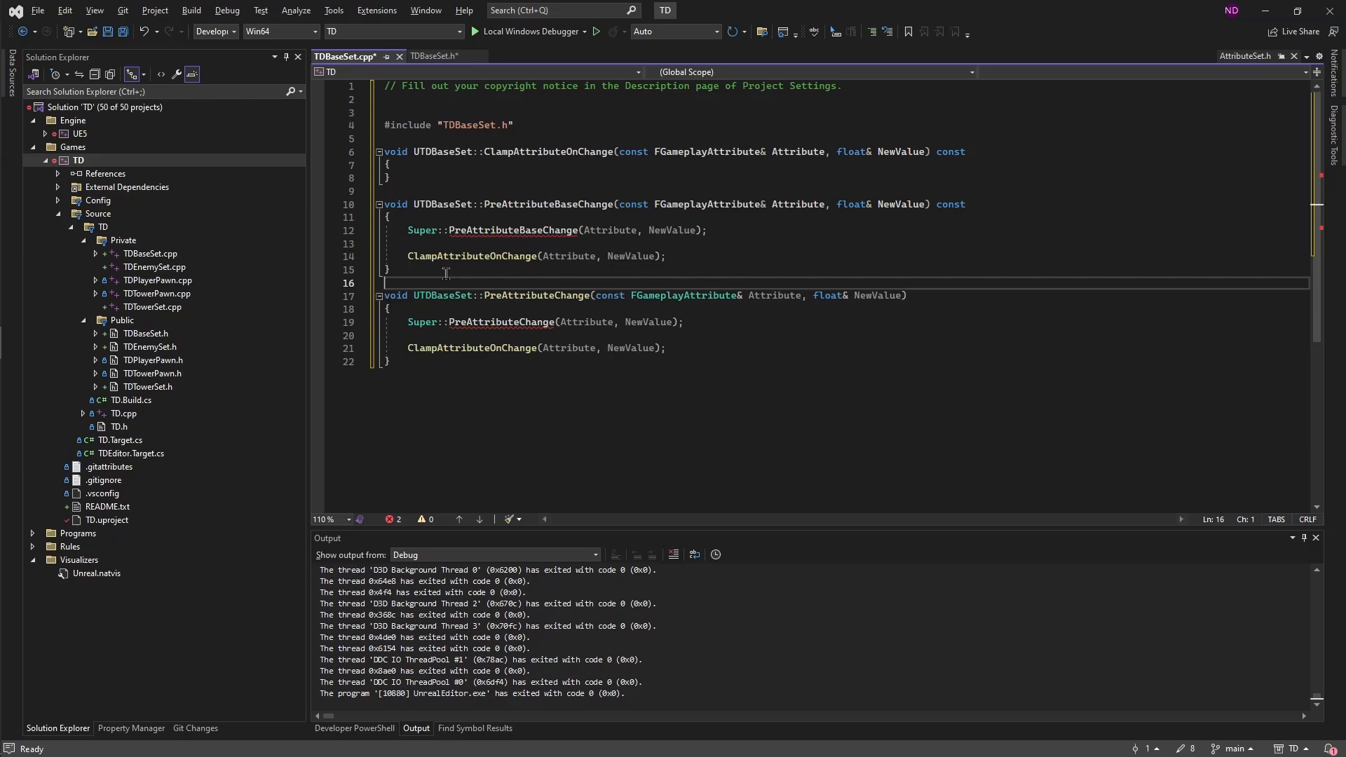
mouse_move(482, 165)
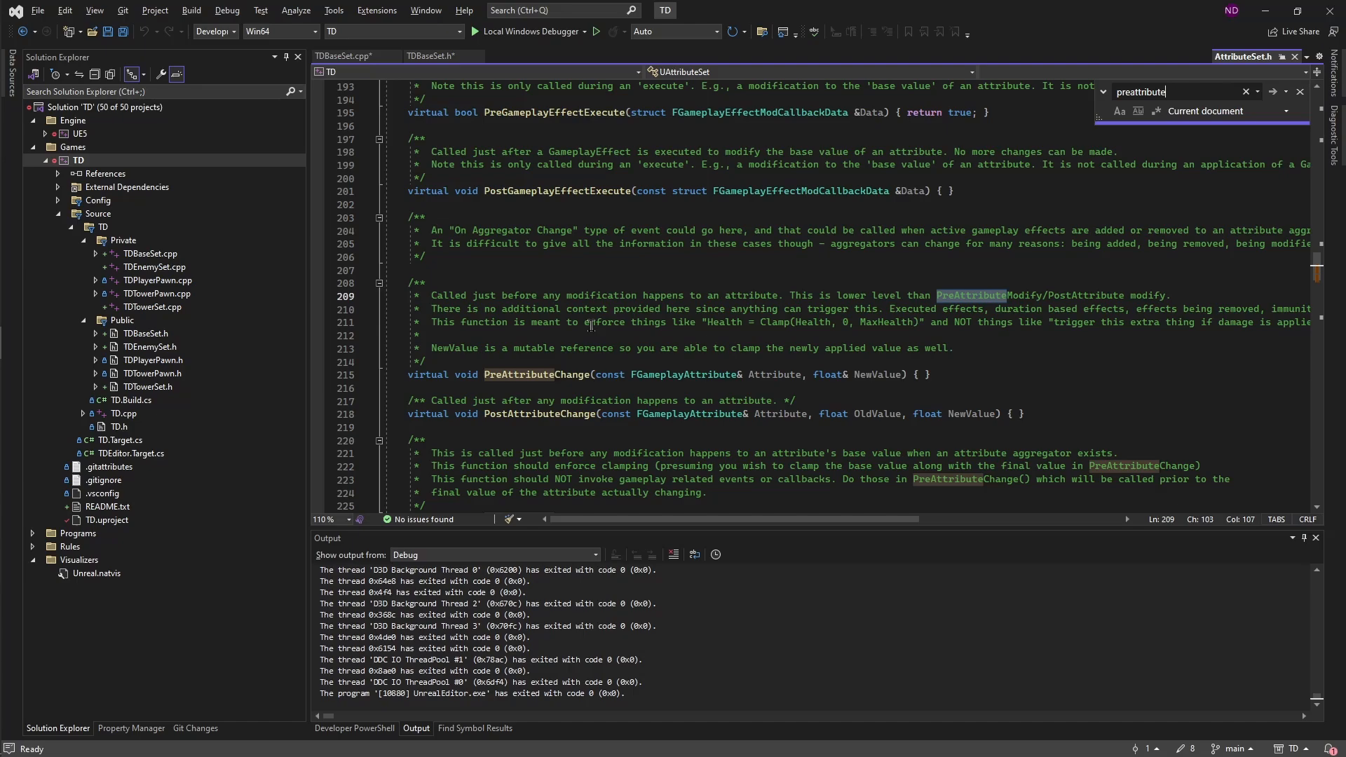
mouse_move(601, 286)
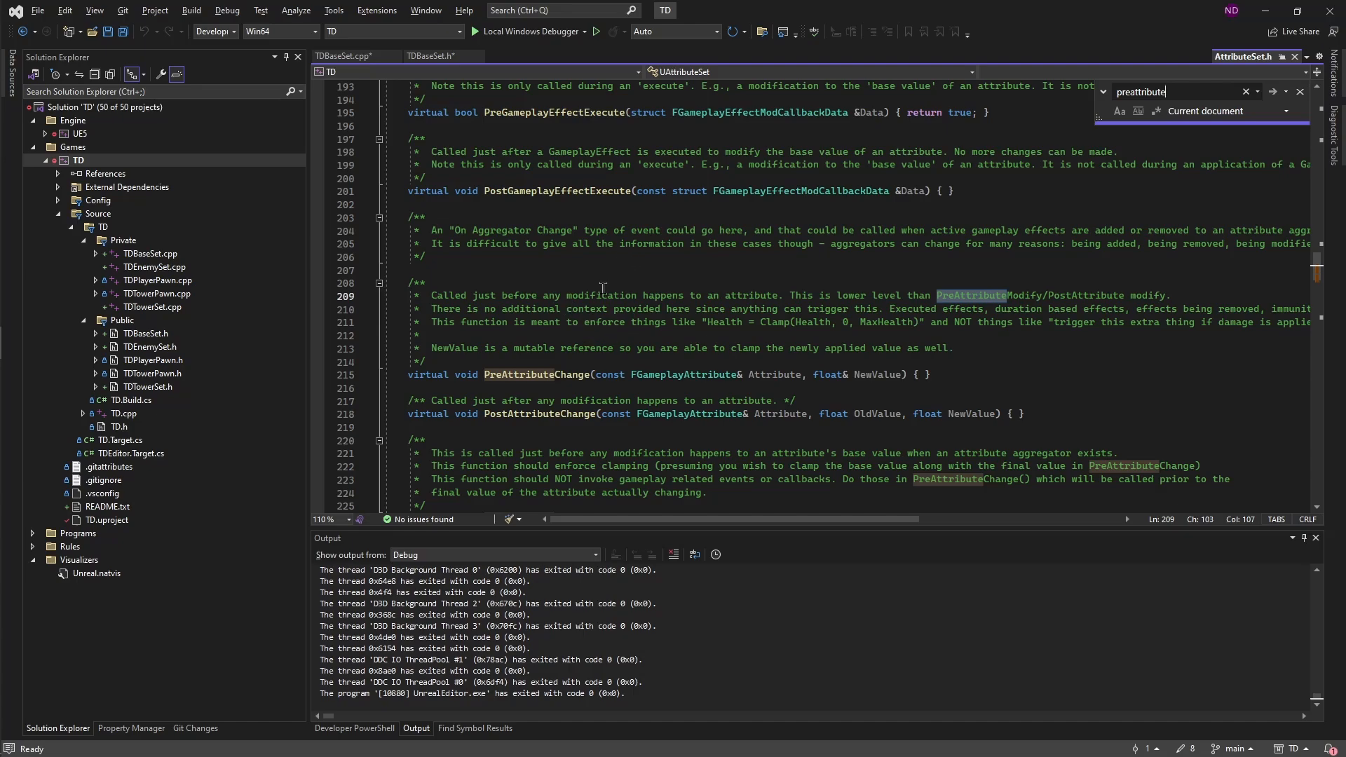
mouse_move(601, 288)
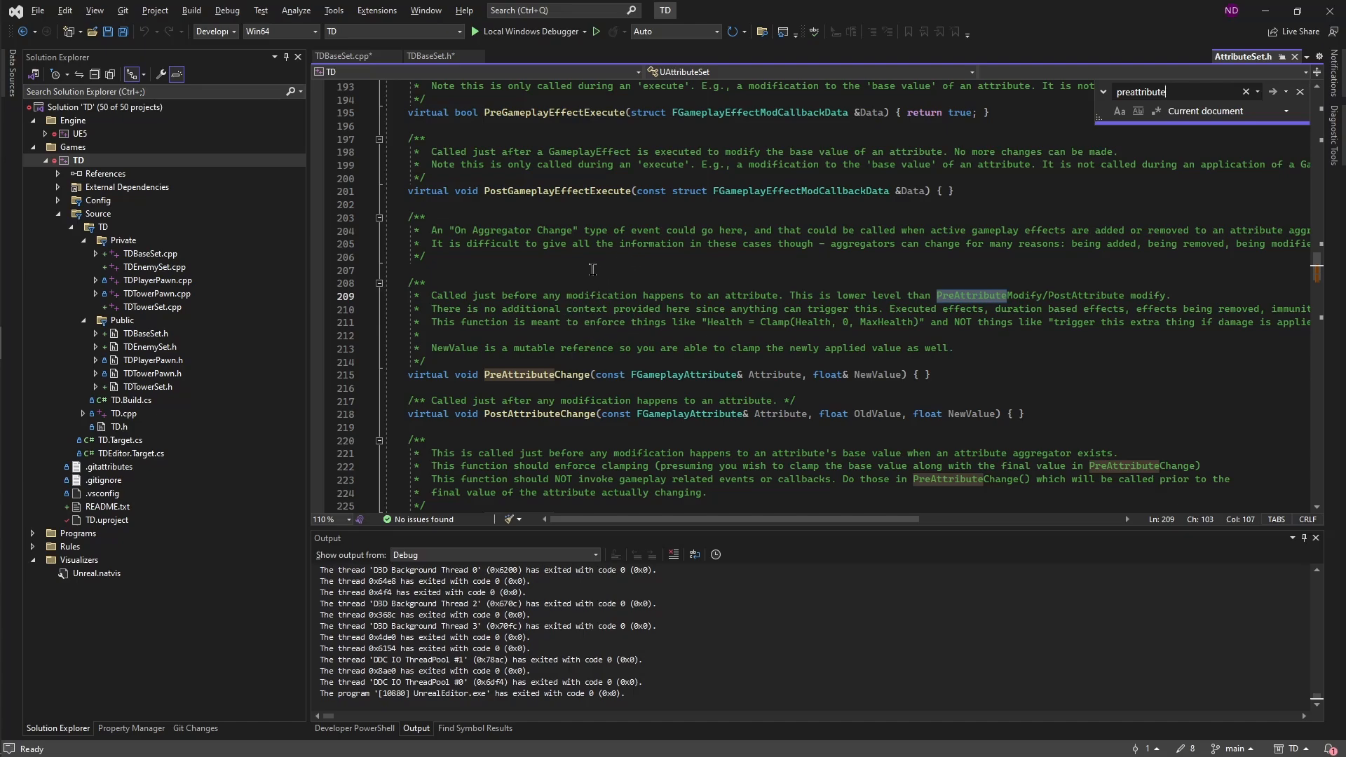
mouse_move(710, 336)
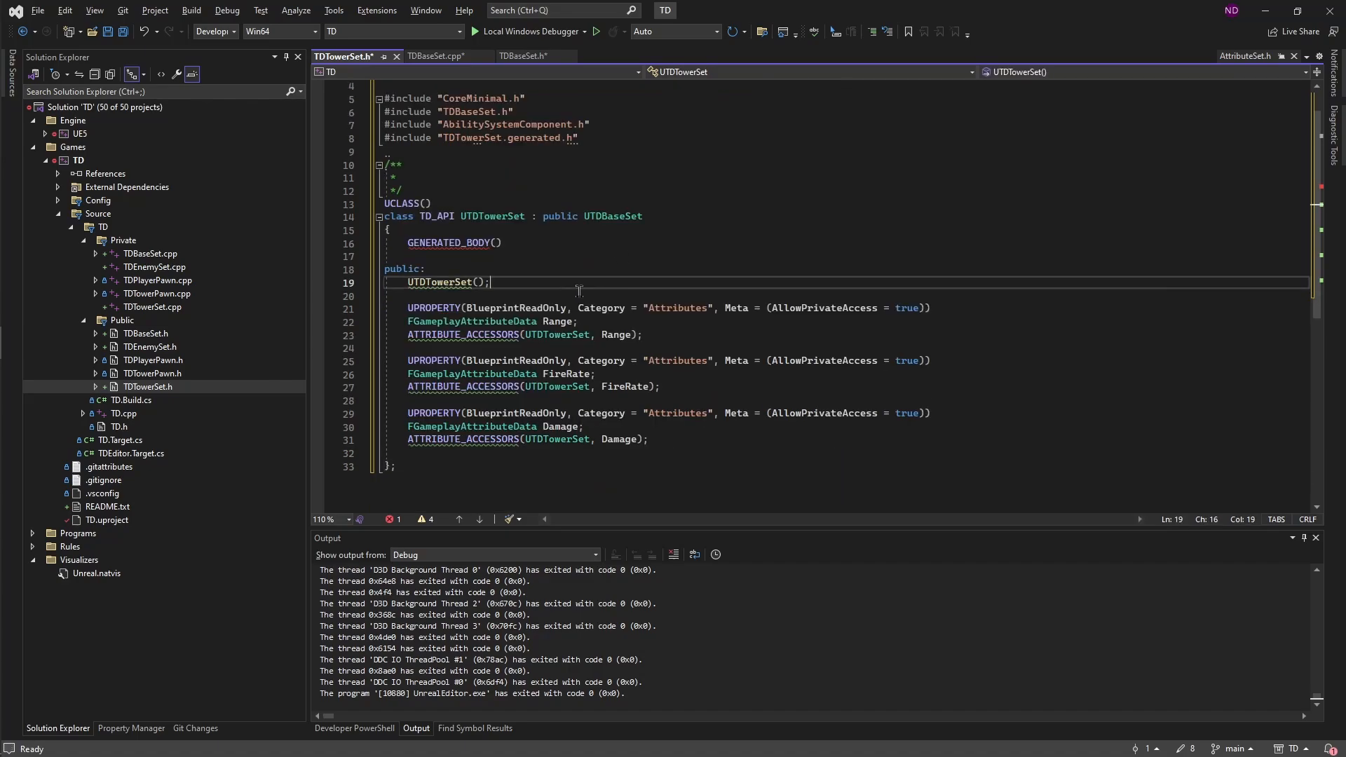
mouse_move(436, 307)
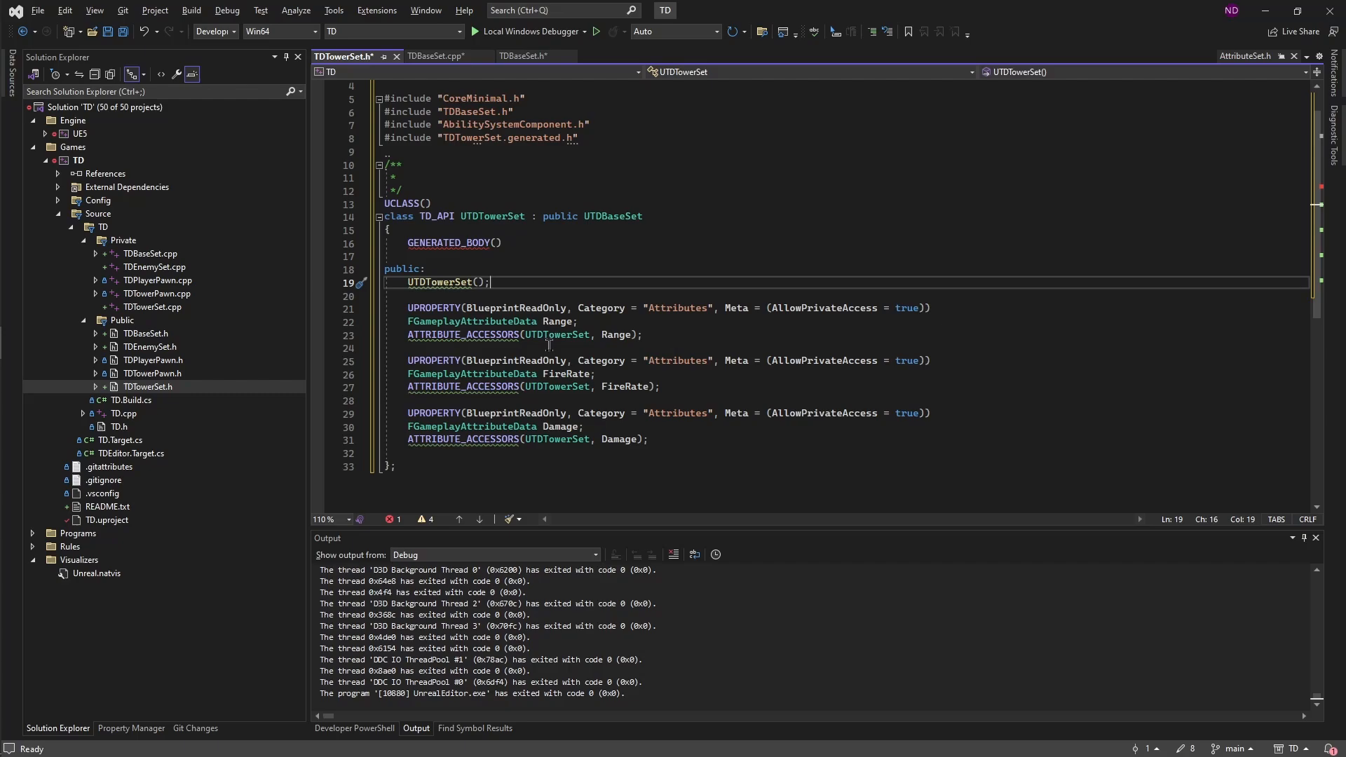
mouse_move(624, 349)
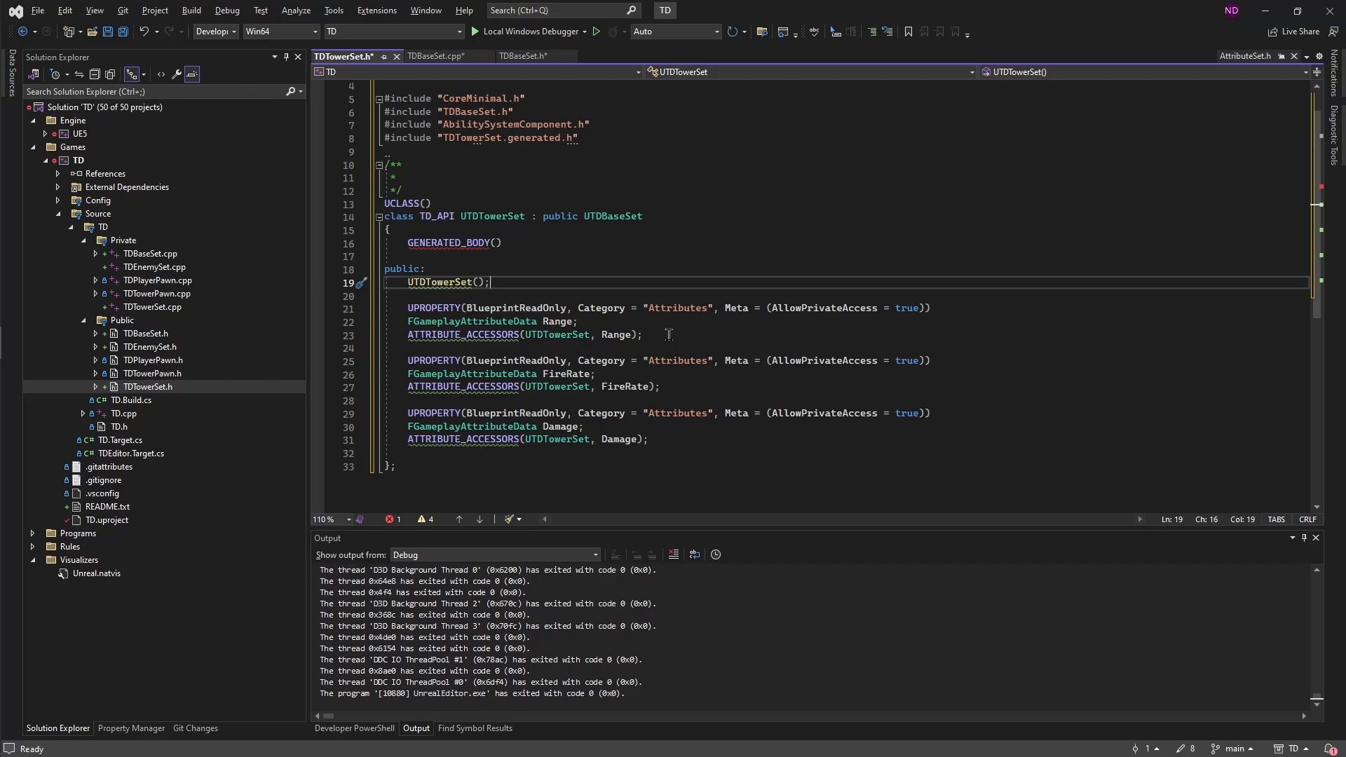
mouse_move(548, 275)
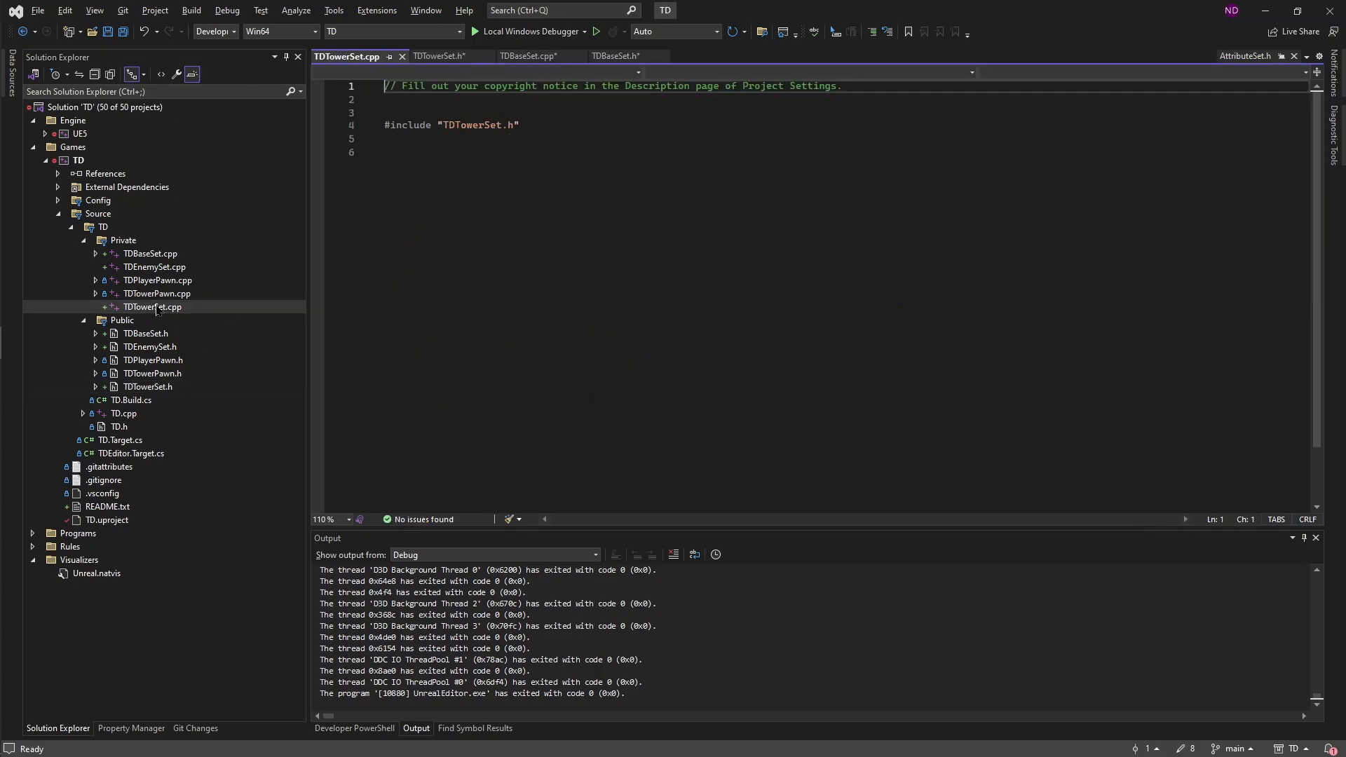
- Finish the TDTowerSet constructor defaults and bring up TDEnemySet.h
key(ctrl+a)
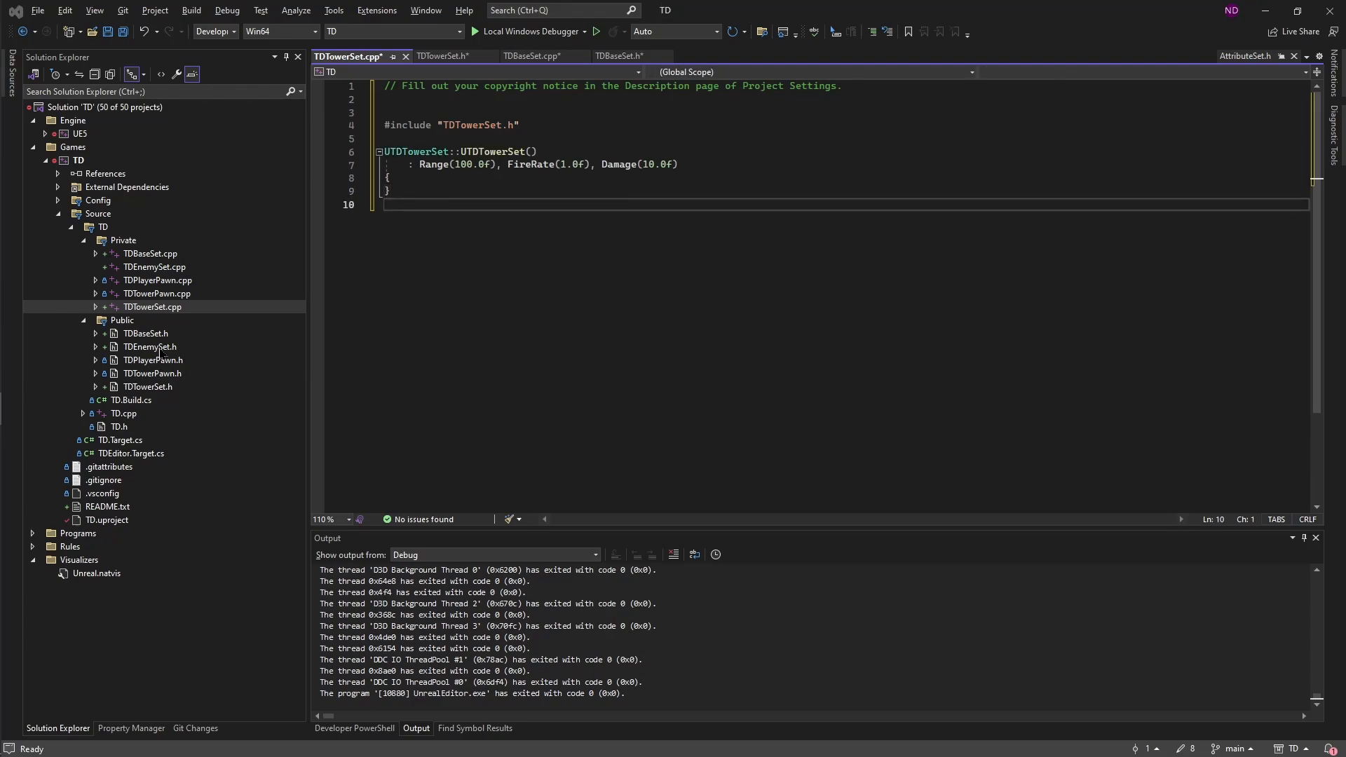
click(149, 346)
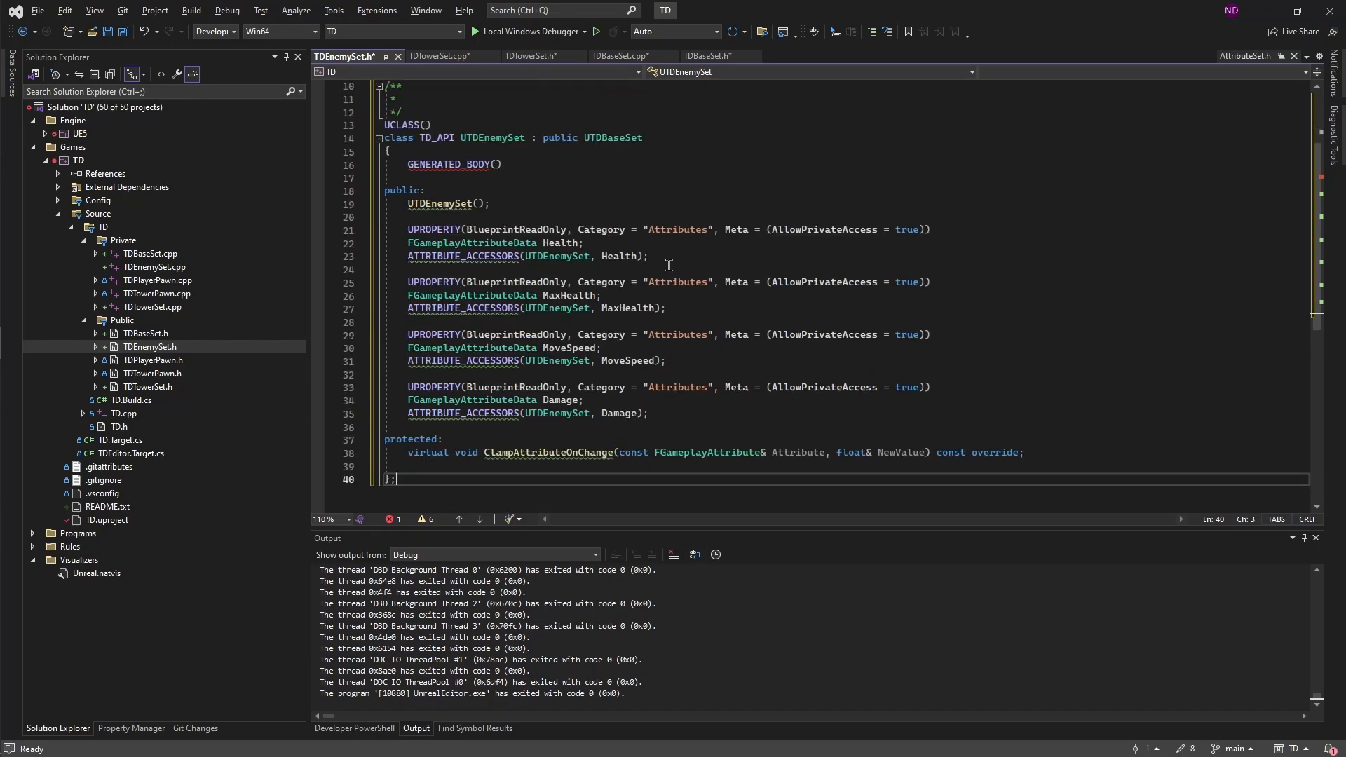
mouse_move(626, 408)
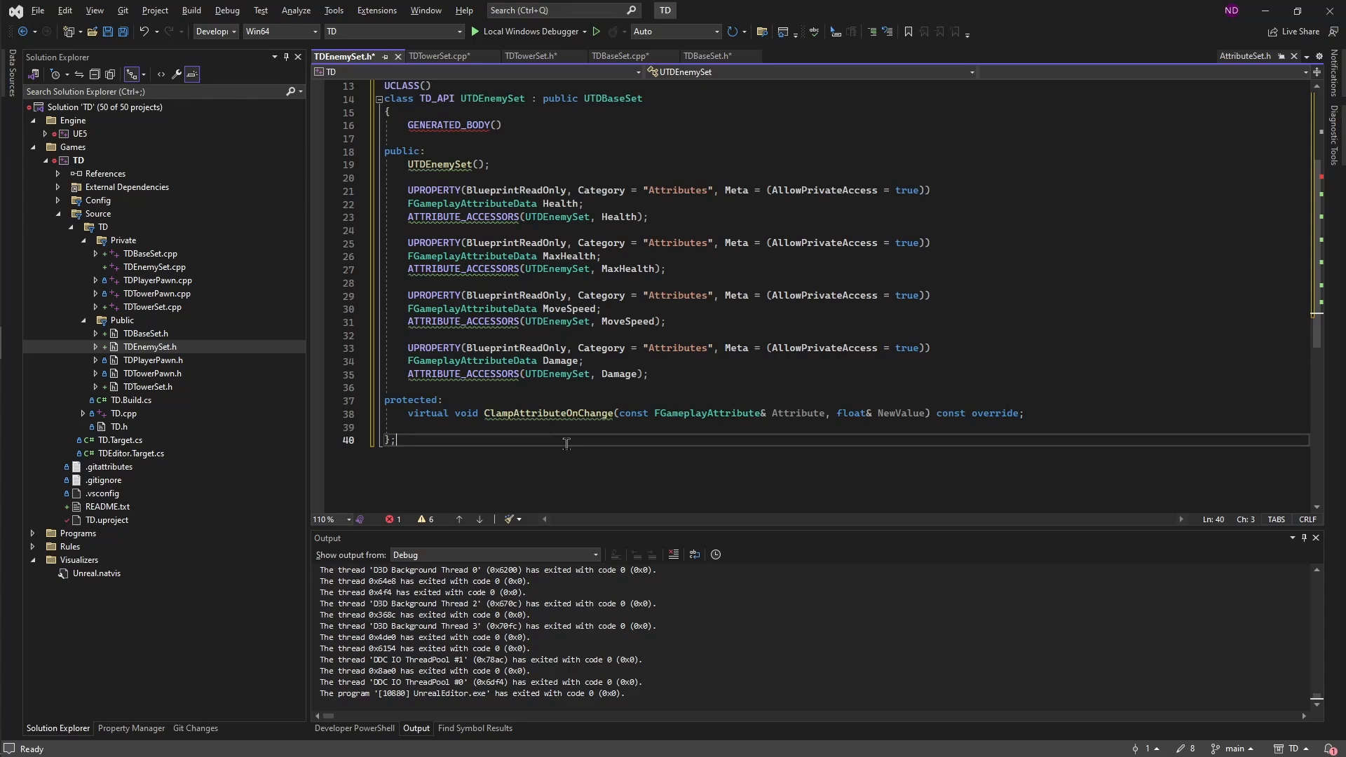
mouse_move(573, 427)
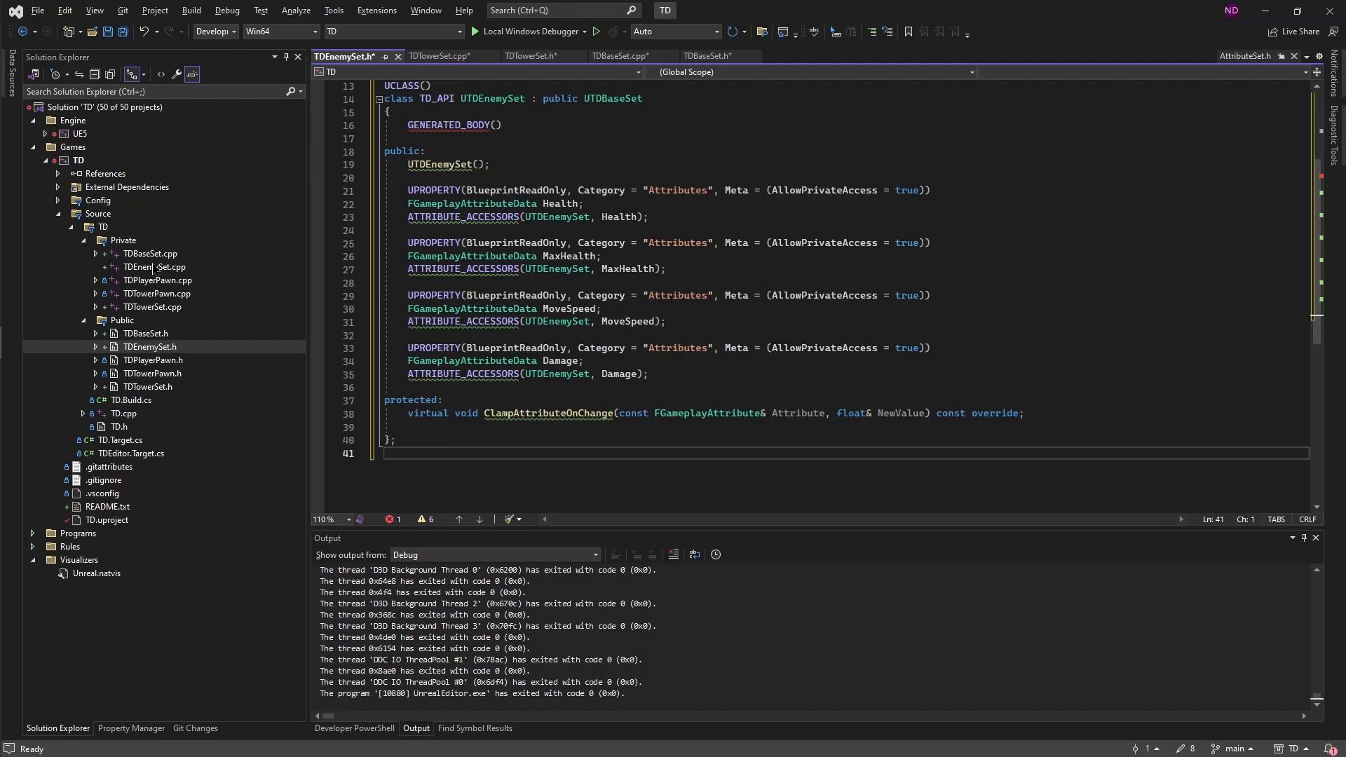
- In TDEnemySet.cpp, default Health/MaxHealth 10, MoveSpeed 100, Damage 10 and clamp Health to 0..MaxHealth
click(153, 267)
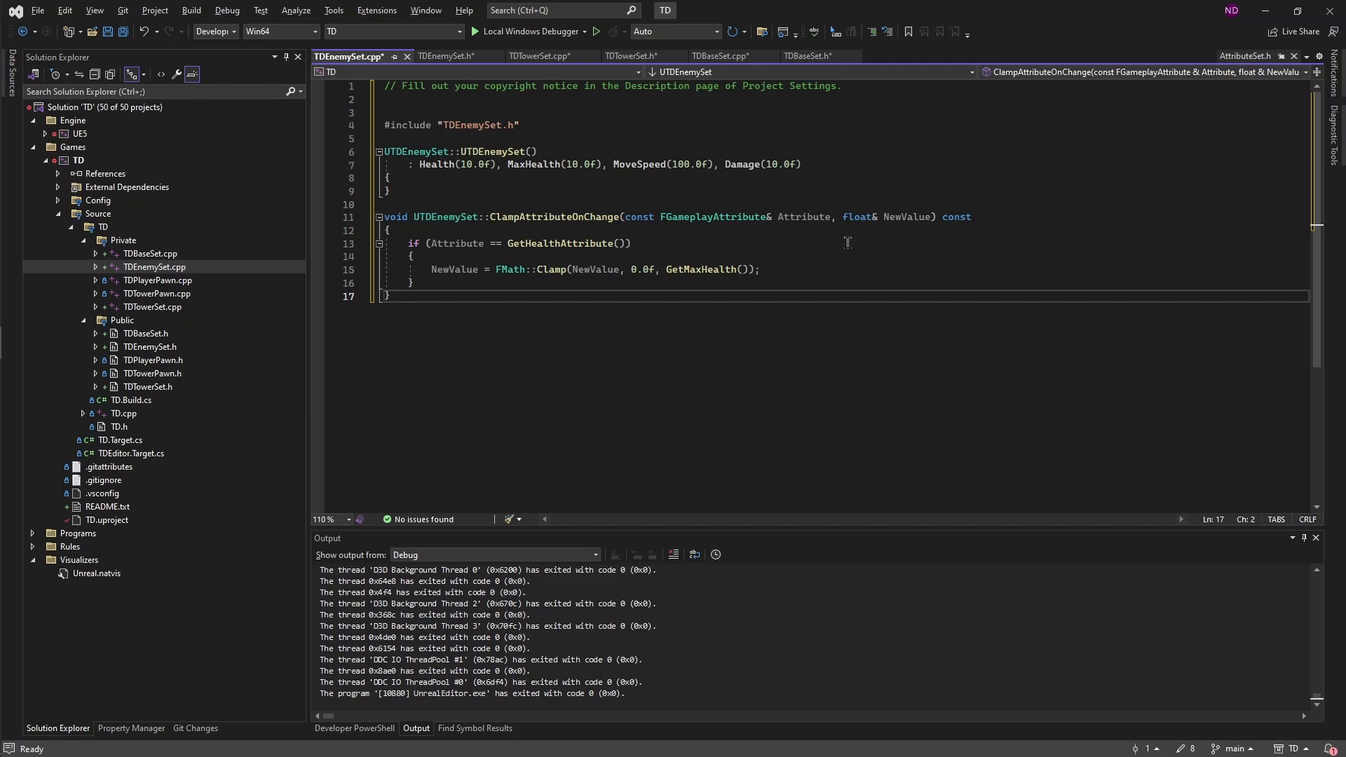
mouse_move(466, 263)
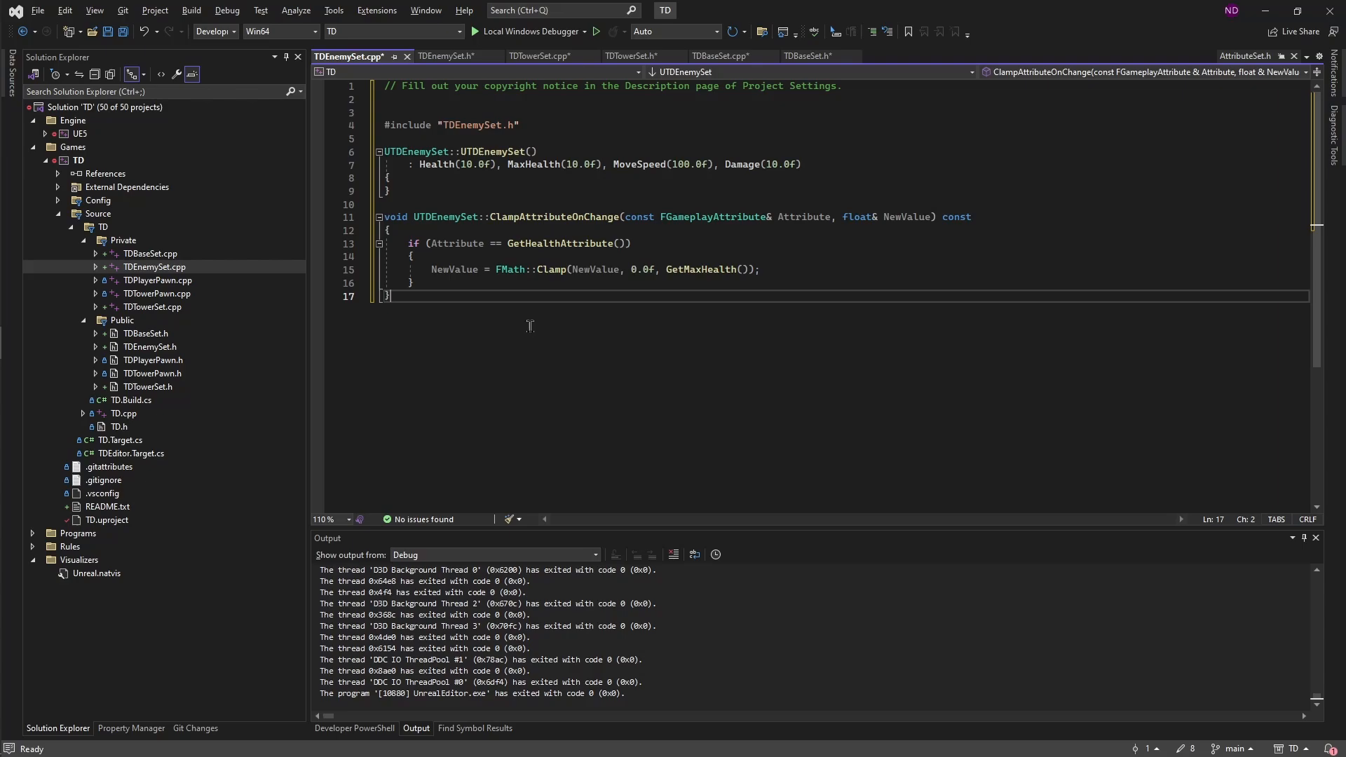
mouse_move(635, 285)
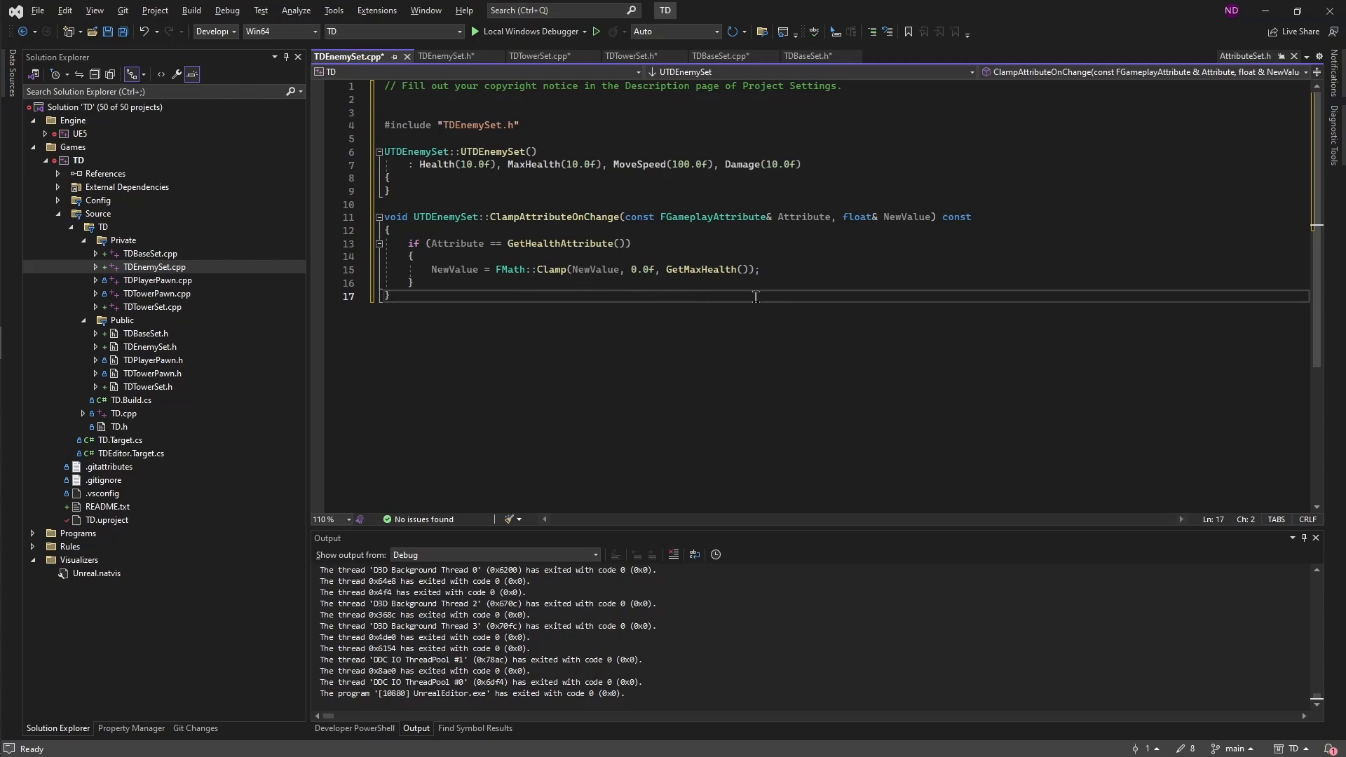
key(enter)
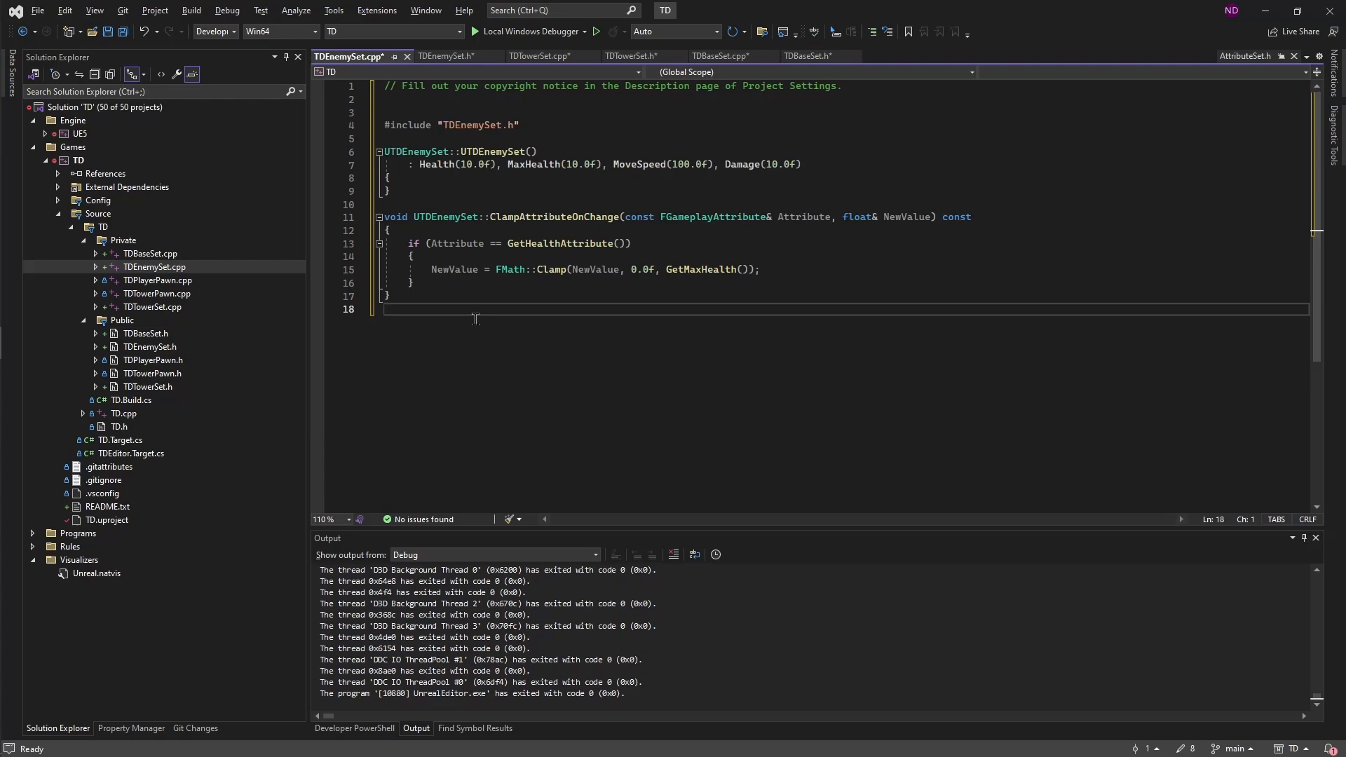
mouse_move(374, 405)
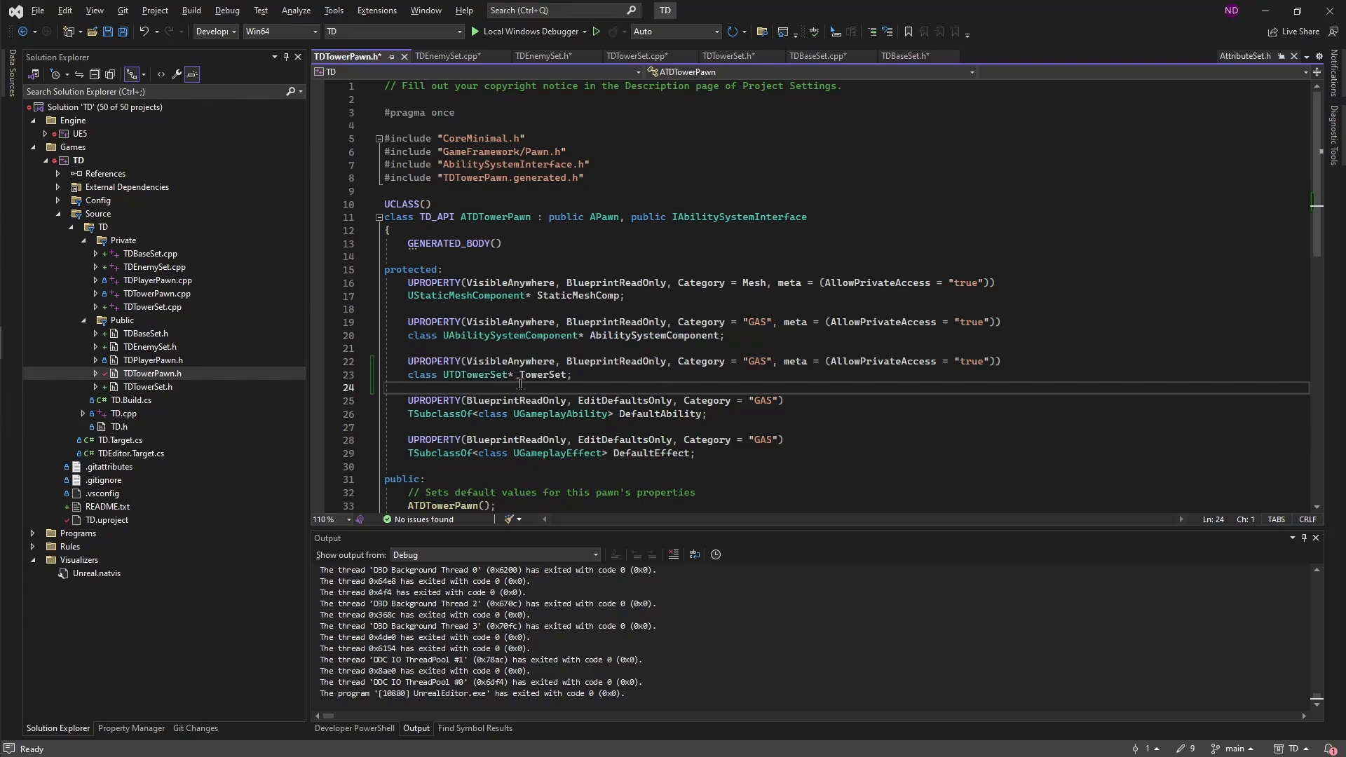
mouse_move(481, 387)
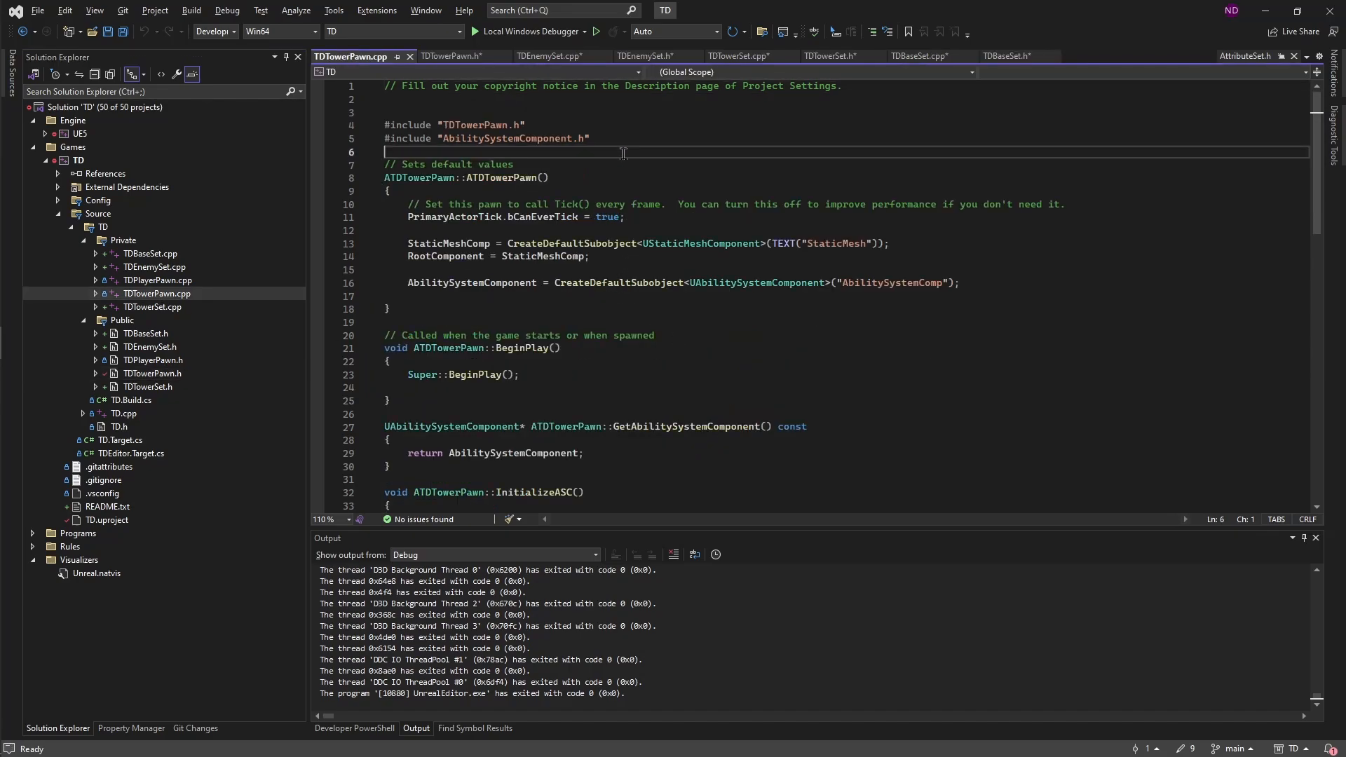
- Add #include "TDTowerSet.h" at the top of TDTowerPawn.cpp
text(#include)
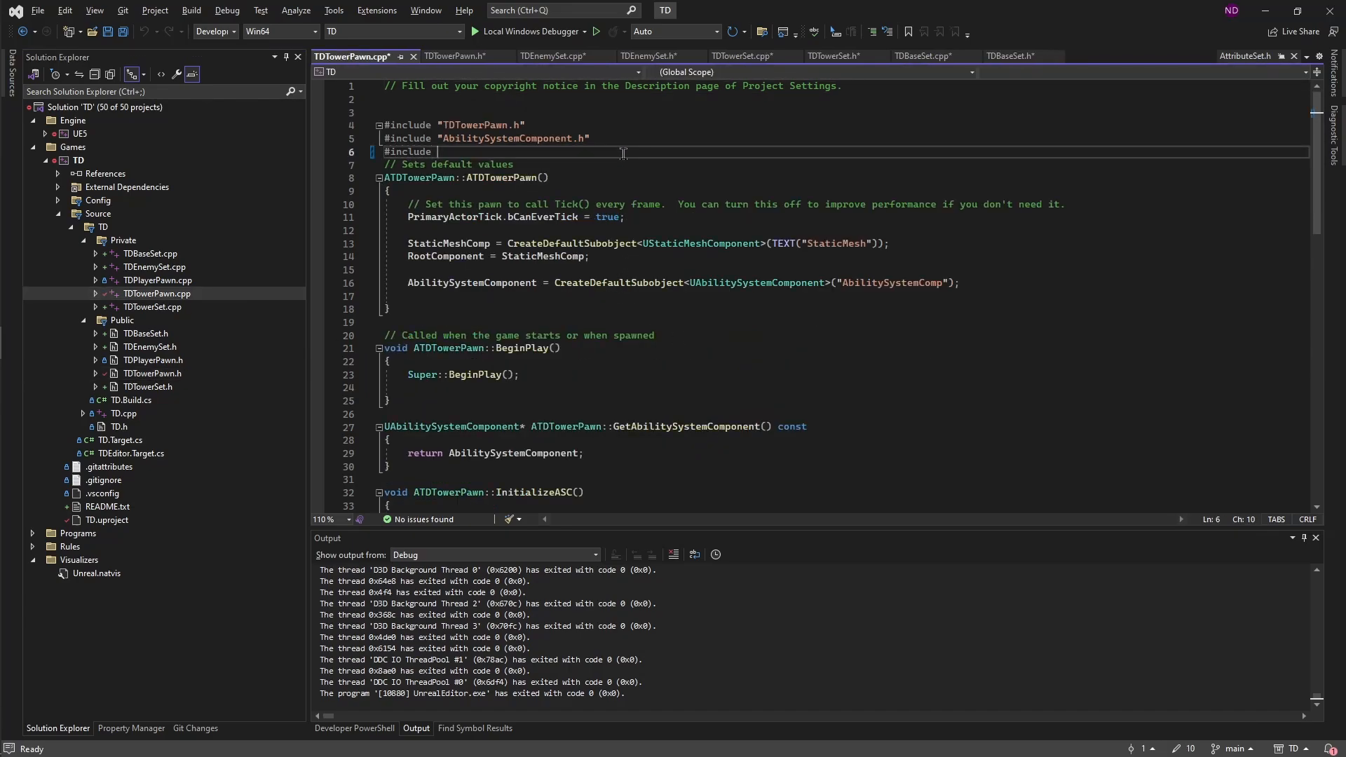
text("TDTower")
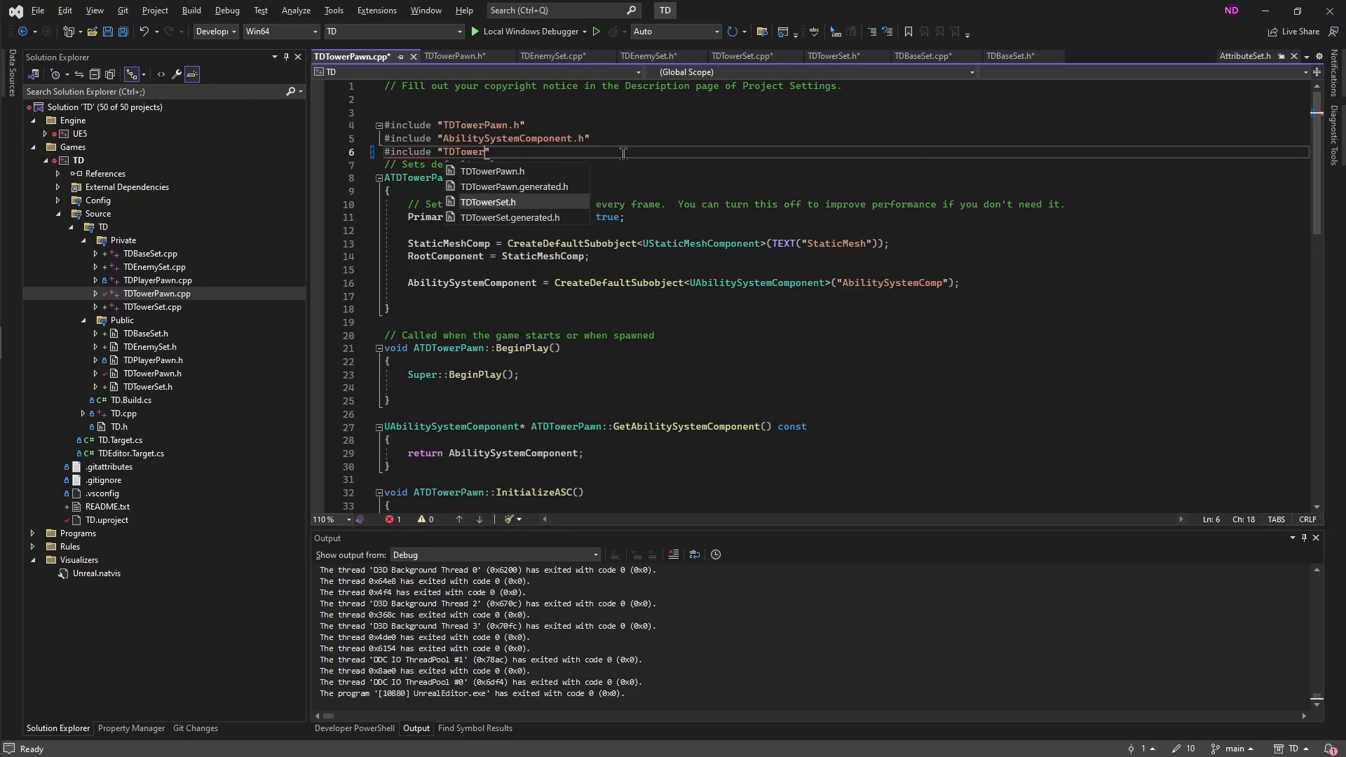
key(Enter)
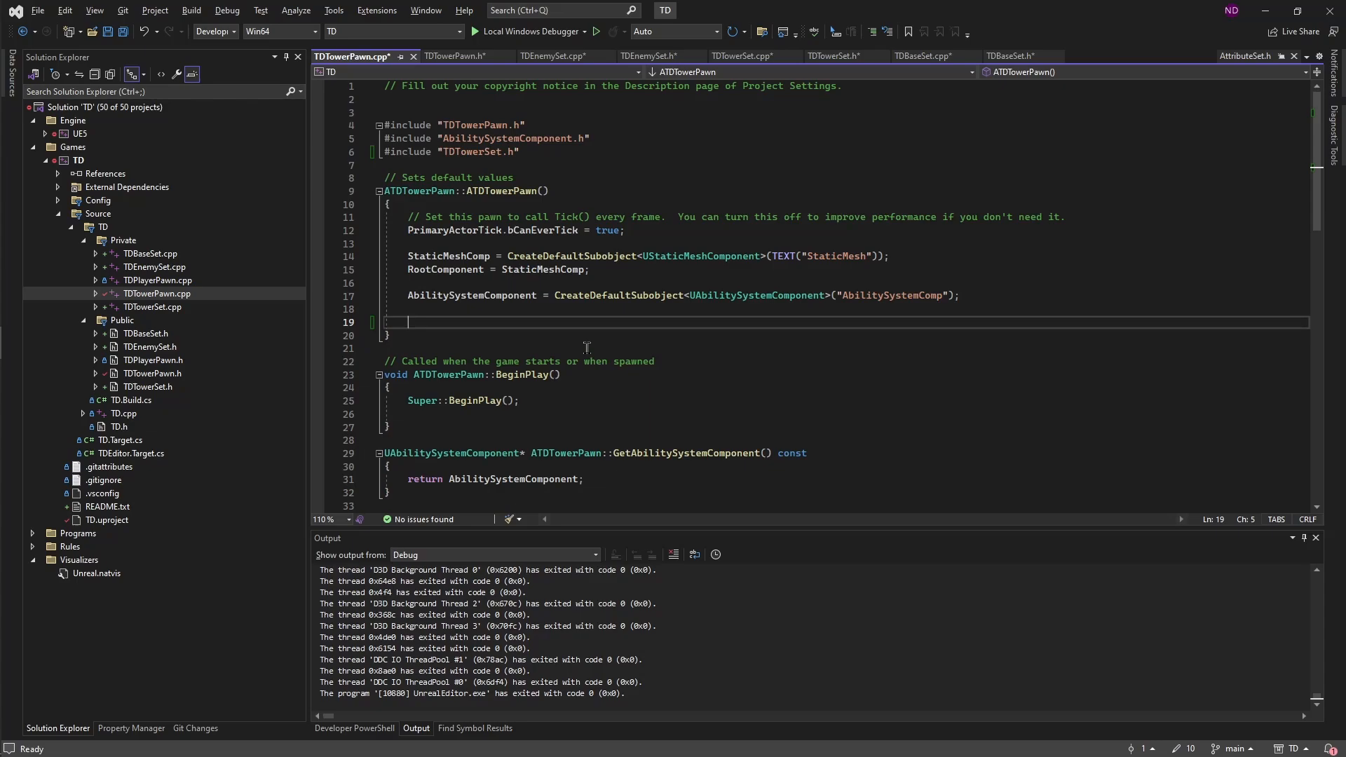
- In the constructor write TowerSet = CreateDefaultSubobject<UTDTowerSet>("TowerSet");
text(TowerSet)
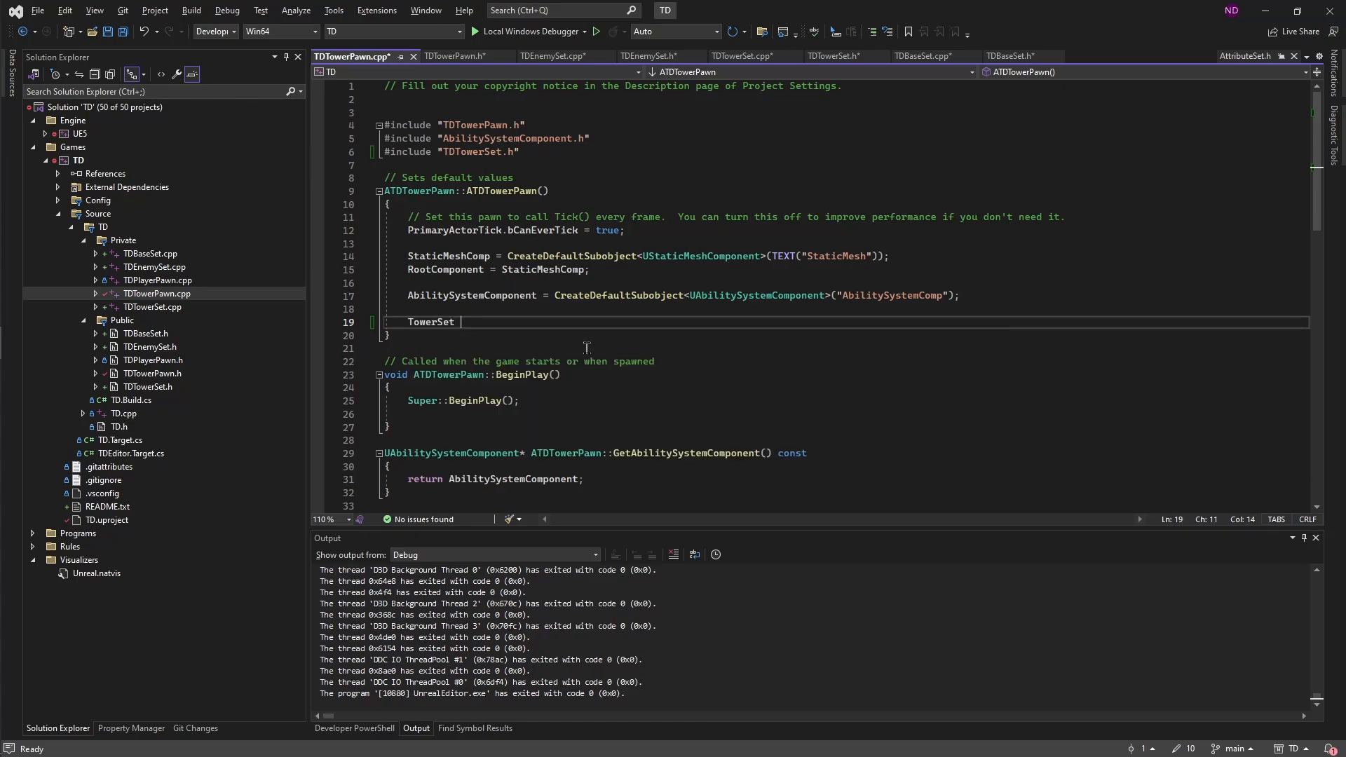
text(= CreateDefaultSubobject<)
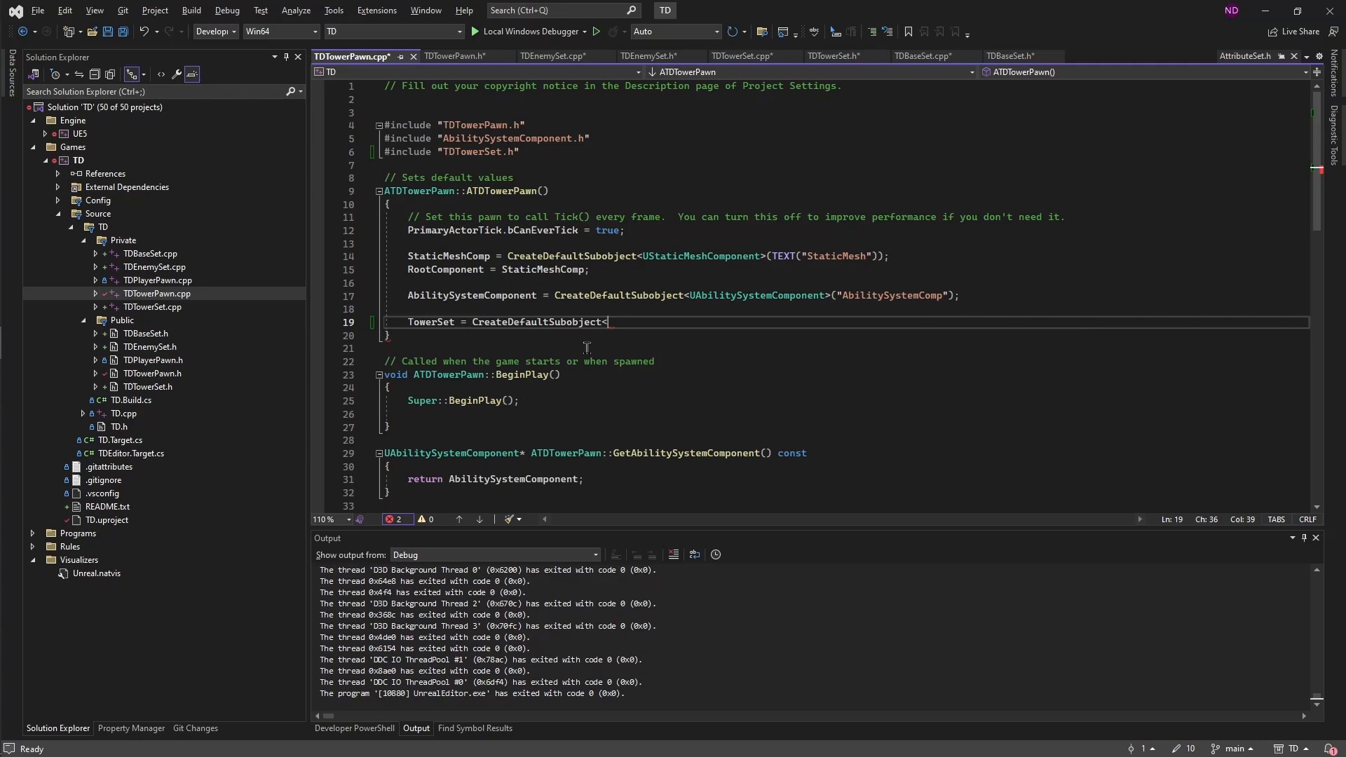
text(UTDSTowerSet>)
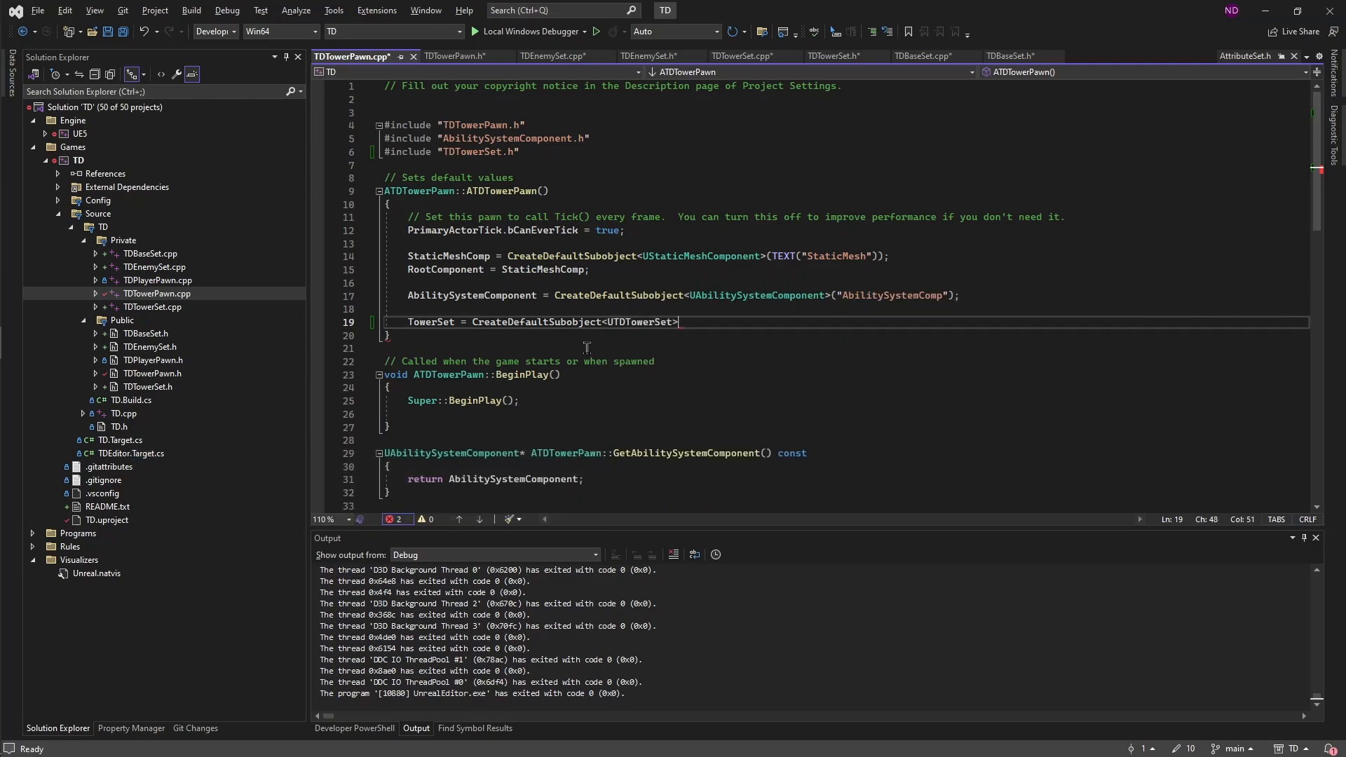
text(("Tower")
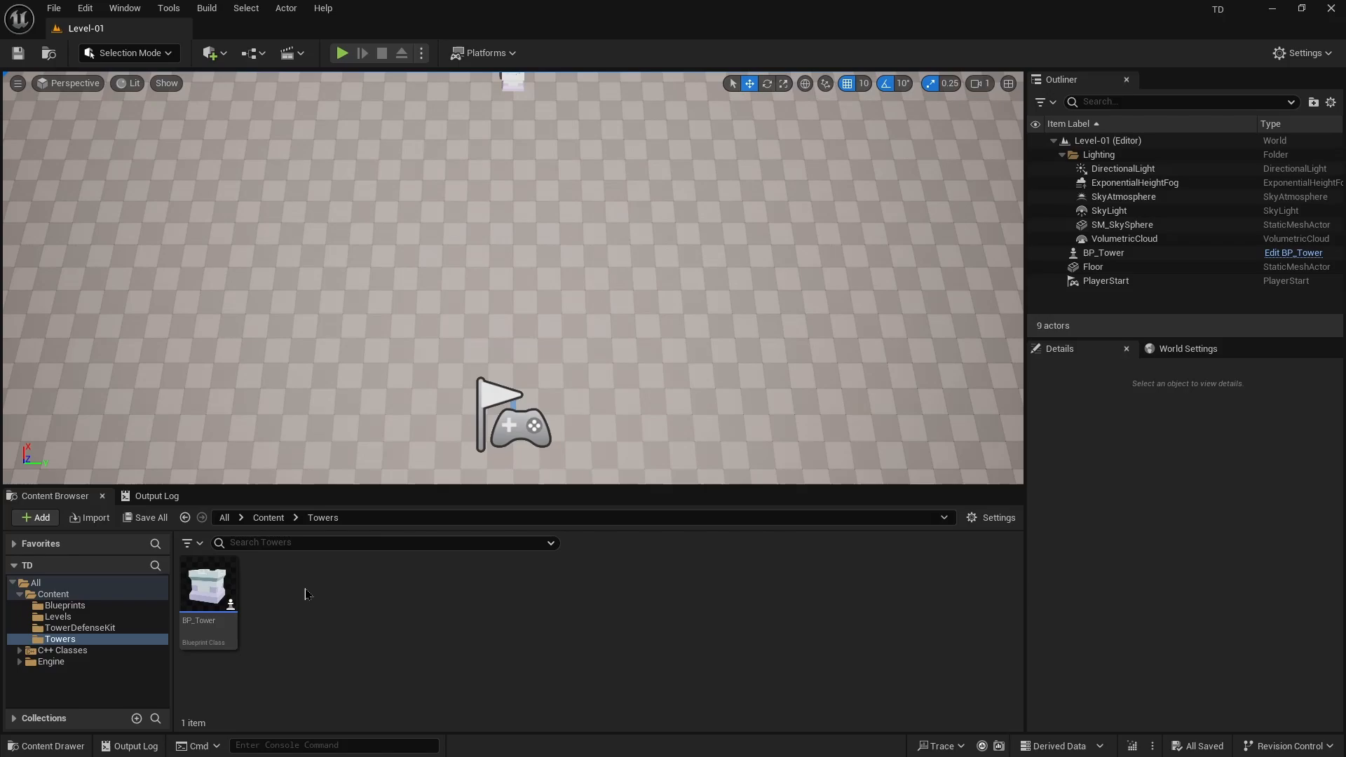
mouse_move(206, 588)
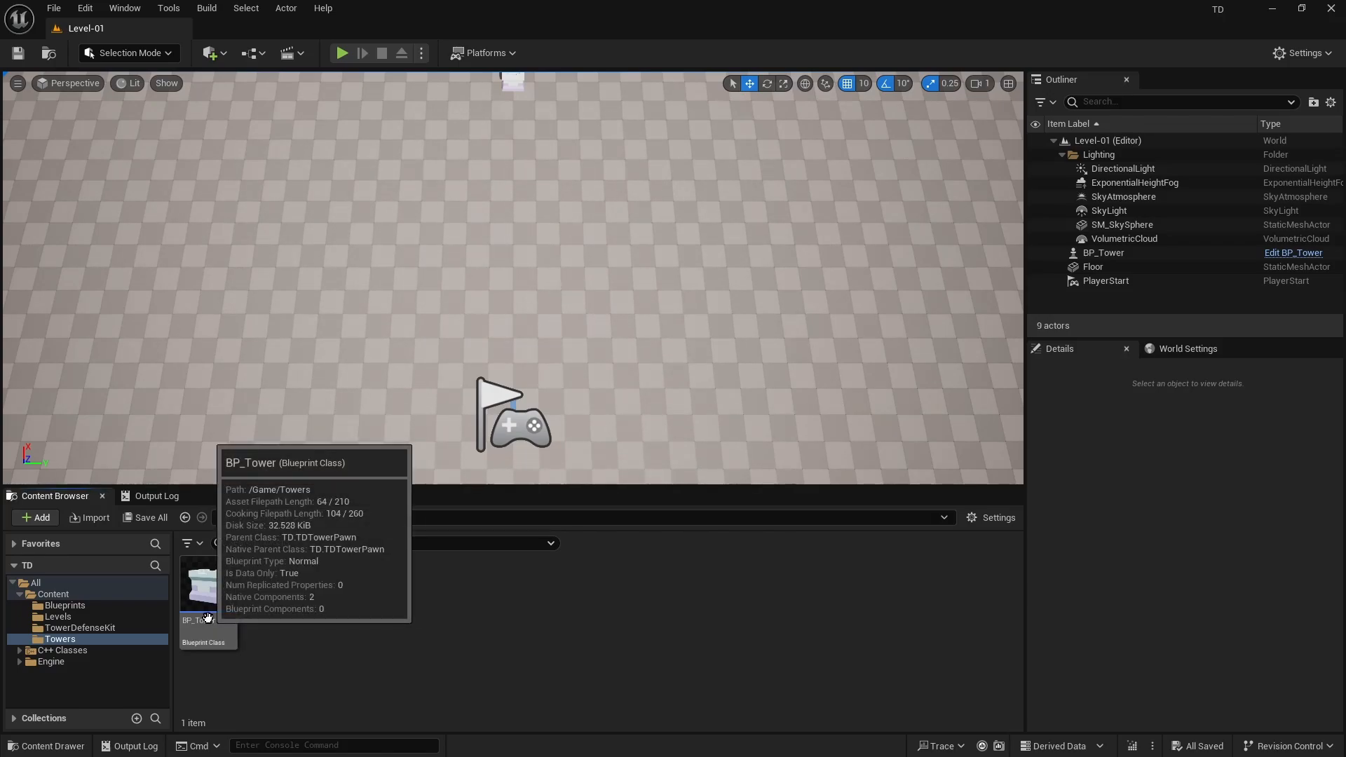
mouse_move(281, 600)
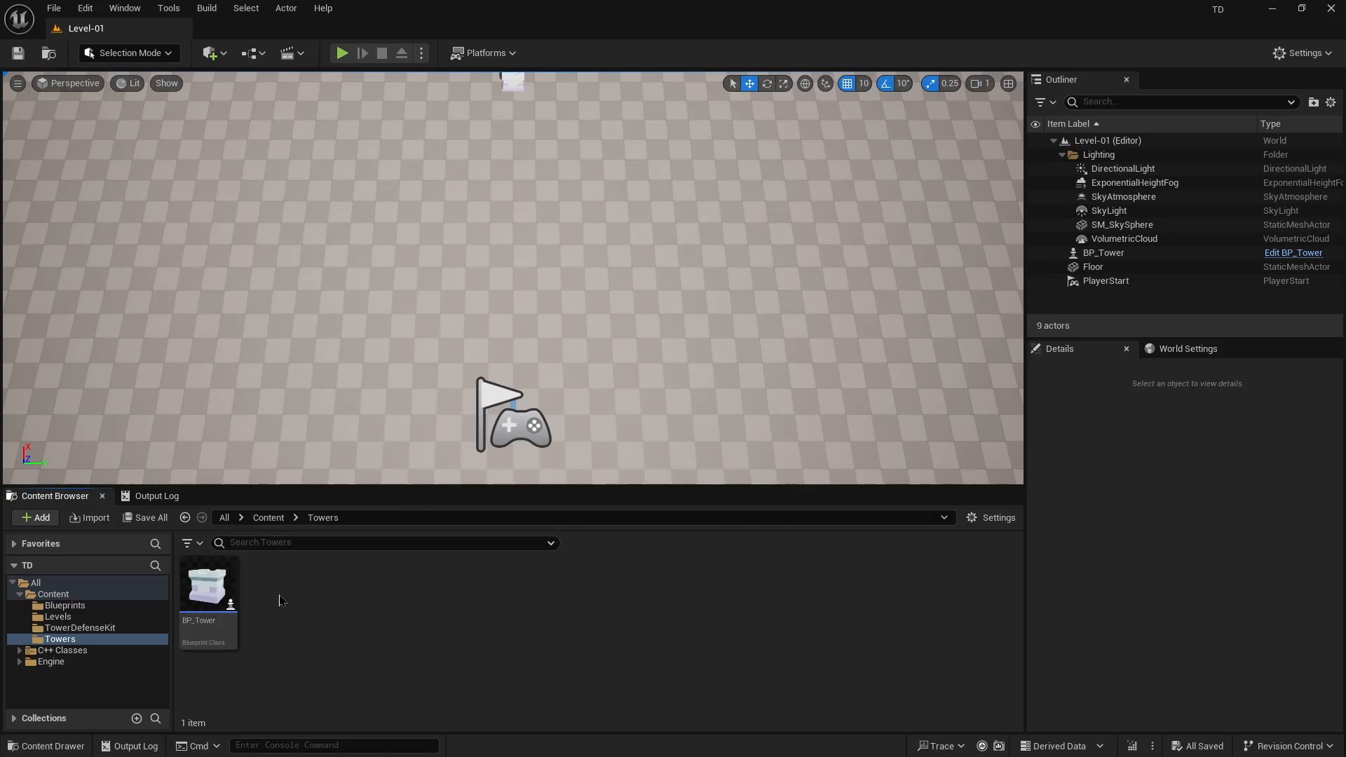
mouse_move(207, 588)
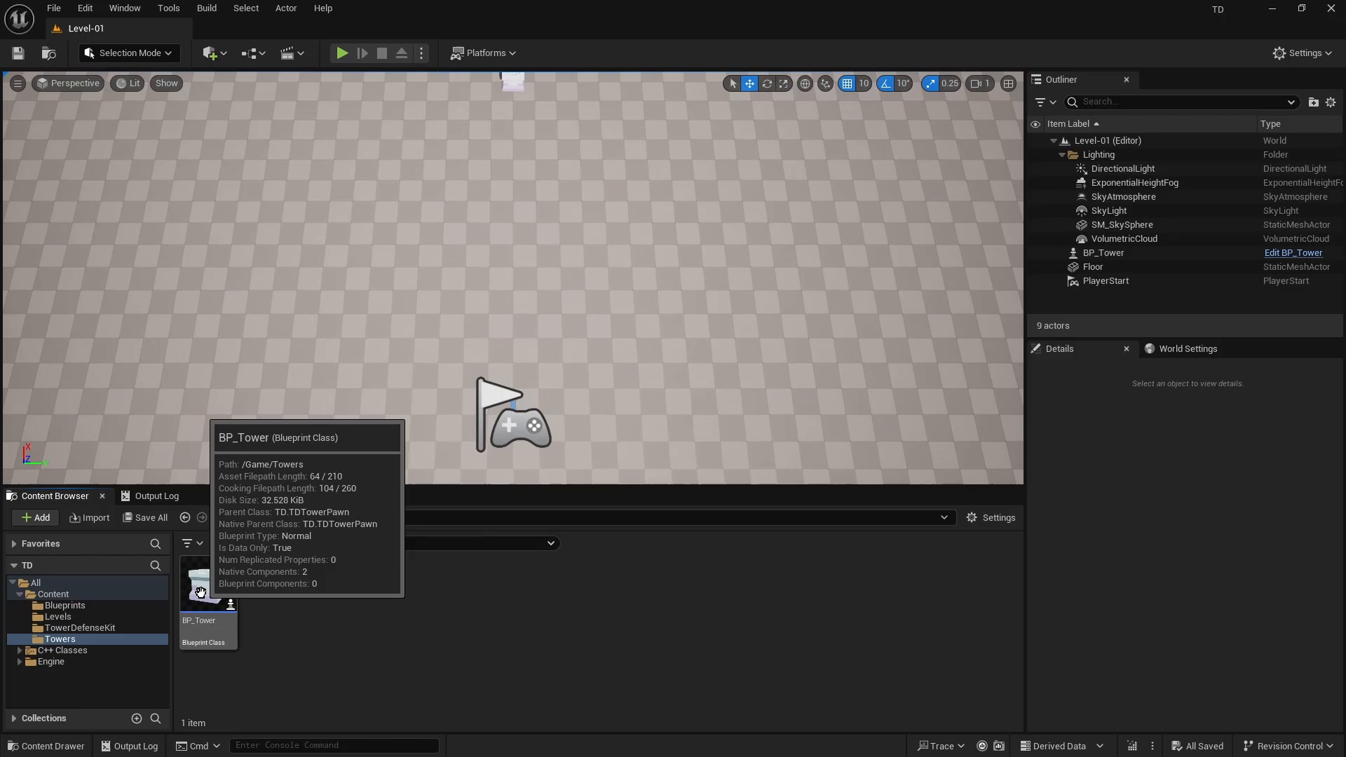
- Open the BP_Tower Blueprint from the Towers folder
double_click(206, 583)
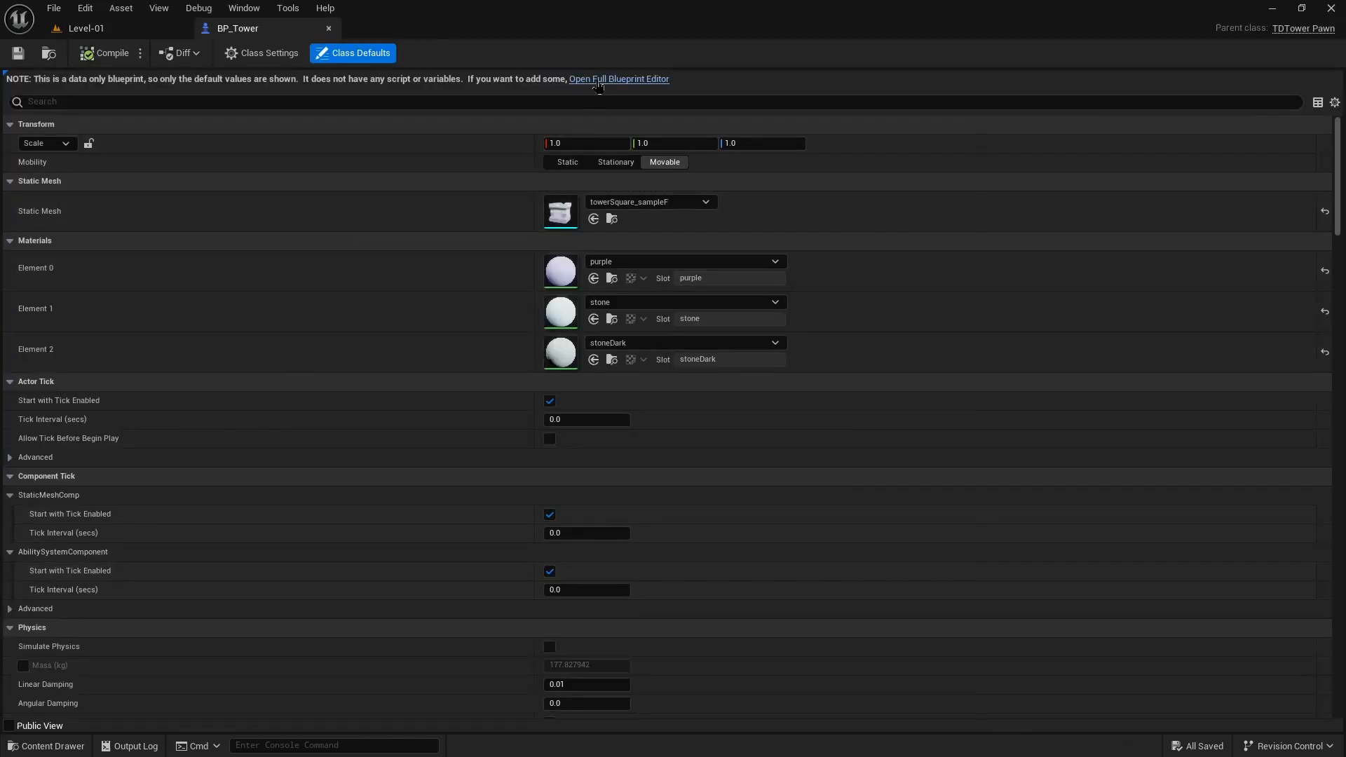
- Wire BeginPlay to a Print String fed by an Append node expanded to six inputs with Range: and Fire Rate: labels
click(619, 78)
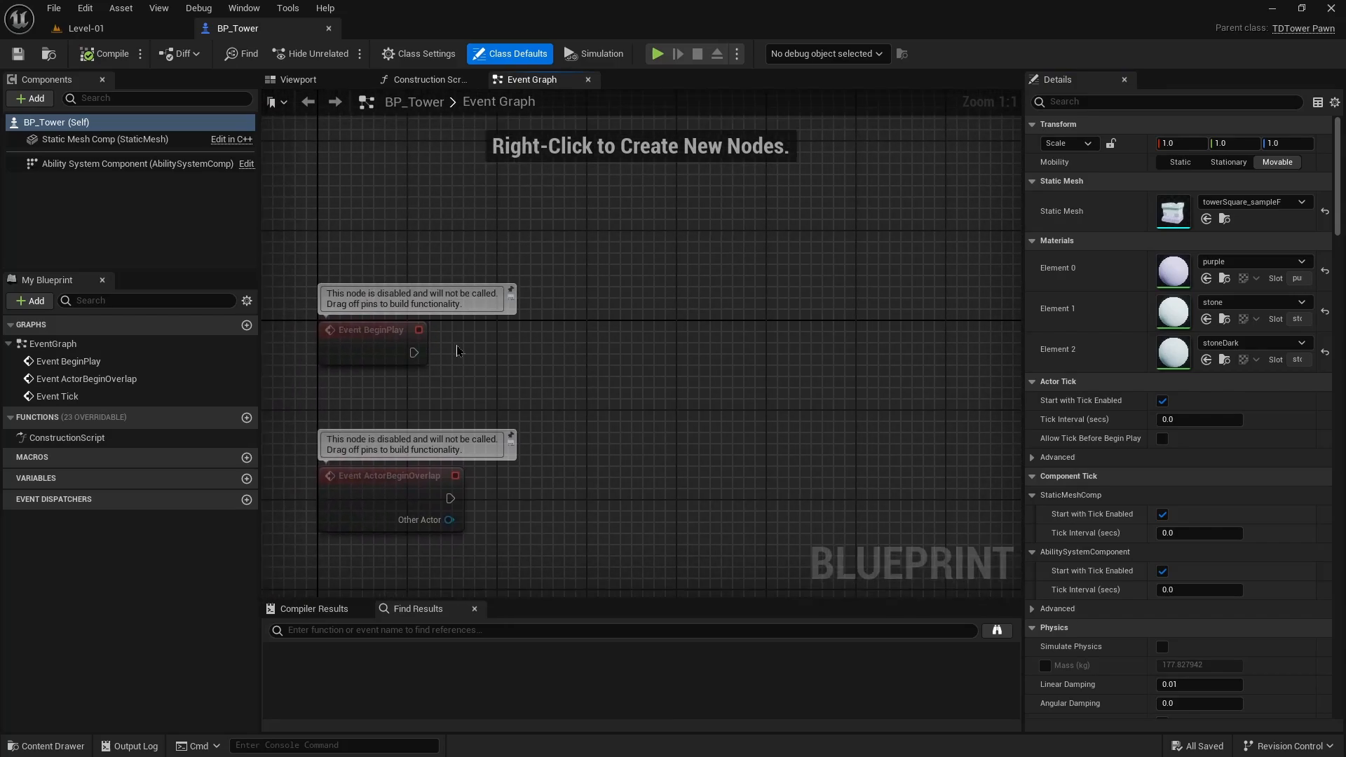
drag(415, 352, 957, 253)
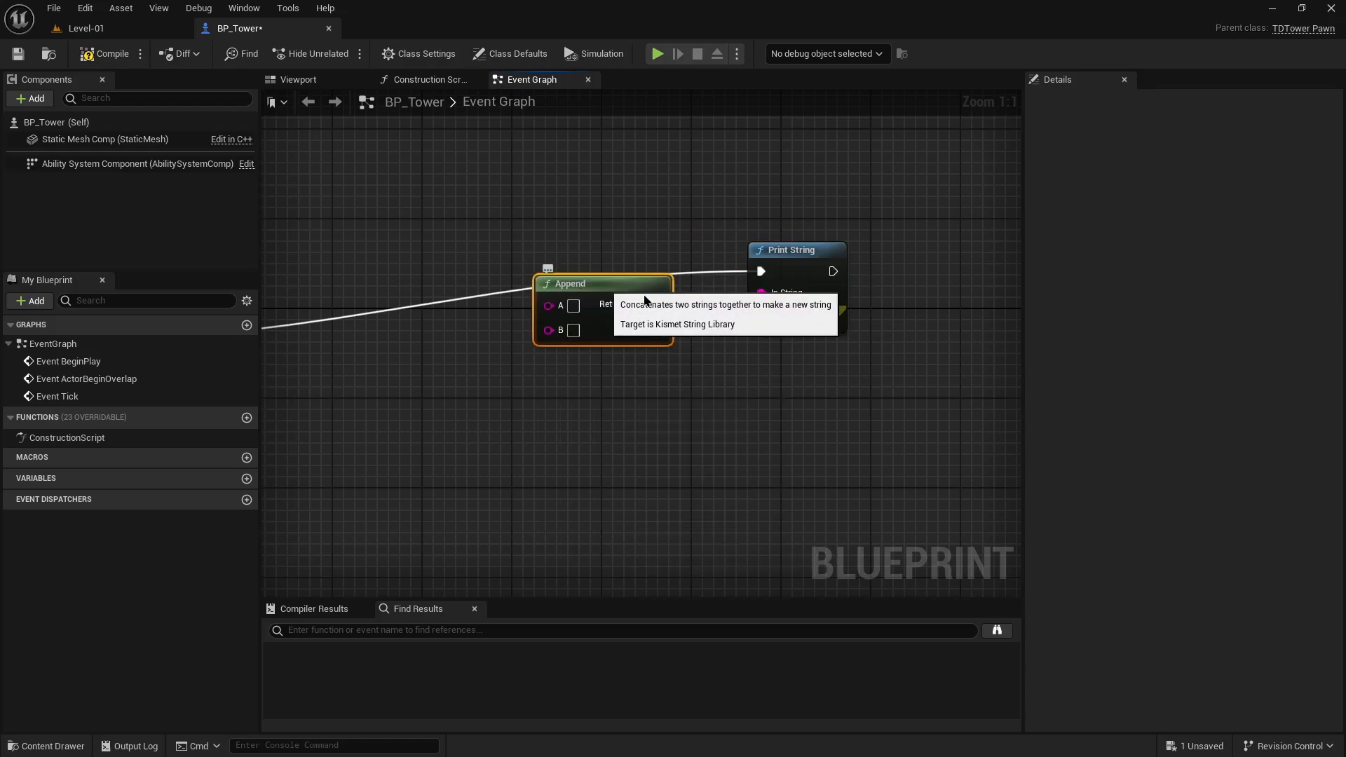
click(658, 329)
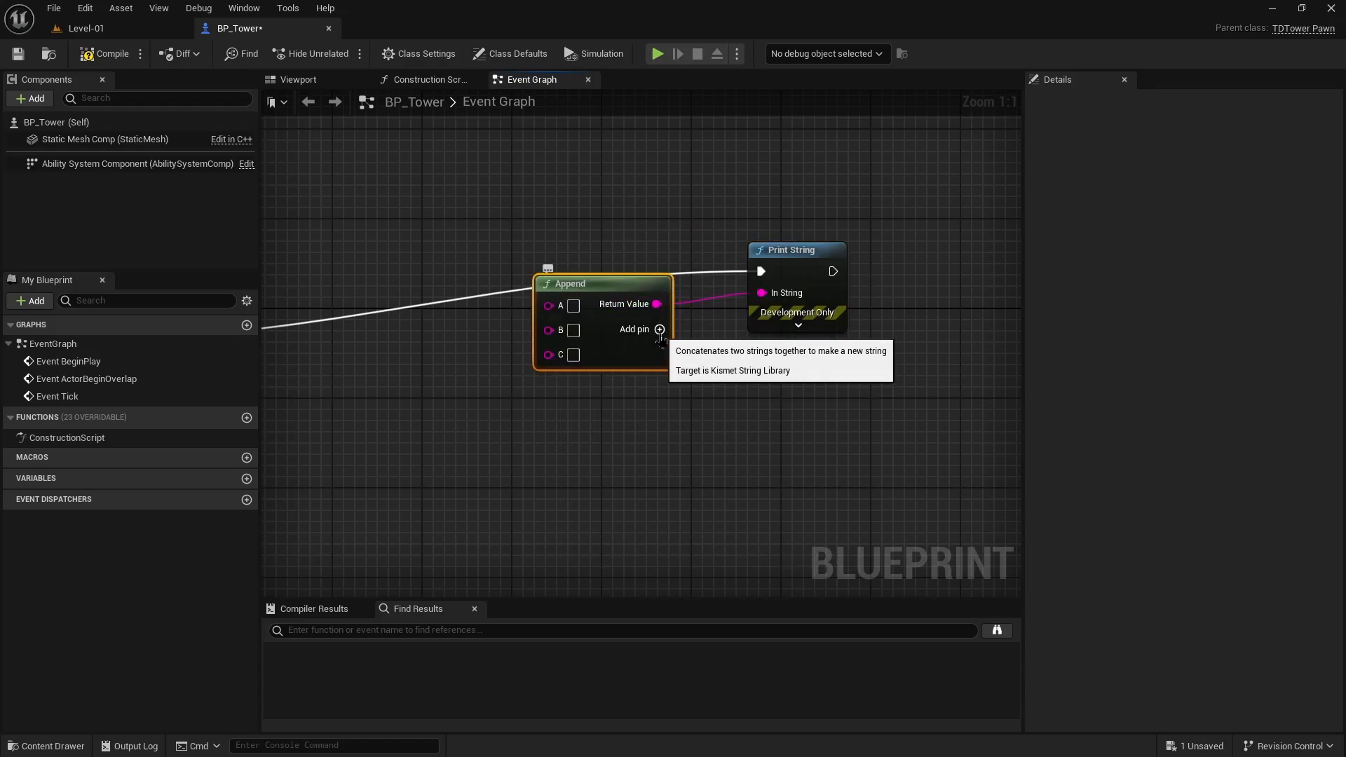
click(659, 329)
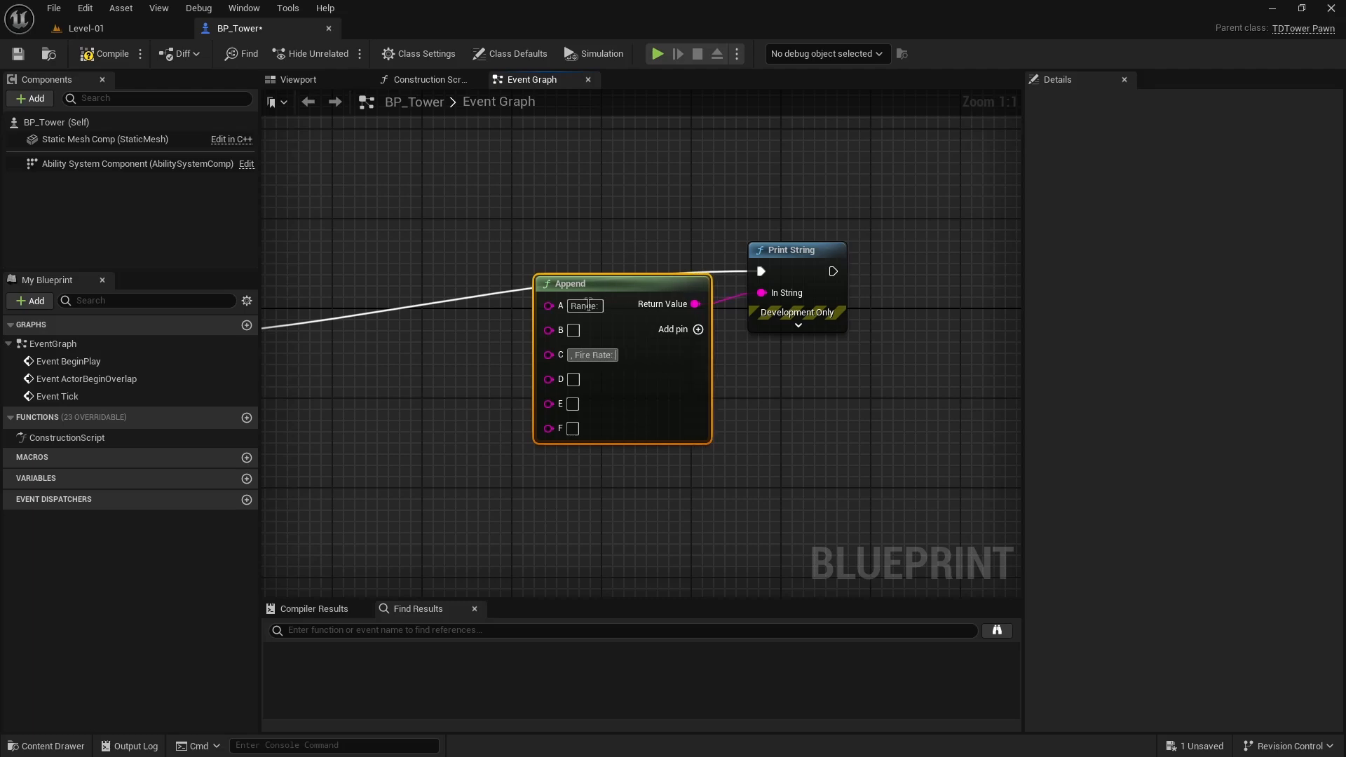
mouse_move(626, 427)
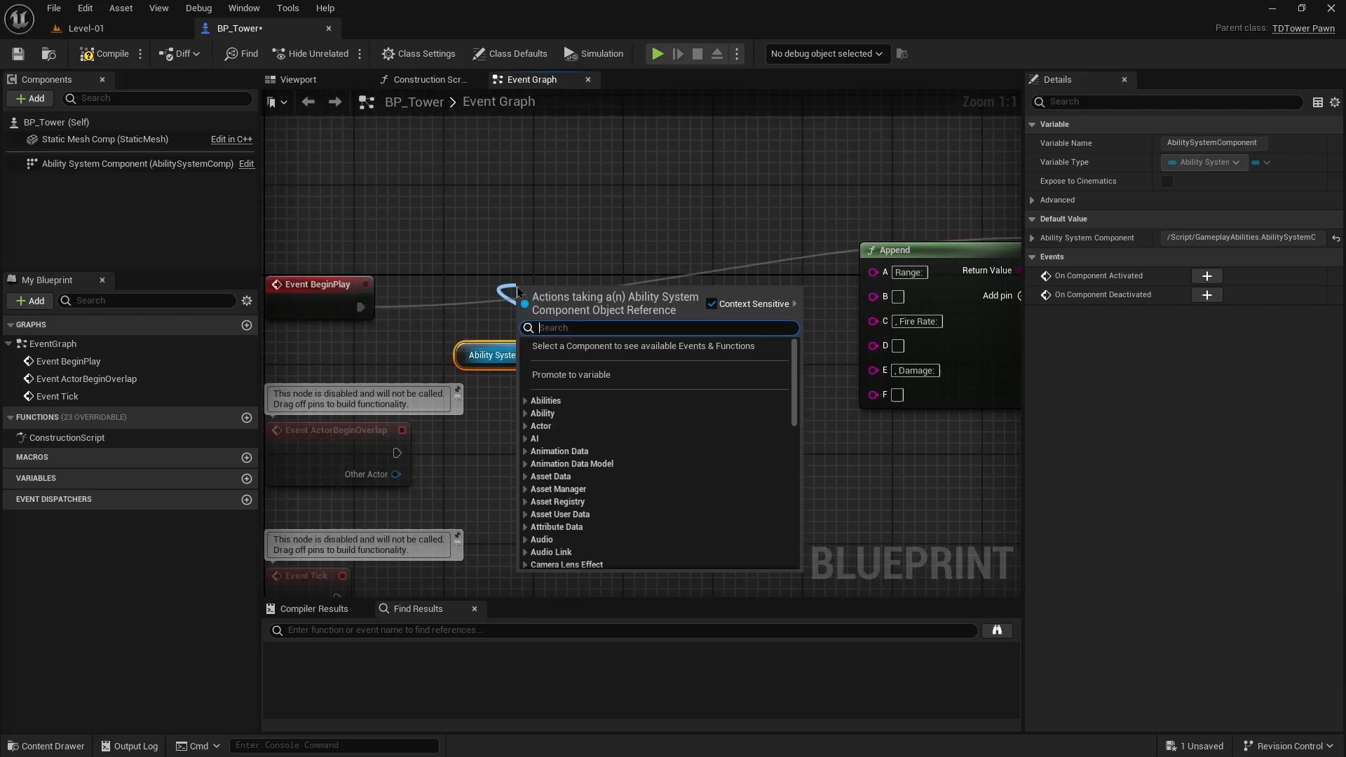
- Add a Get Gameplay Attribute Value node reading TDTowerSet's Range into the Append text
text(getgame)
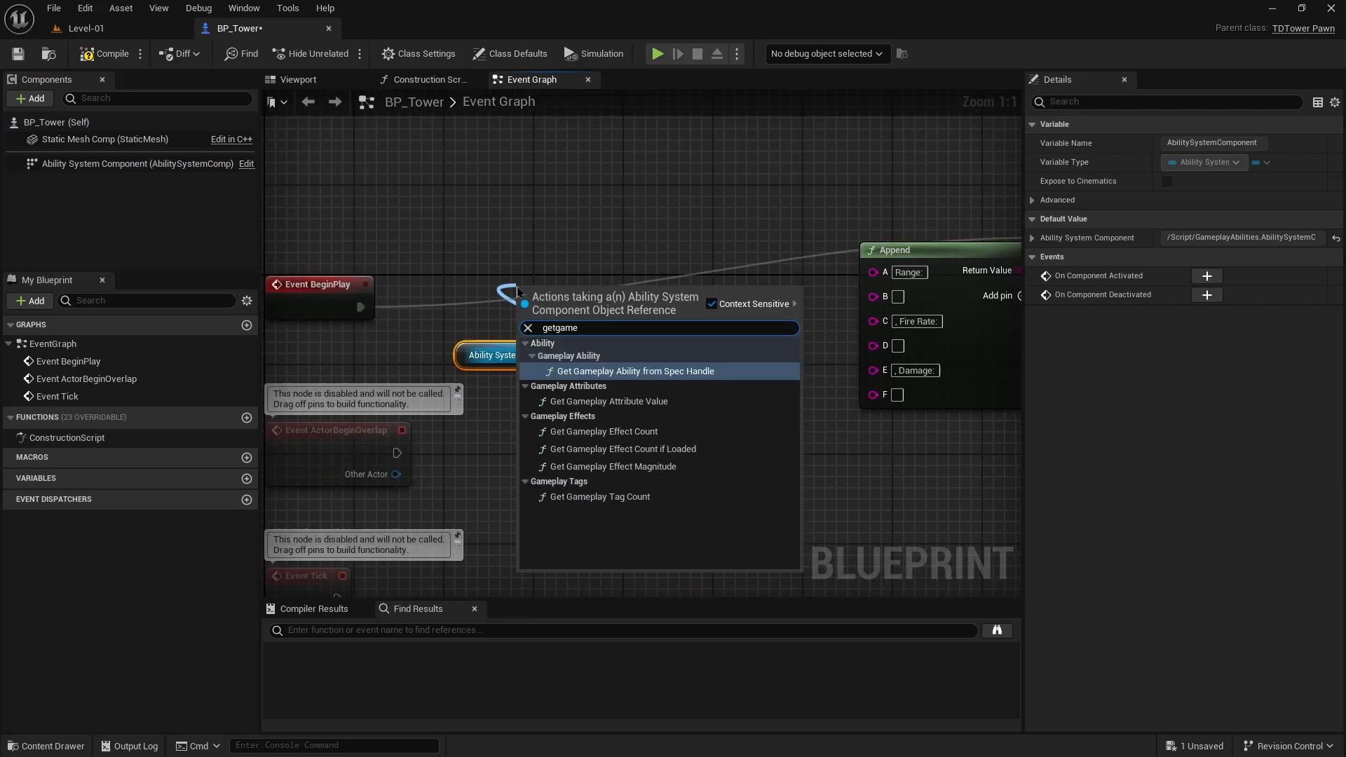
click(607, 401)
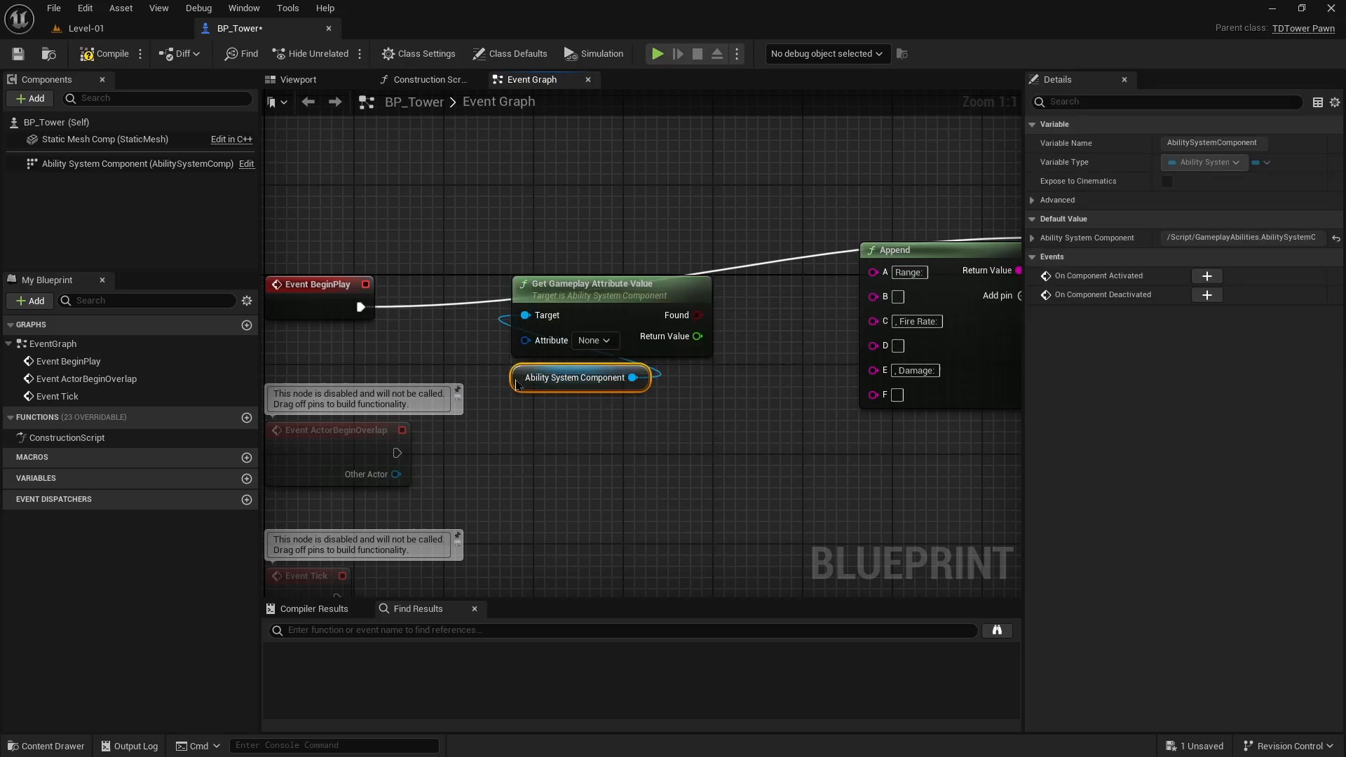
click(593, 340)
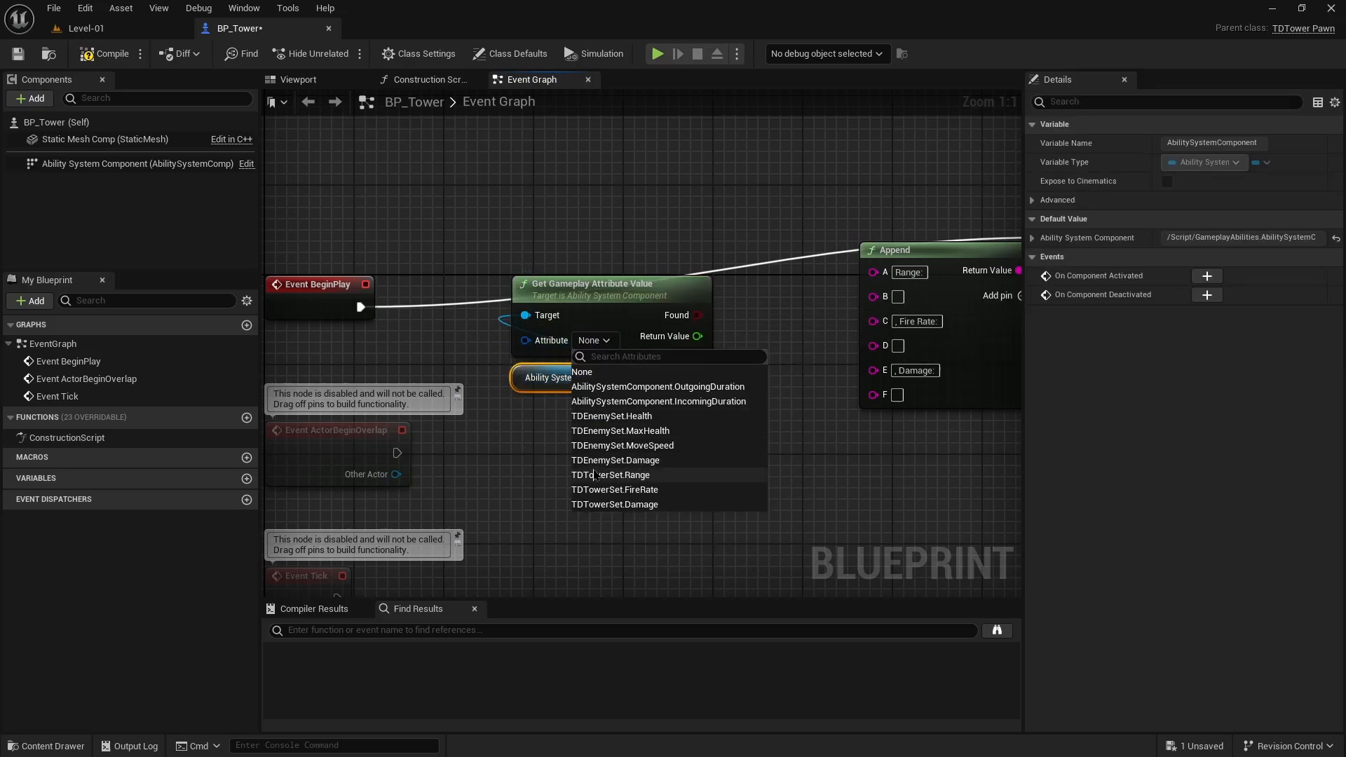
click(612, 475)
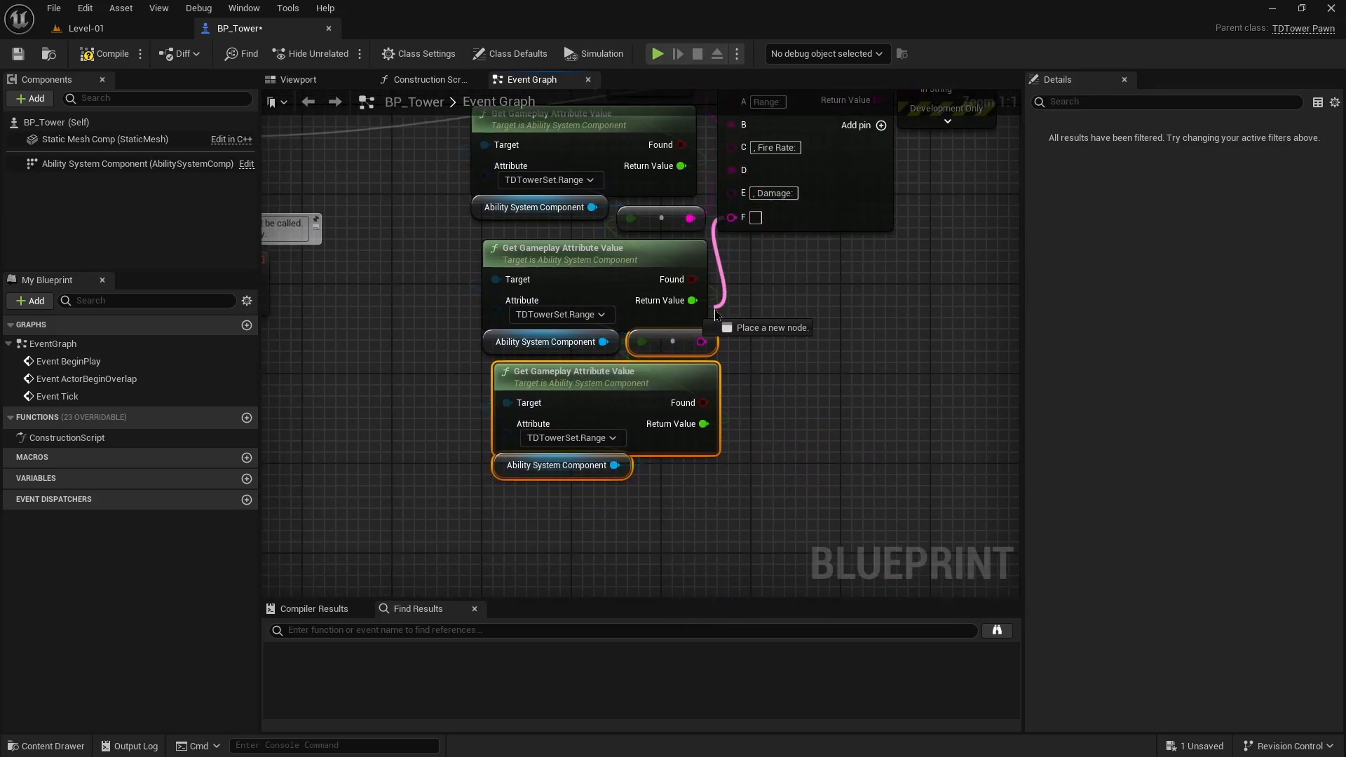
- Set the third attribute lookup's TDTowerSet attribute, compile and return to Level-01
click(561, 314)
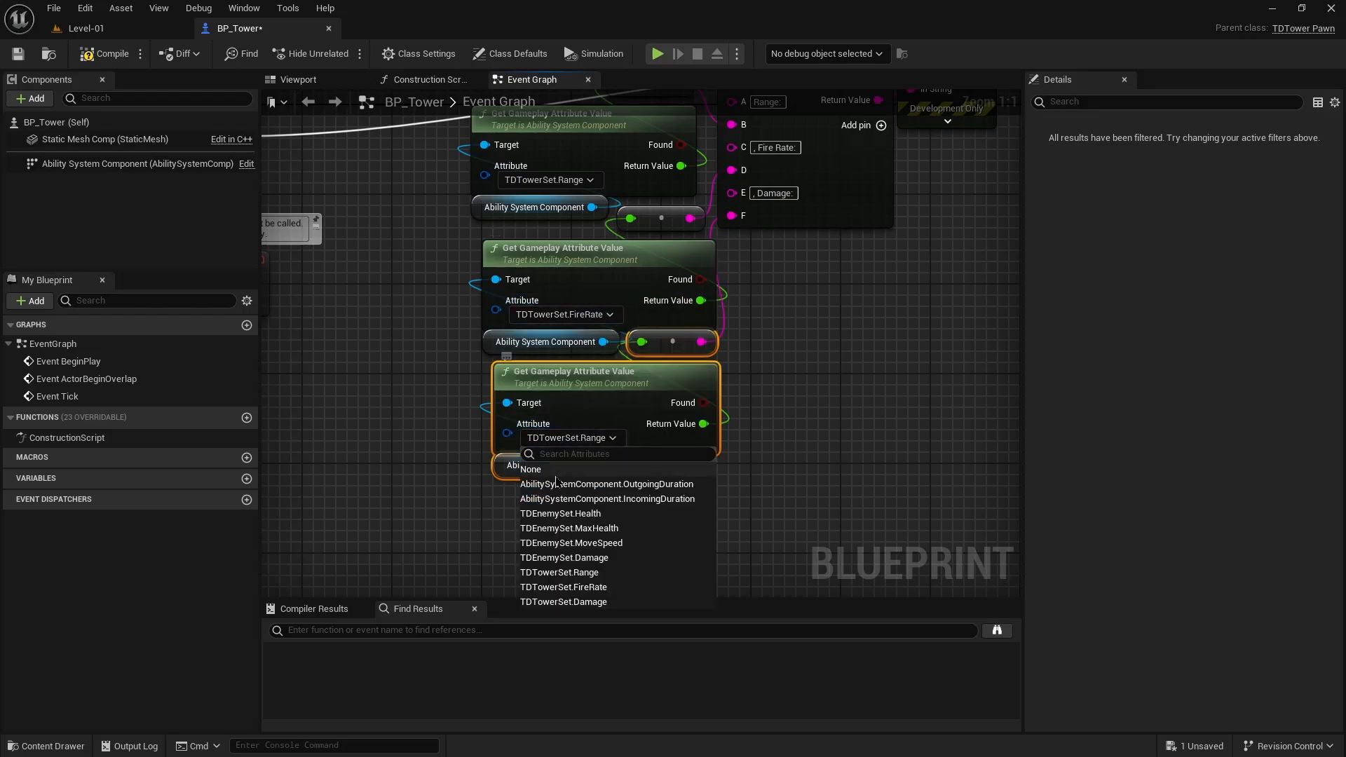
click(563, 601)
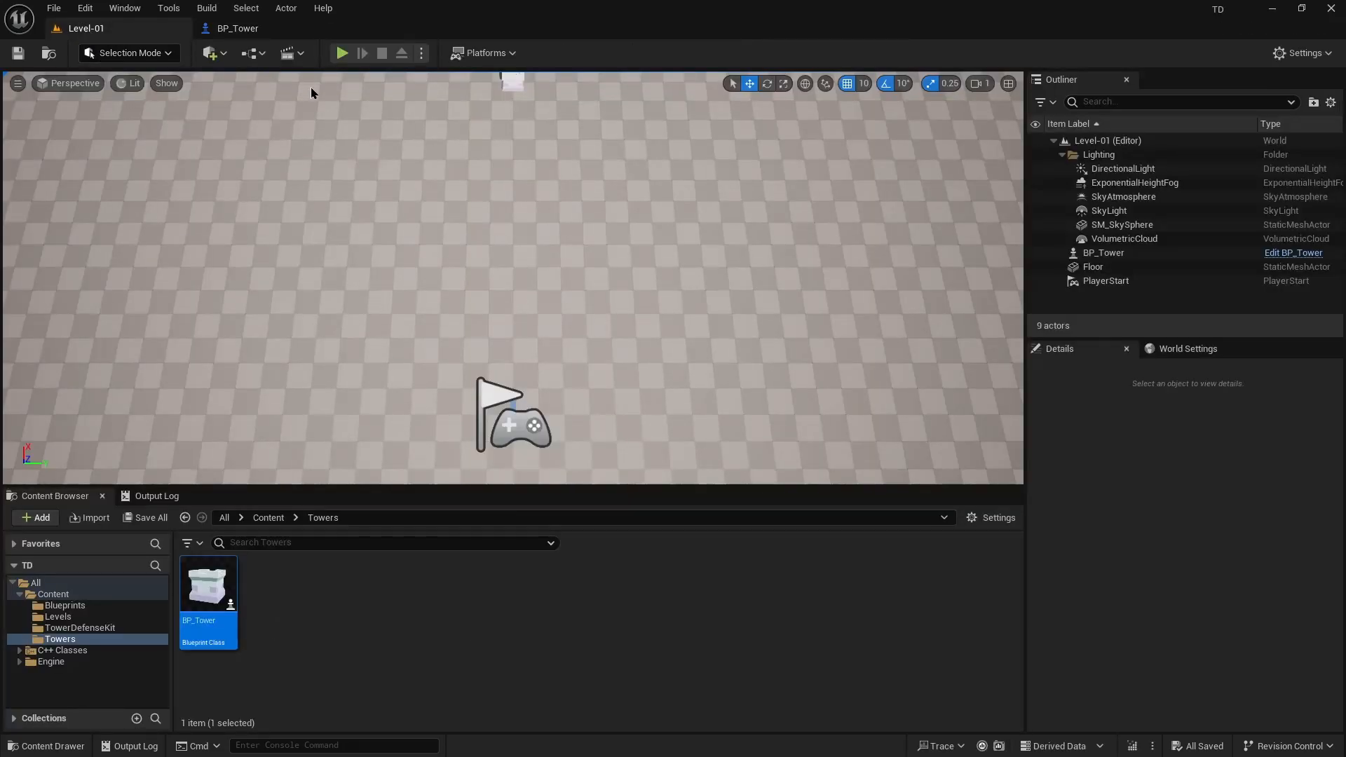
- Test-play Level-01 to log BP_Tower's Range 100, Fire Rate 1 and Damage 10, then stop
click(341, 52)
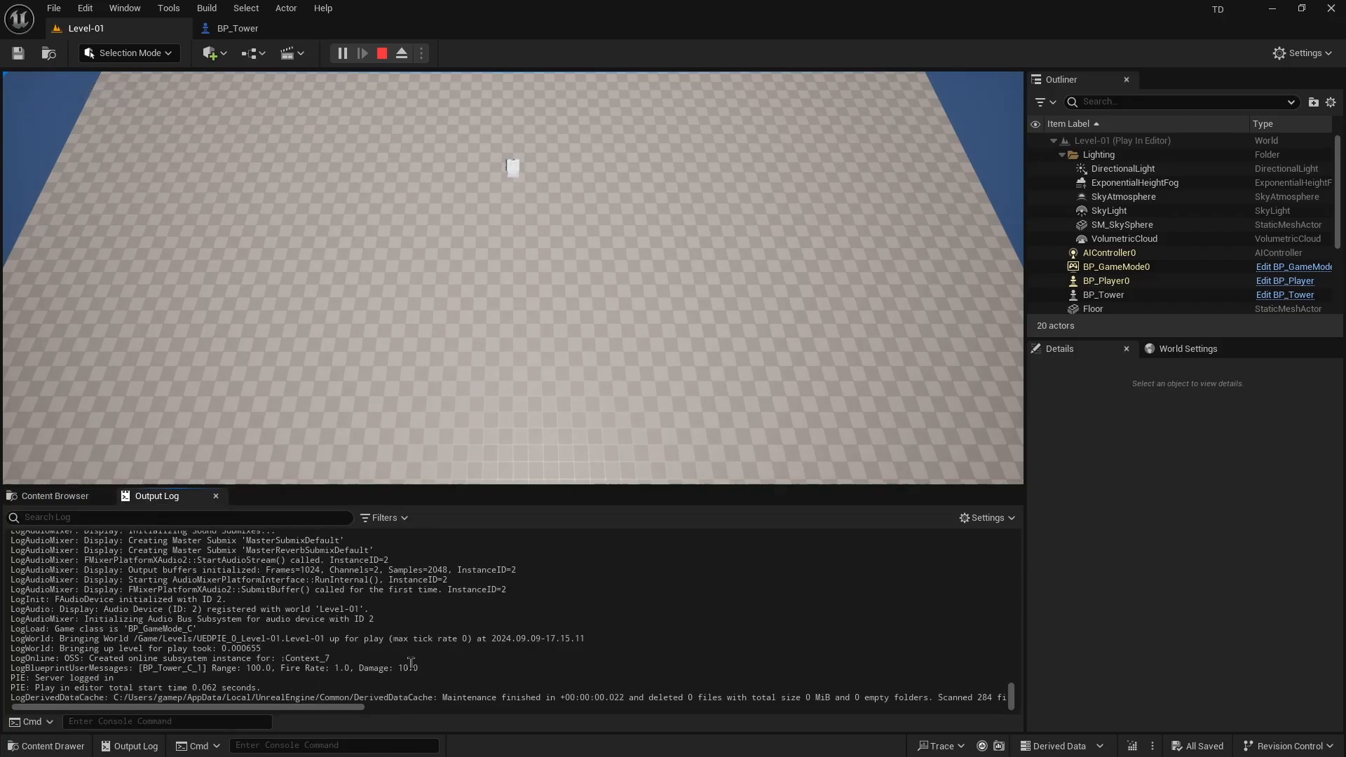
click(382, 53)
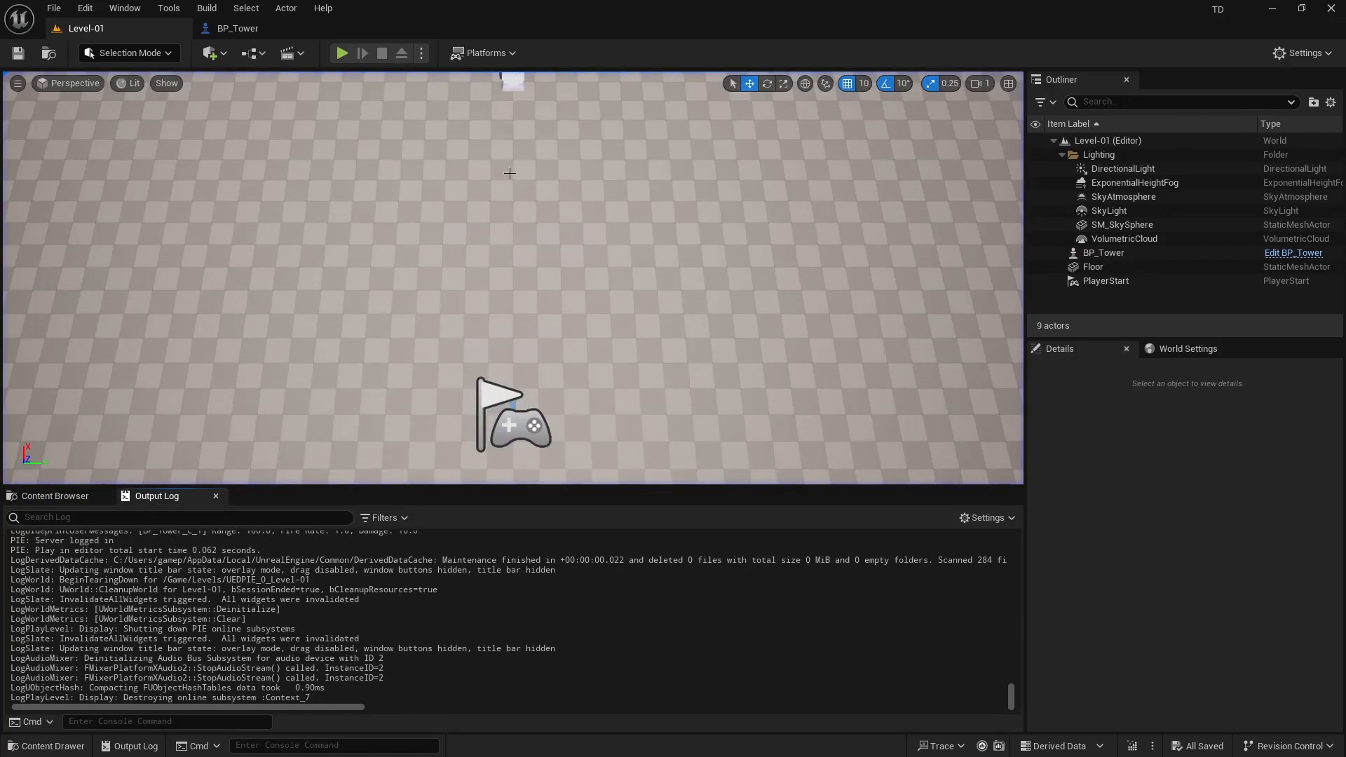